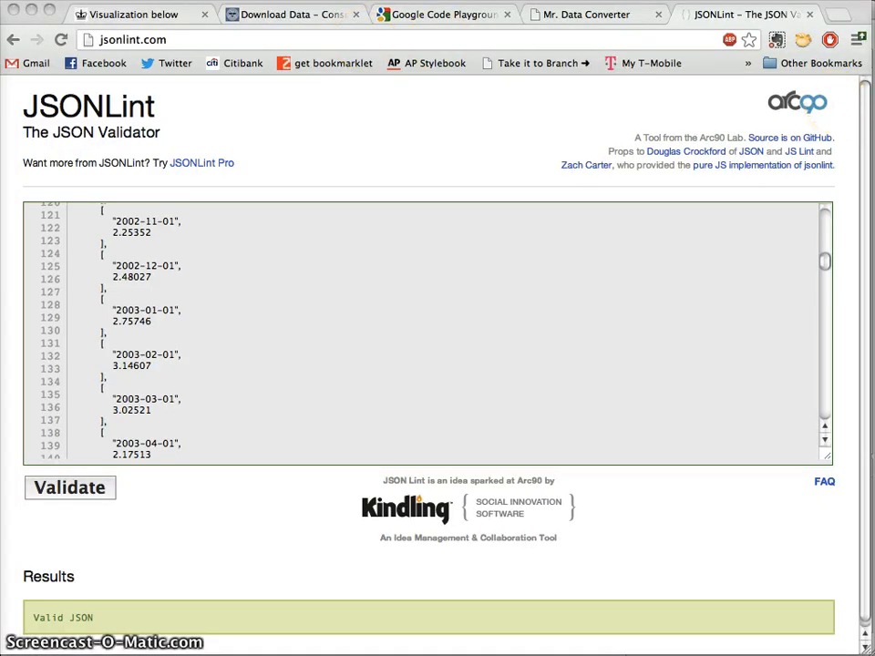
Return to the FRED CPIAUCSL download settings: percent change from year ago, monthly, 2000–2013.
{"action": "left_click", "coordinate": [292, 14]}
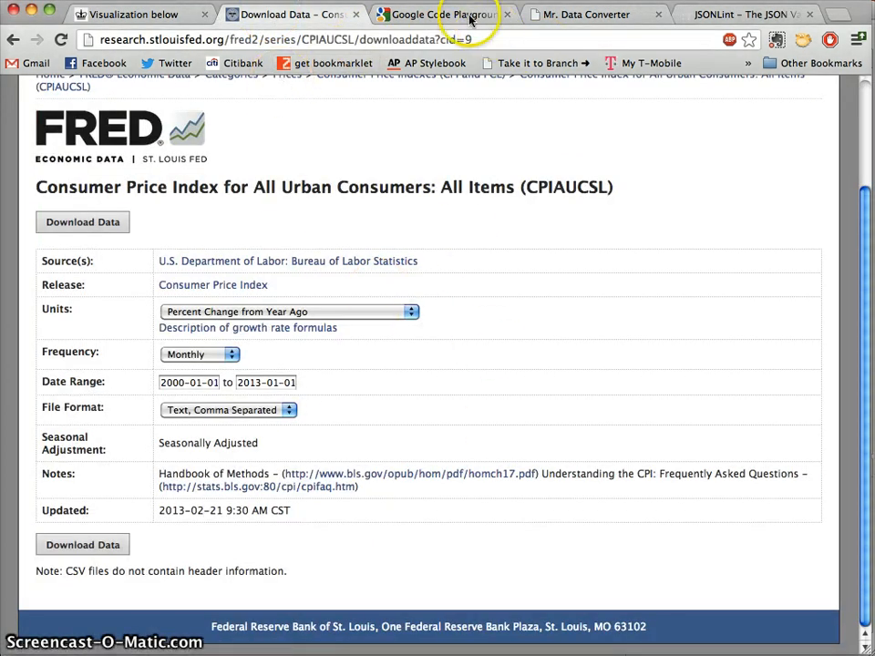
{"action": "mouse_move", "coordinate": [465, 14]}
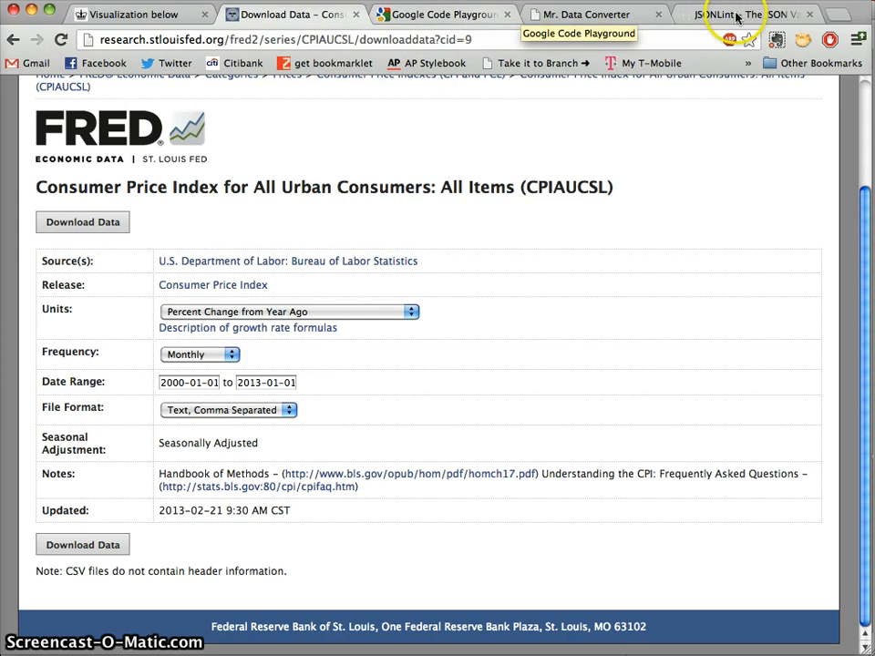
Switch to Mr. Data Converter showing the CPI CSV converted to JSON row arrays.
{"action": "left_click", "coordinate": [592, 14]}
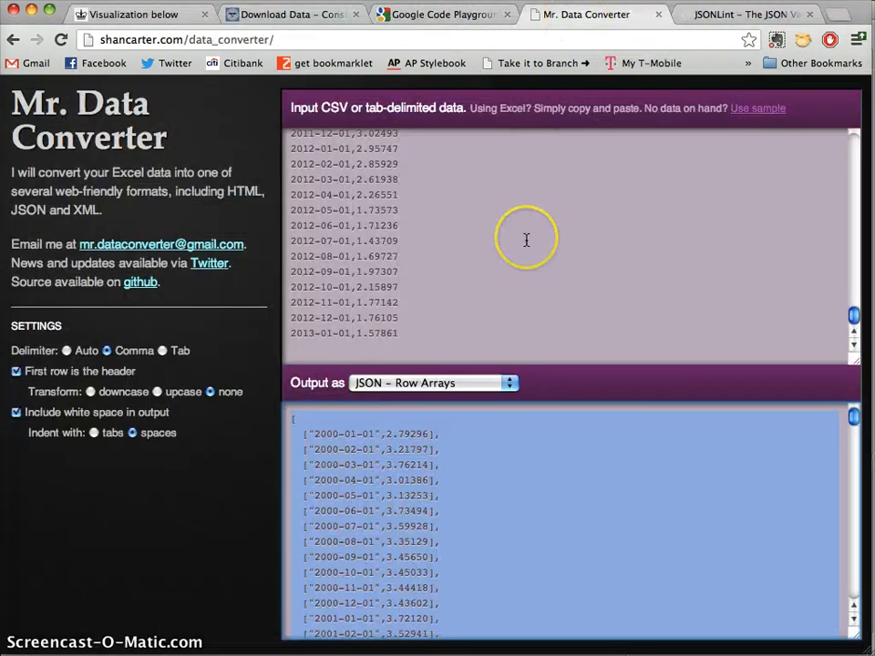
{"action": "mouse_move", "coordinate": [525, 241]}
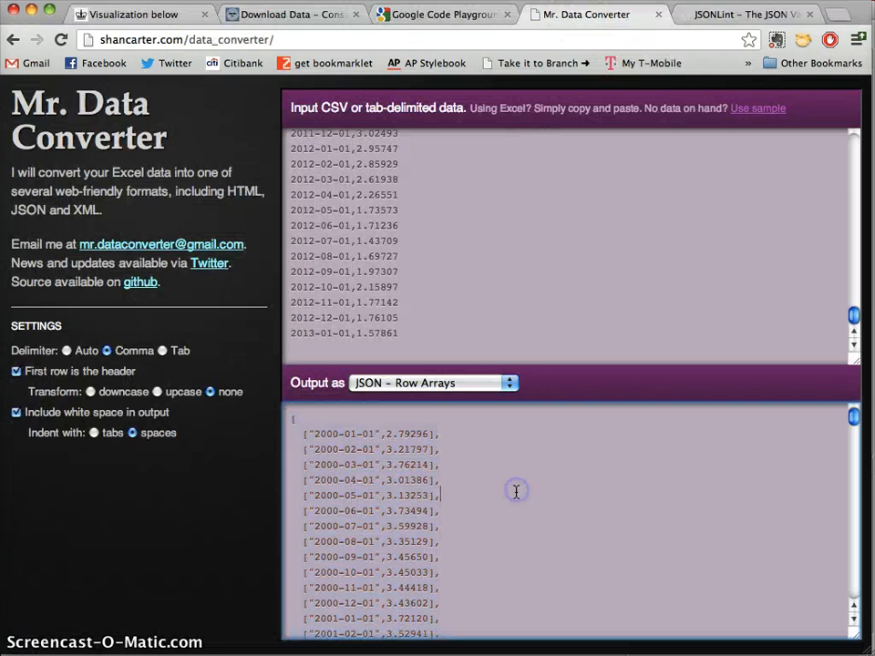
{"action": "mouse_move", "coordinate": [478, 449]}
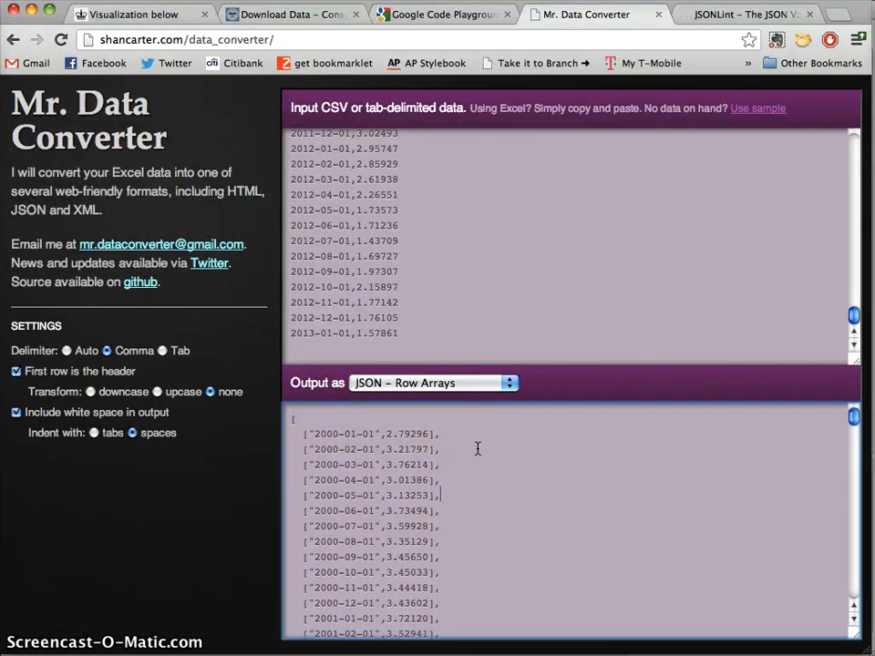
{"action": "mouse_move", "coordinate": [702, 18]}
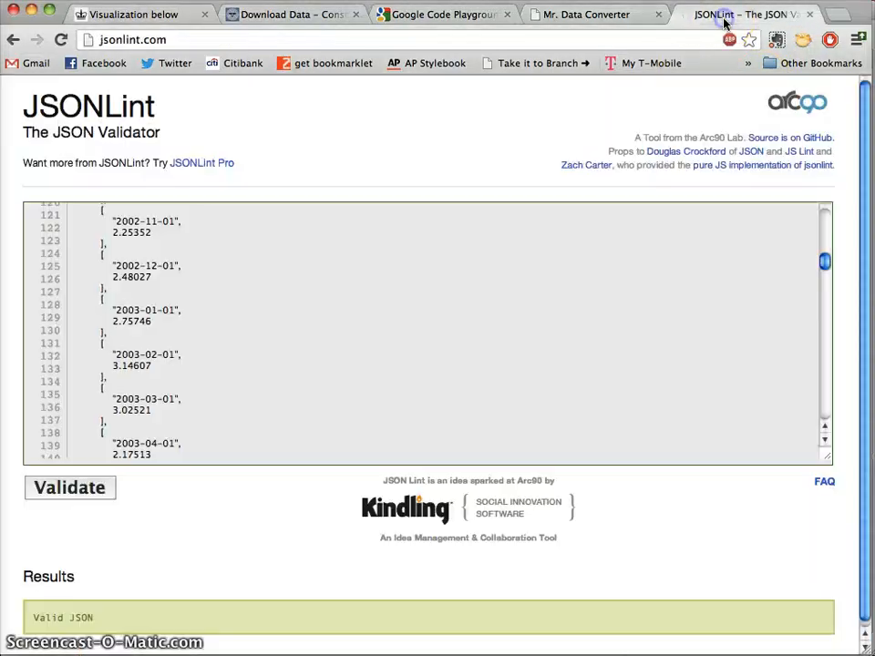
{"action": "scroll", "scroll_direction": "up", "scroll_amount": 3}
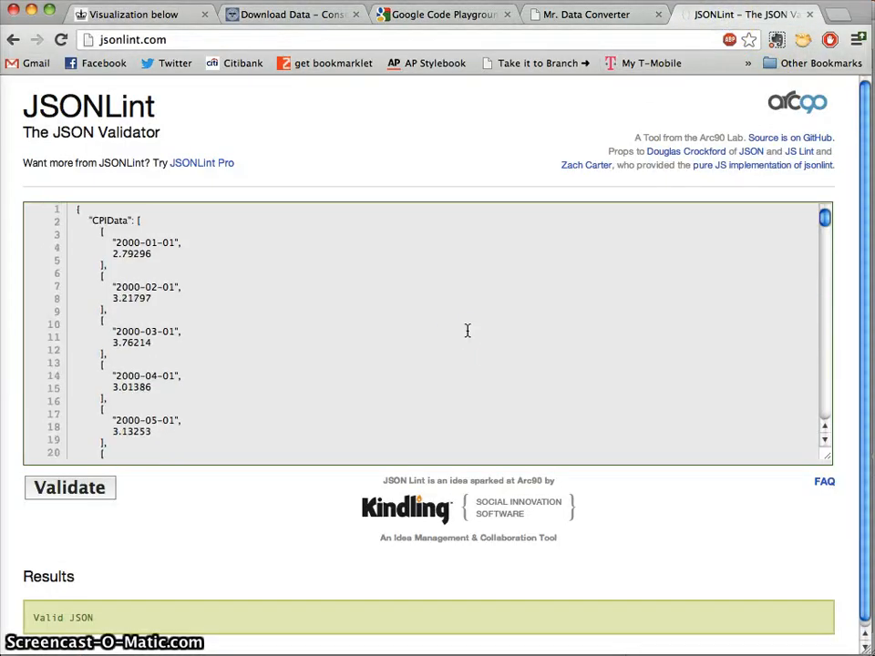
{"action": "mouse_move", "coordinate": [215, 572]}
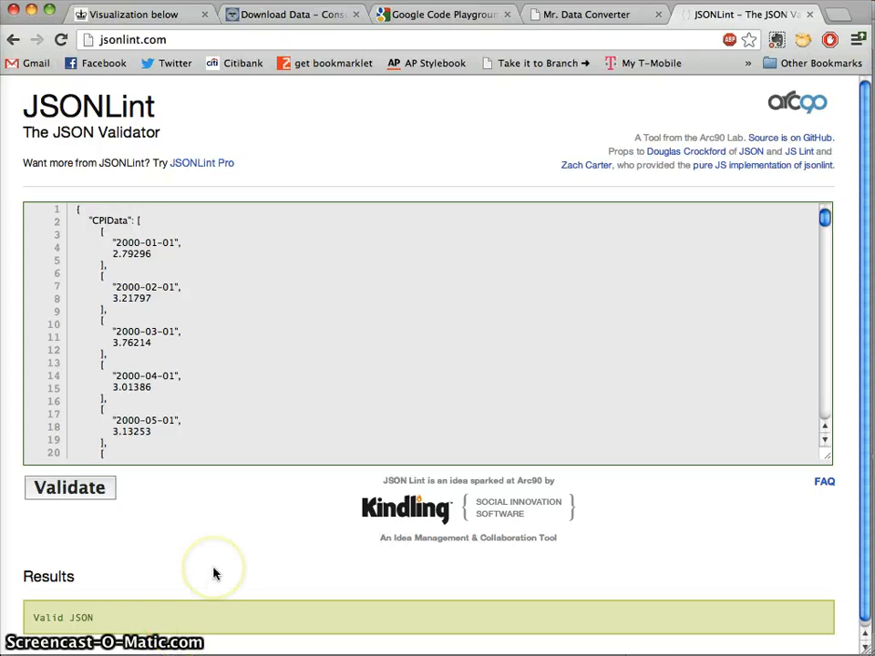
{"action": "mouse_move", "coordinate": [201, 563]}
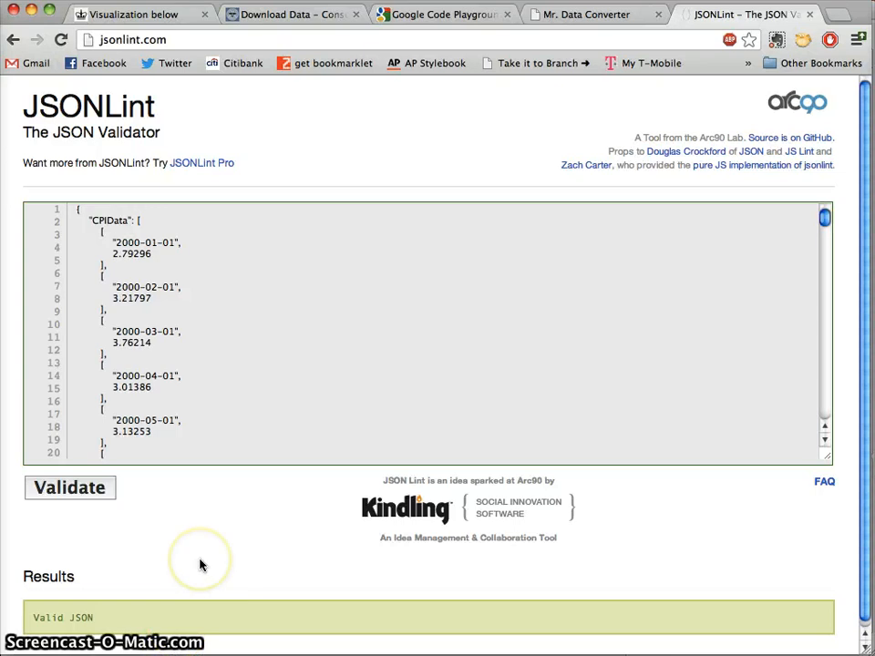
{"action": "mouse_move", "coordinate": [204, 579]}
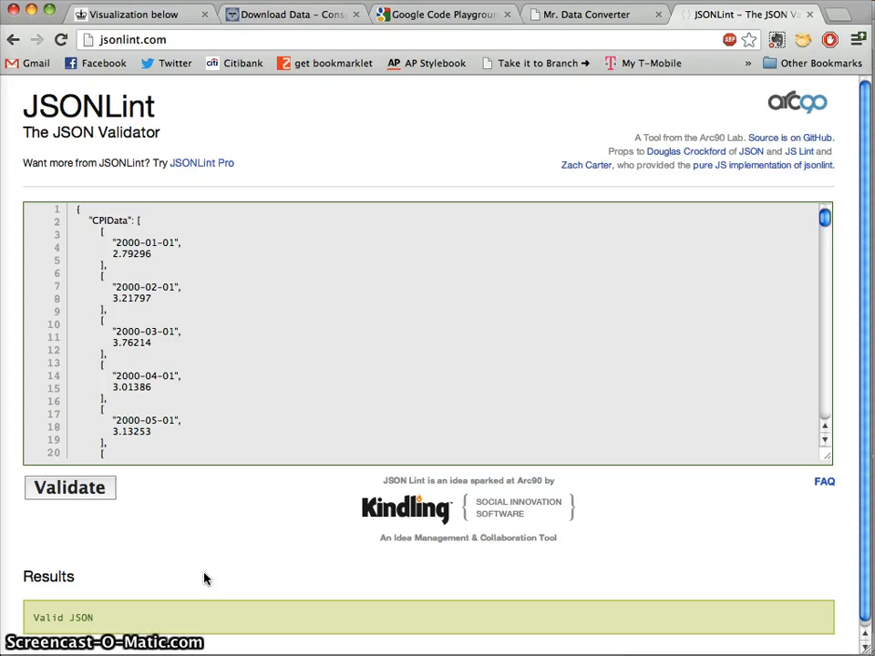
{"action": "mouse_move", "coordinate": [300, 215]}
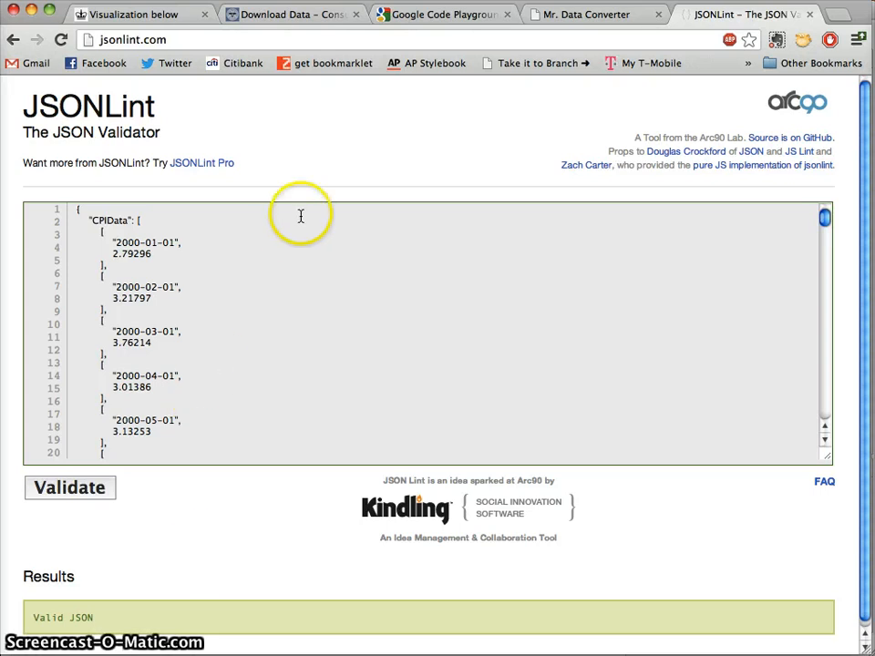
{"action": "mouse_move", "coordinate": [472, 27]}
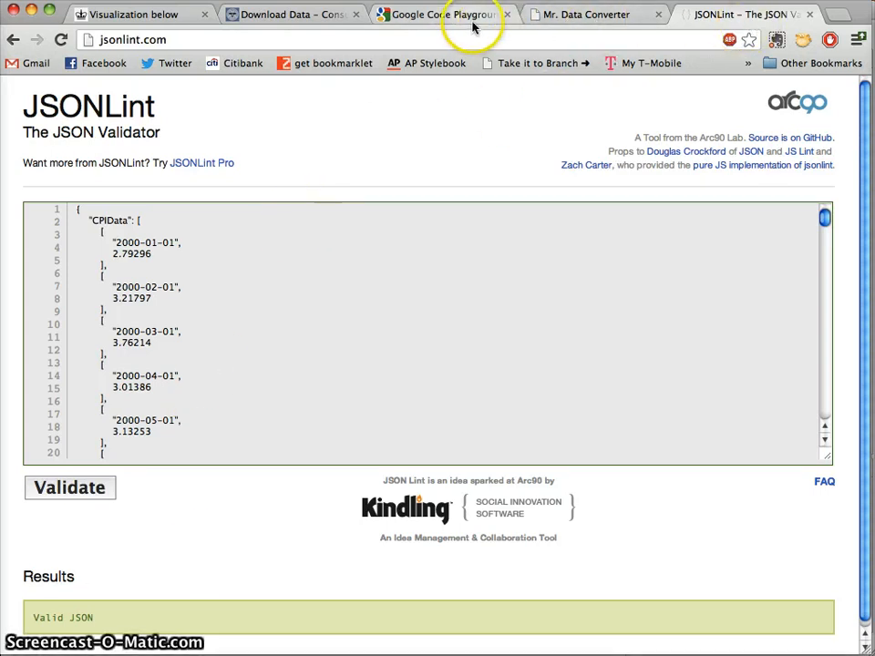
{"action": "mouse_move", "coordinate": [465, 18]}
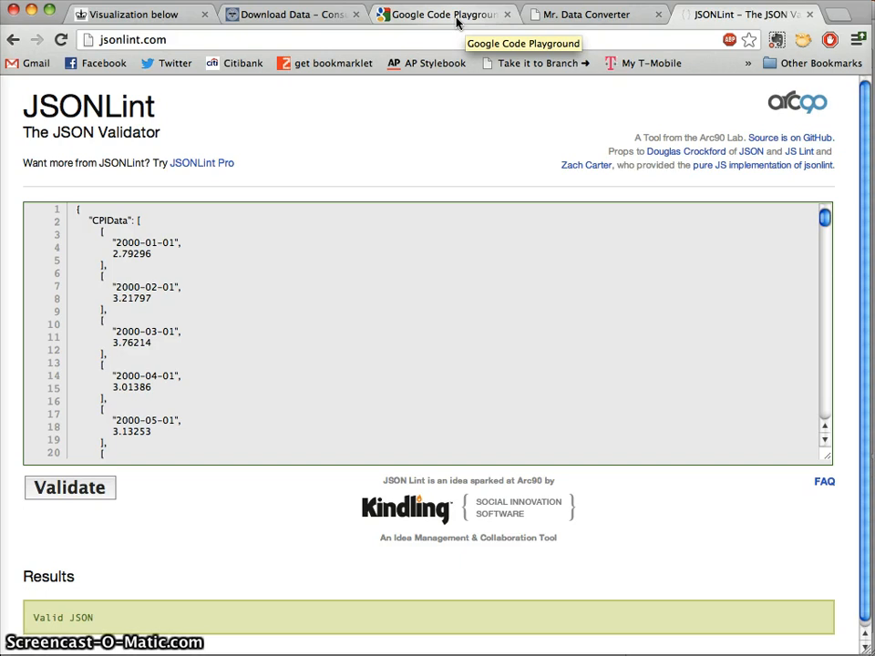
{"action": "mouse_move", "coordinate": [460, 22]}
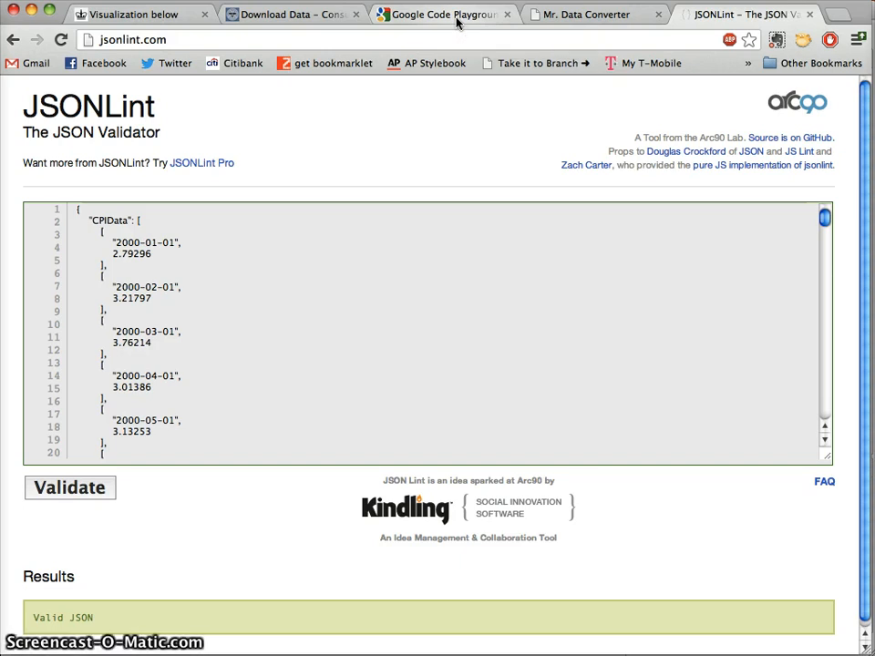
View the Google Code Playground Line Chart example code and its rendered output.
{"action": "left_click", "coordinate": [445, 15]}
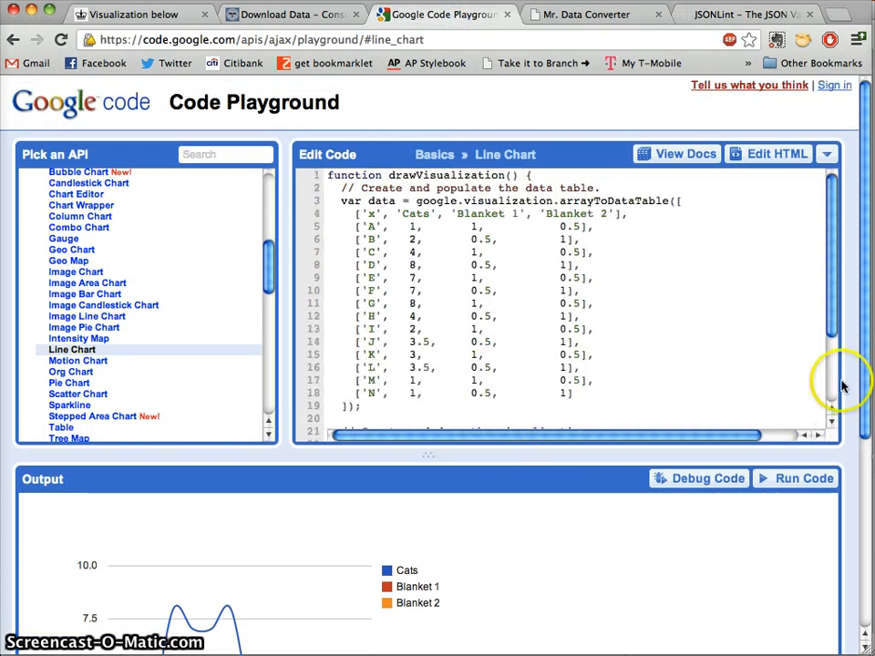
{"action": "scroll", "scroll_direction": "down", "scroll_amount": 3}
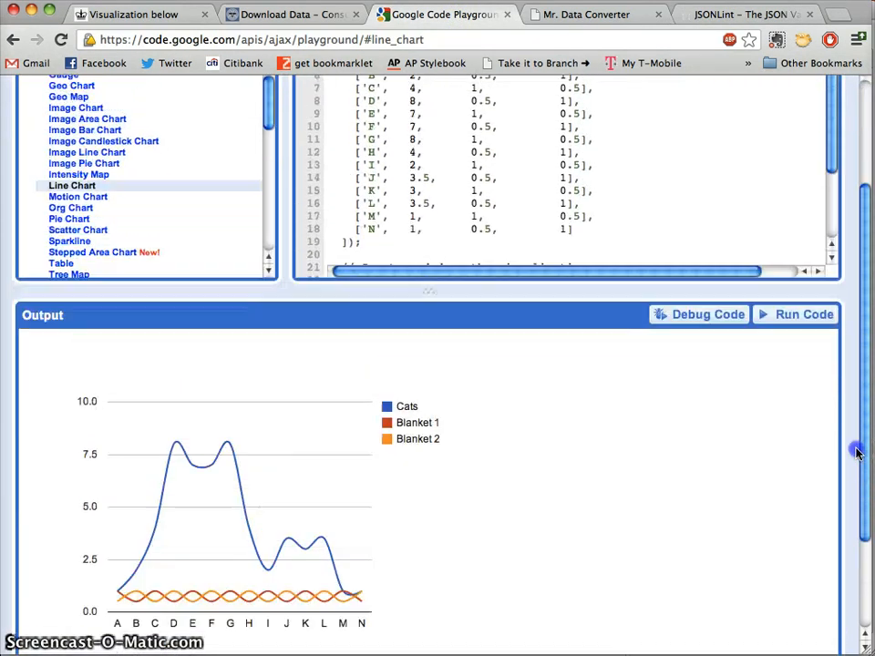
{"action": "scroll", "scroll_direction": "up", "scroll_amount": 3}
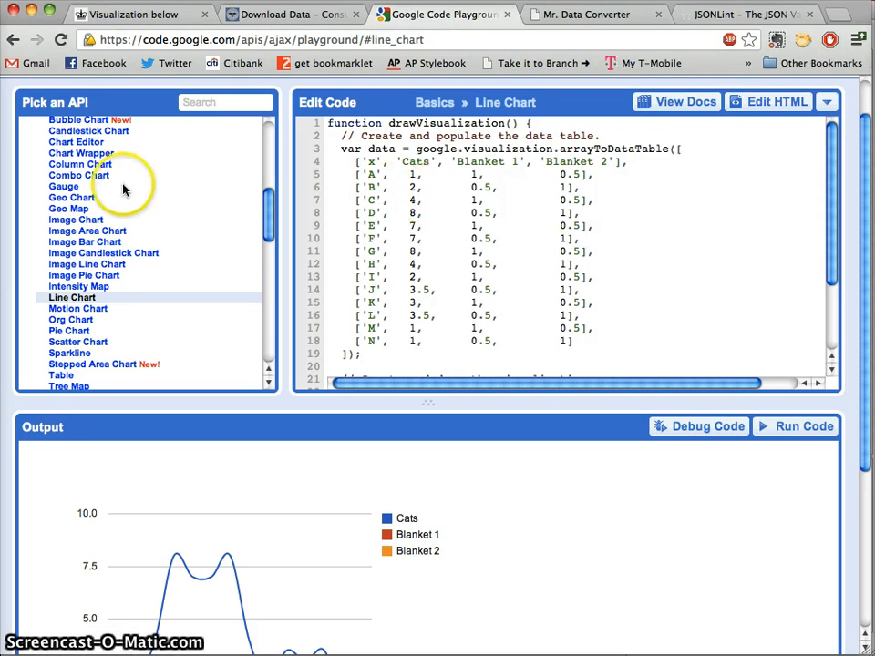
{"action": "mouse_move", "coordinate": [178, 219]}
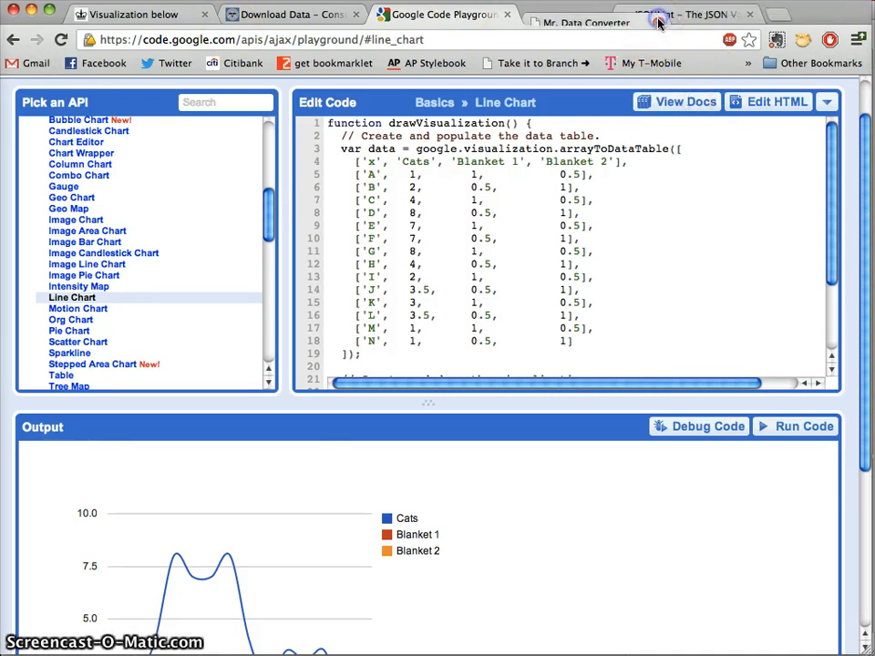
Bring the Line Chart gallery's example HTML/JavaScript code with its LineChart constructor into view.
{"action": "left_click", "coordinate": [677, 102]}
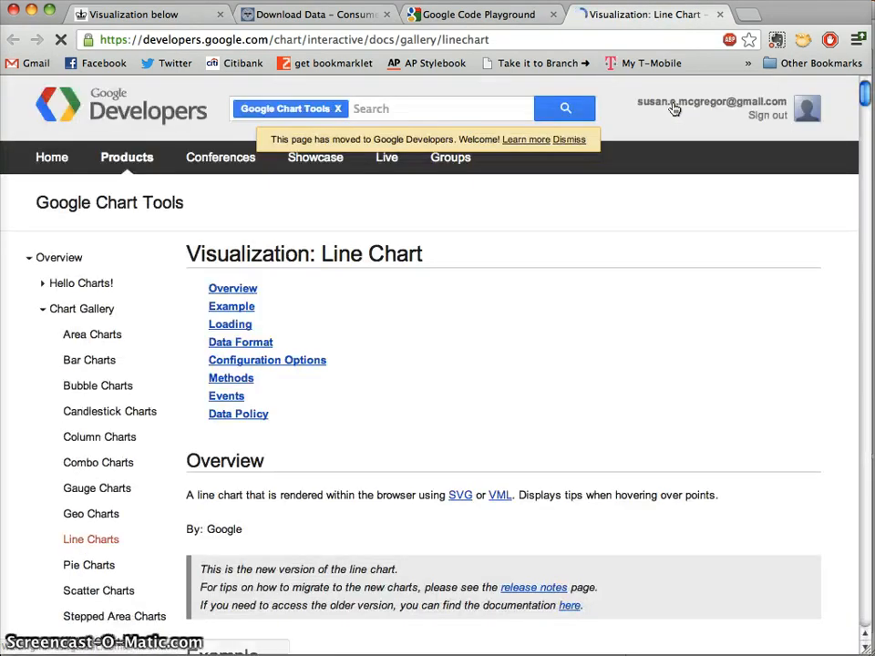
{"action": "scroll", "scroll_direction": "down", "scroll_amount": 3}
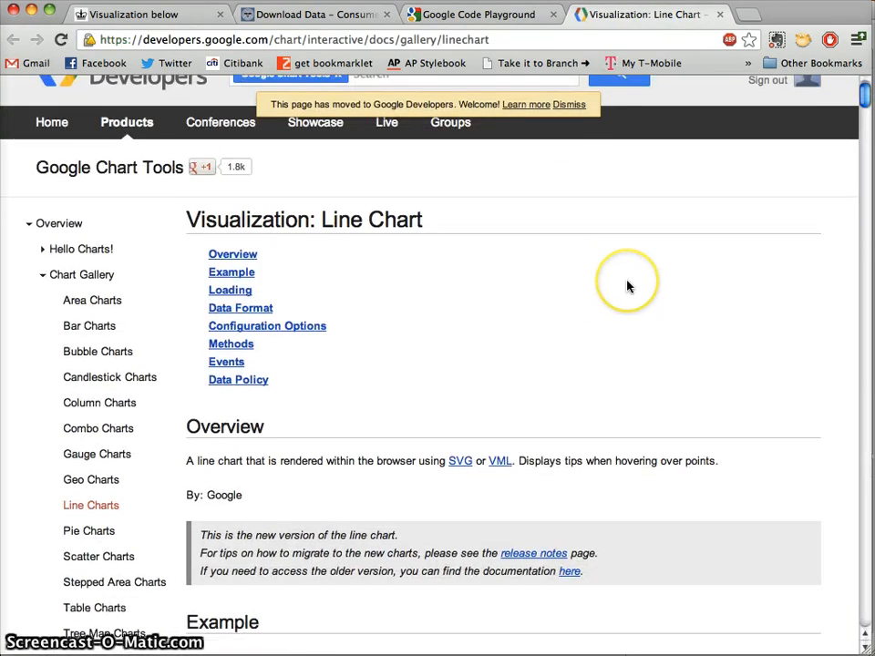
{"action": "scroll", "scroll_direction": "down", "scroll_amount": 3}
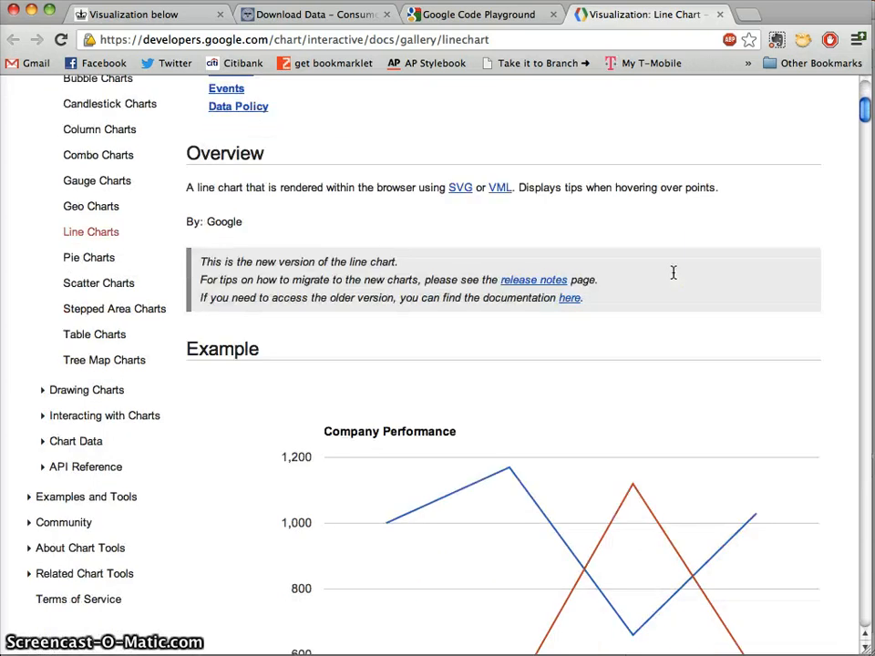
{"action": "mouse_move", "coordinate": [714, 206]}
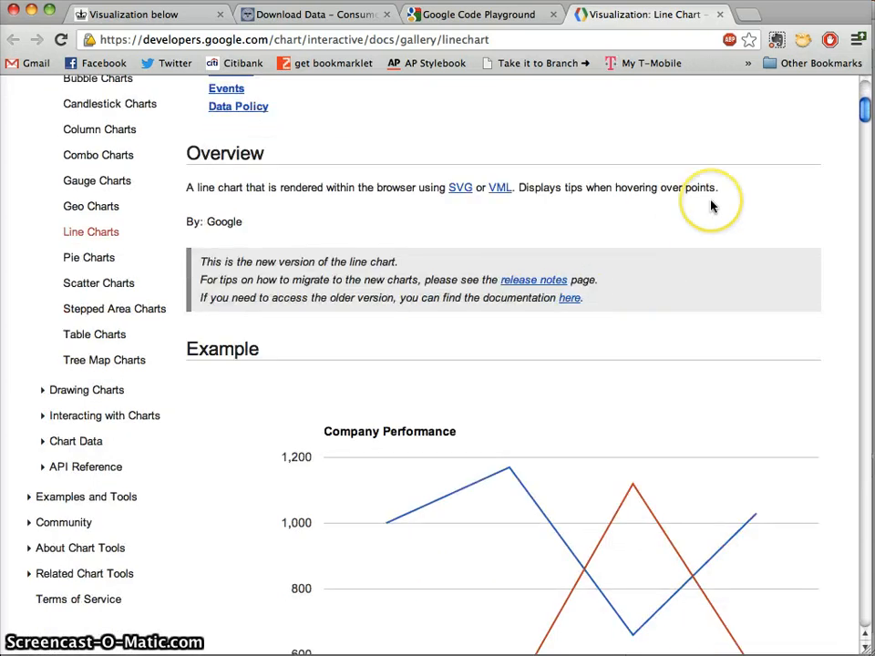
{"action": "scroll", "scroll_direction": "down", "scroll_amount": 3}
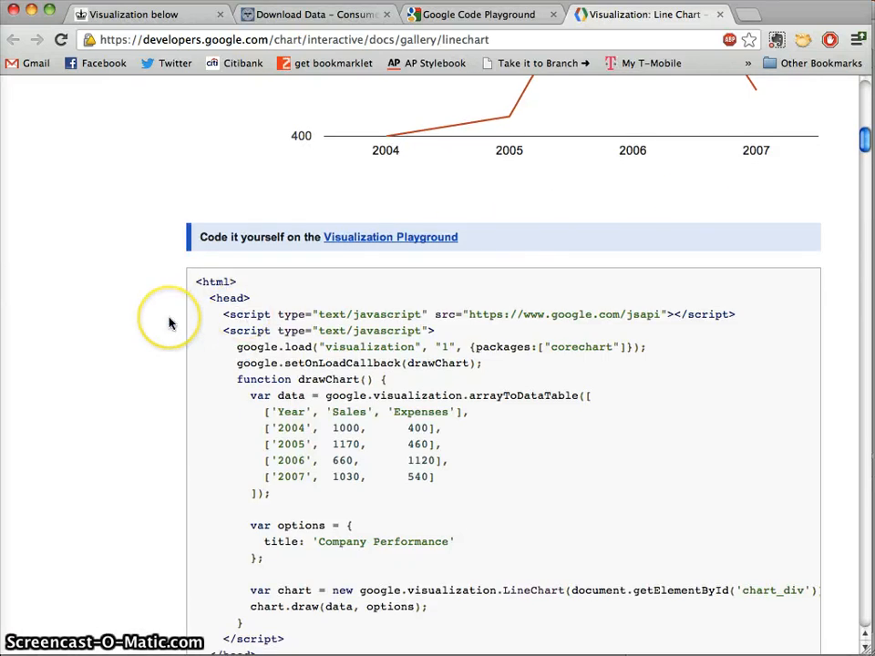
{"action": "scroll", "scroll_direction": "down", "scroll_amount": 3}
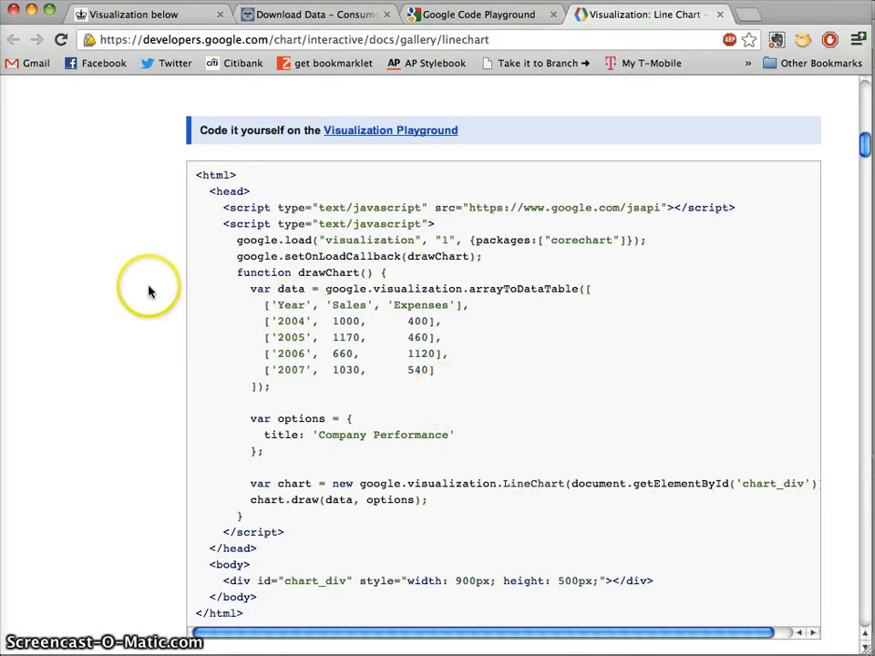
{"action": "mouse_move", "coordinate": [168, 256]}
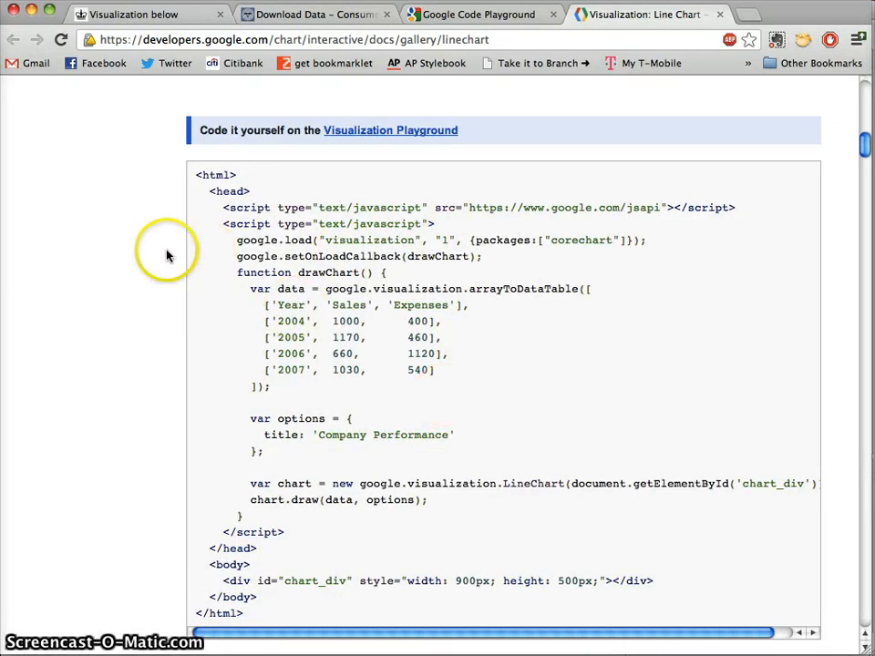
{"action": "scroll", "scroll_direction": "down", "scroll_amount": 3}
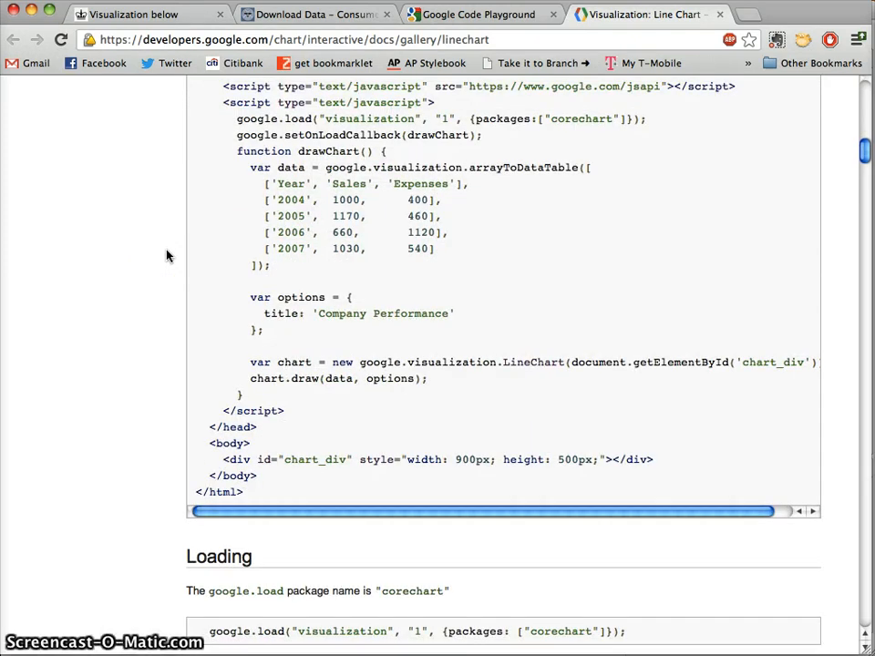
{"action": "scroll", "scroll_direction": "up", "scroll_amount": 3}
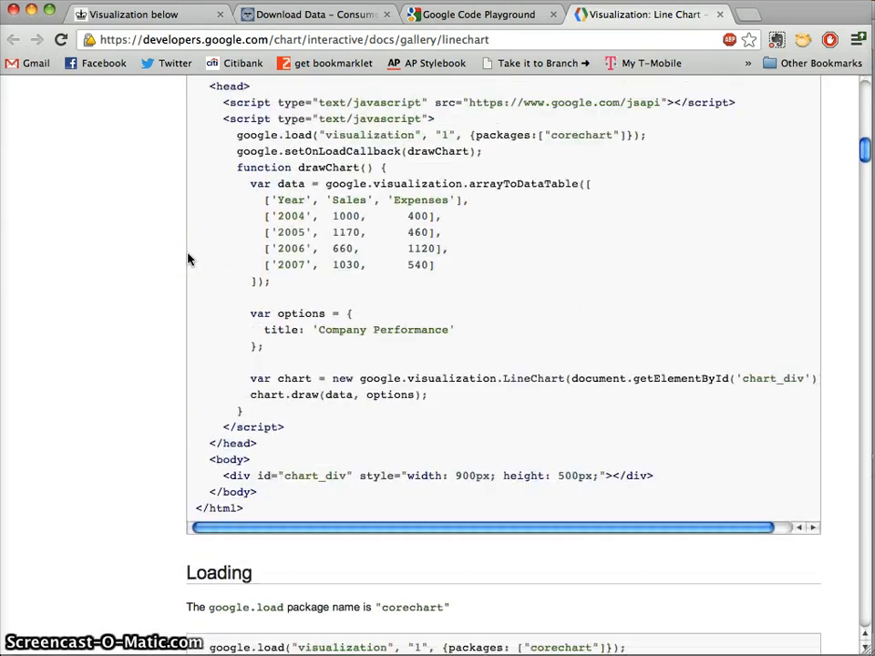
{"action": "scroll", "scroll_direction": "up", "scroll_amount": 3}
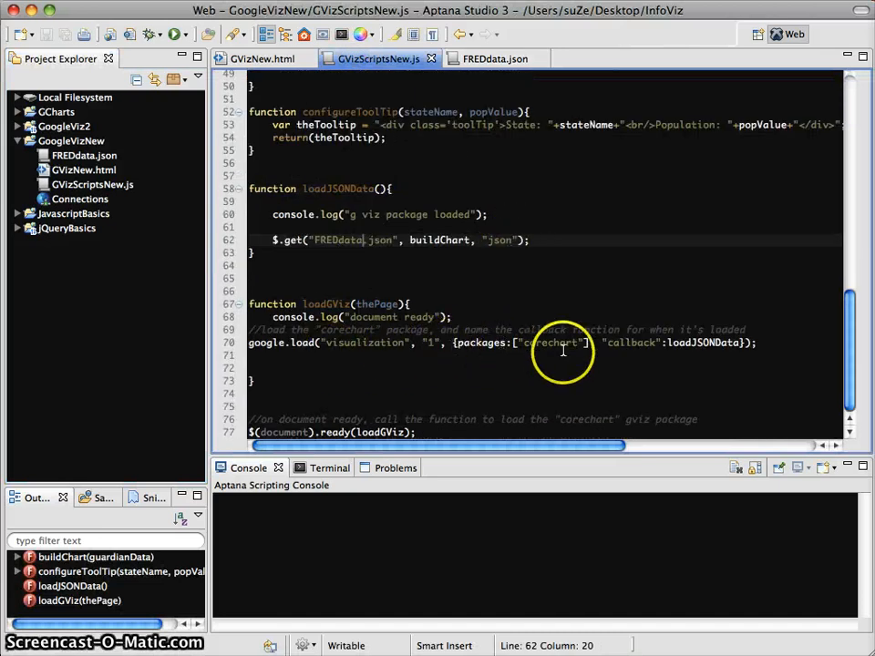
{"action": "mouse_move", "coordinate": [763, 355]}
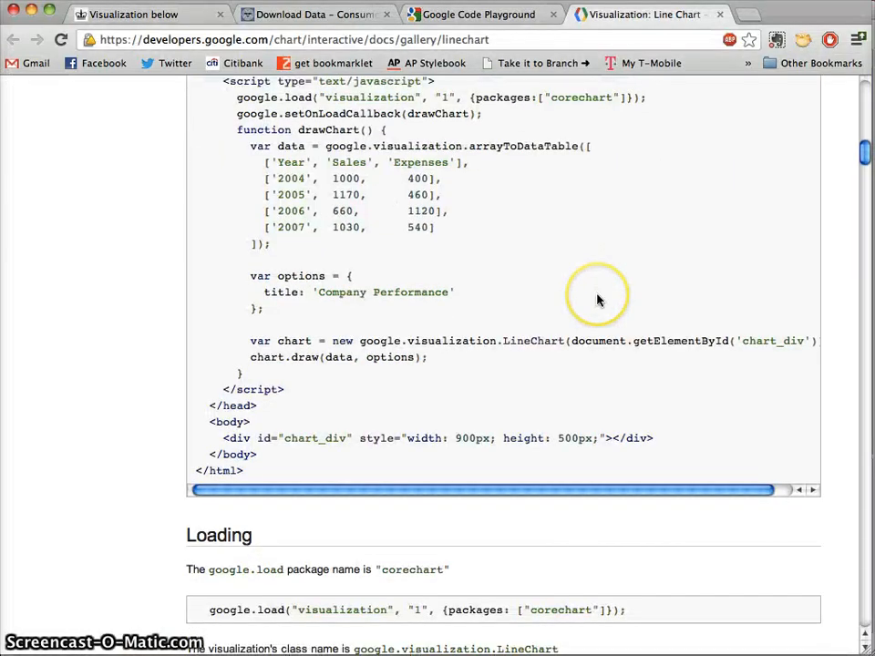
{"action": "mouse_move", "coordinate": [496, 347]}
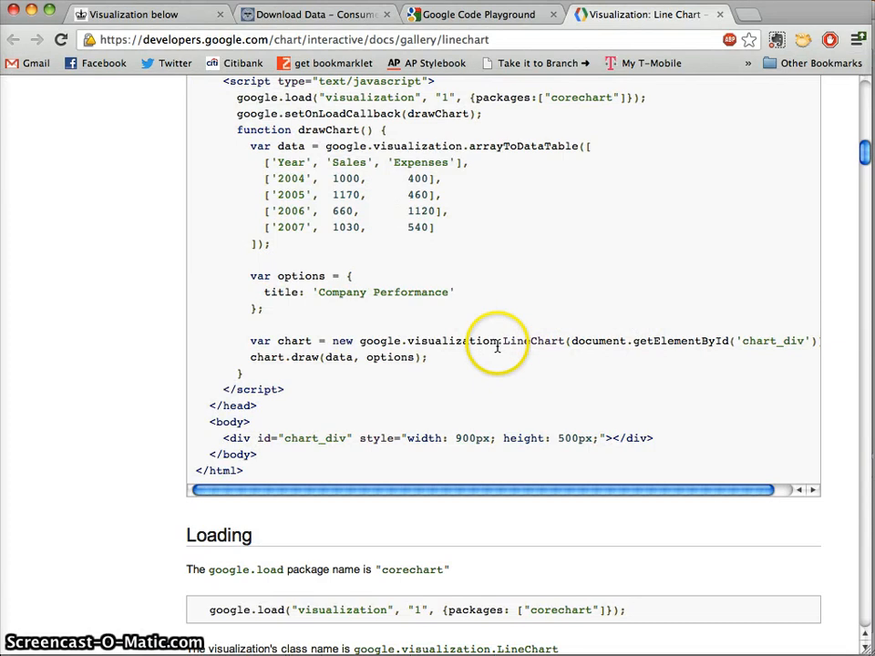
Copy LineChart from the docs and replace BarChart in the GVizScriptsNew.js chart constructor.
{"action": "double_click", "coordinate": [529, 341]}
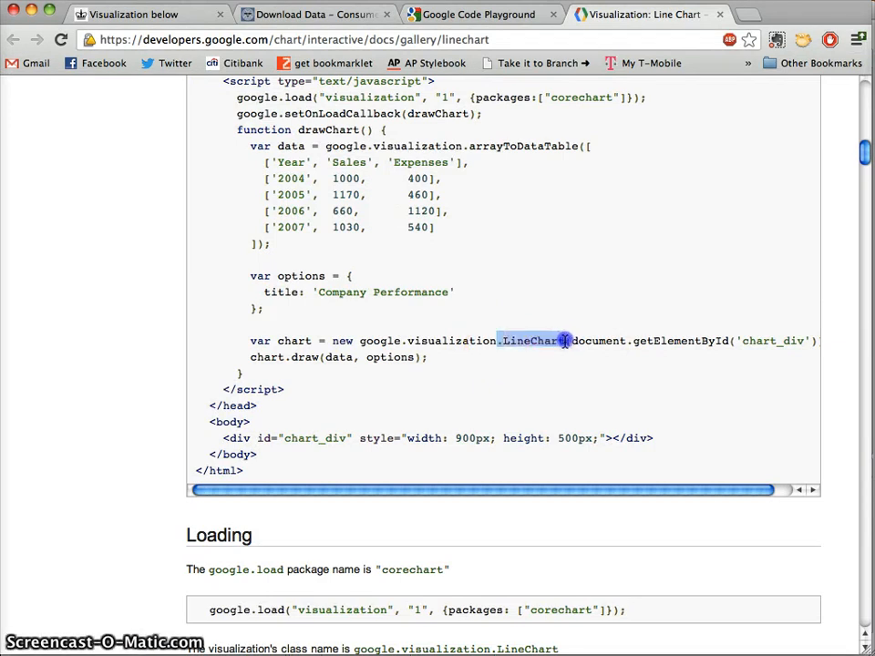
{"action": "key", "text": "f3"}
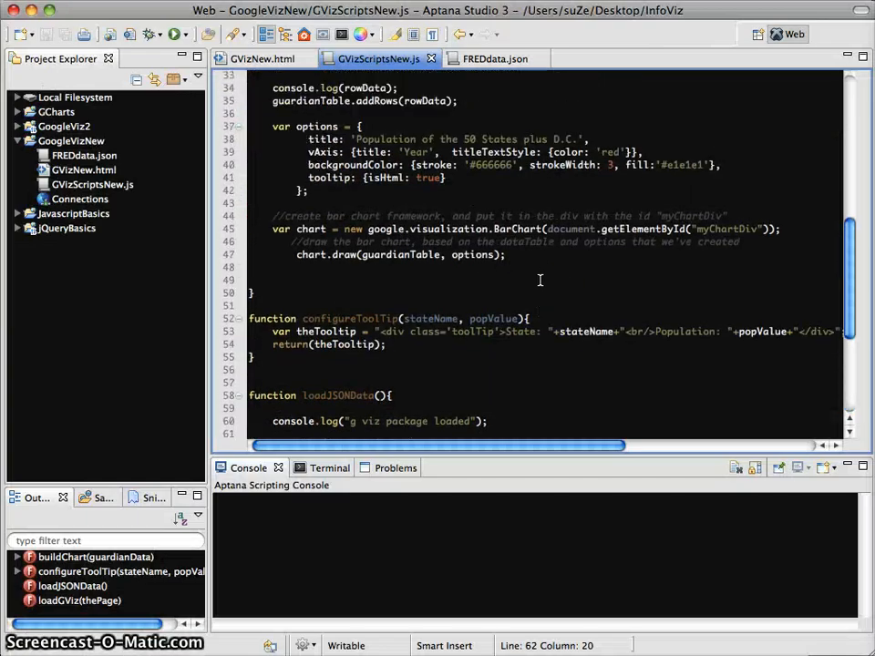
{"action": "scroll", "scroll_direction": "up", "scroll_amount": 3}
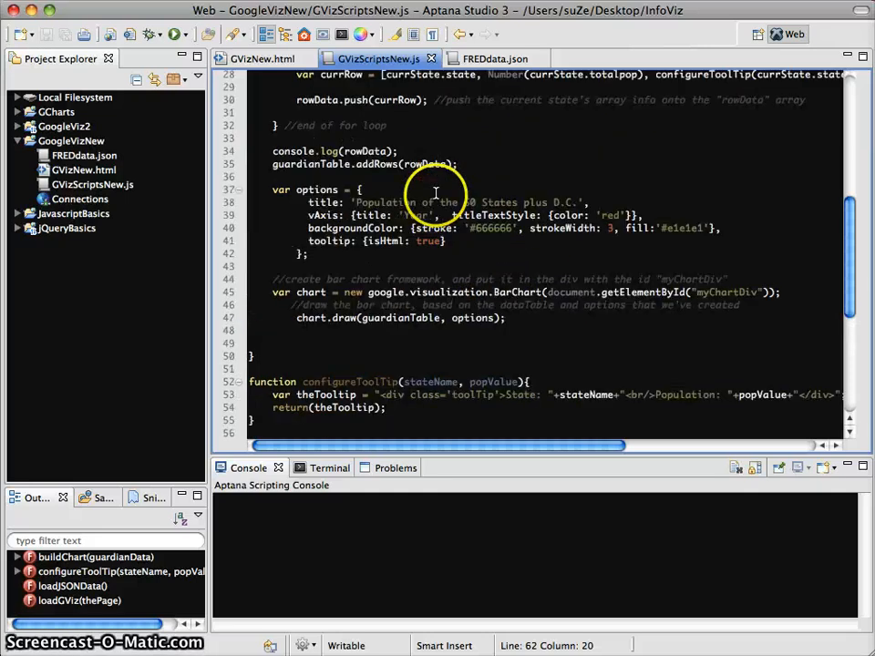
{"action": "mouse_move", "coordinate": [540, 295]}
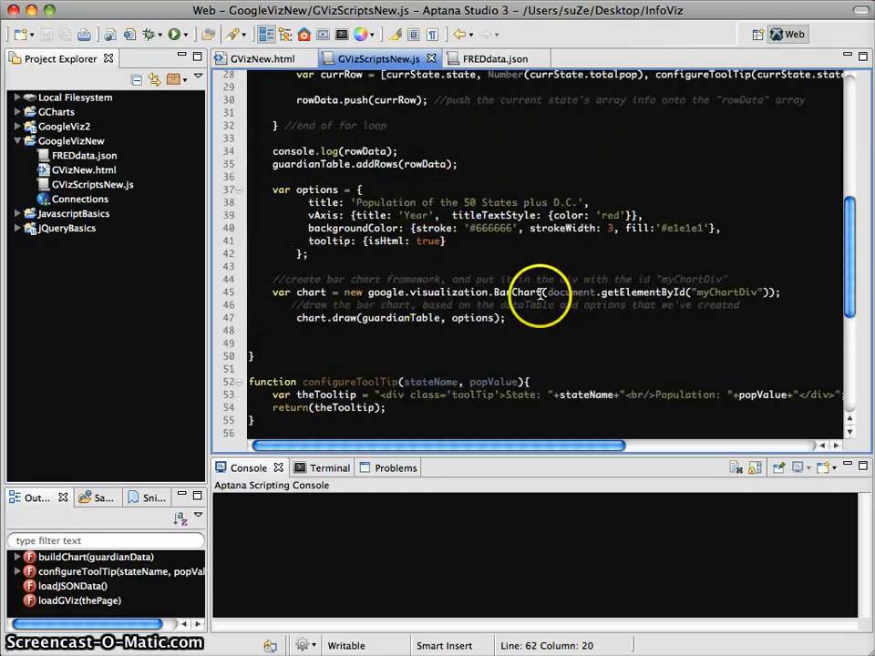
{"action": "left_click", "coordinate": [538, 292]}
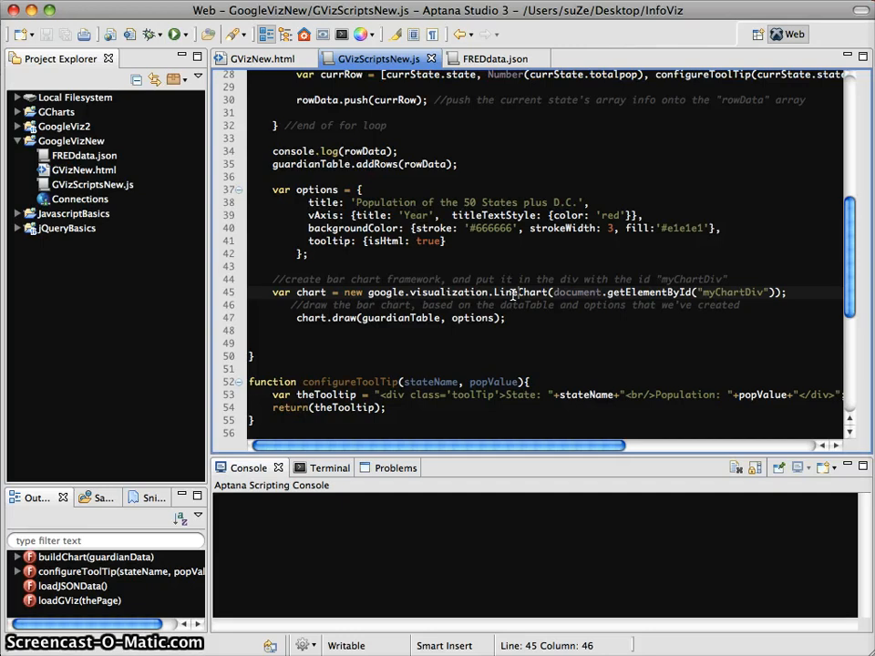
{"action": "scroll", "scroll_direction": "up", "scroll_amount": 3}
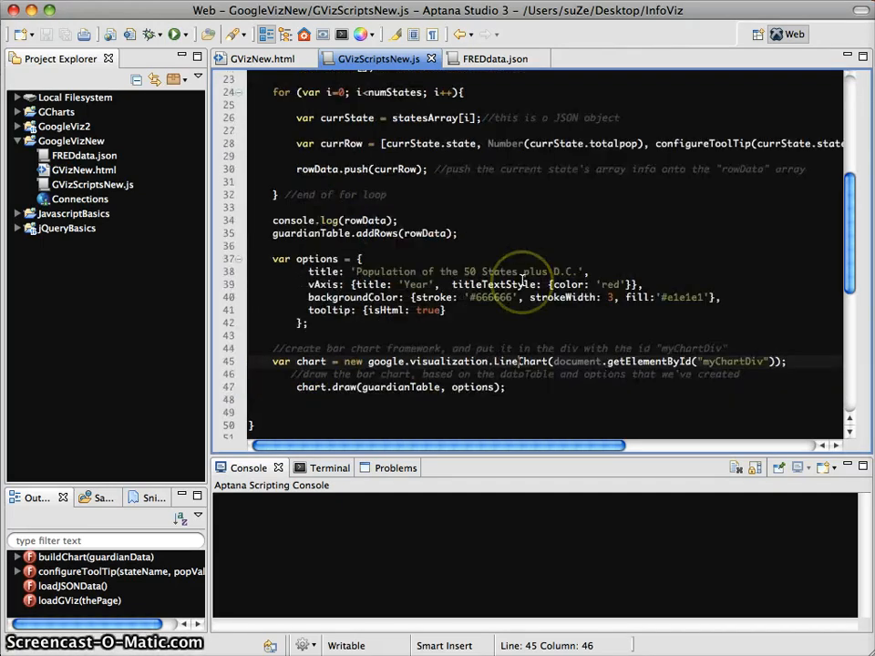
{"action": "scroll", "scroll_direction": "up", "scroll_amount": 3}
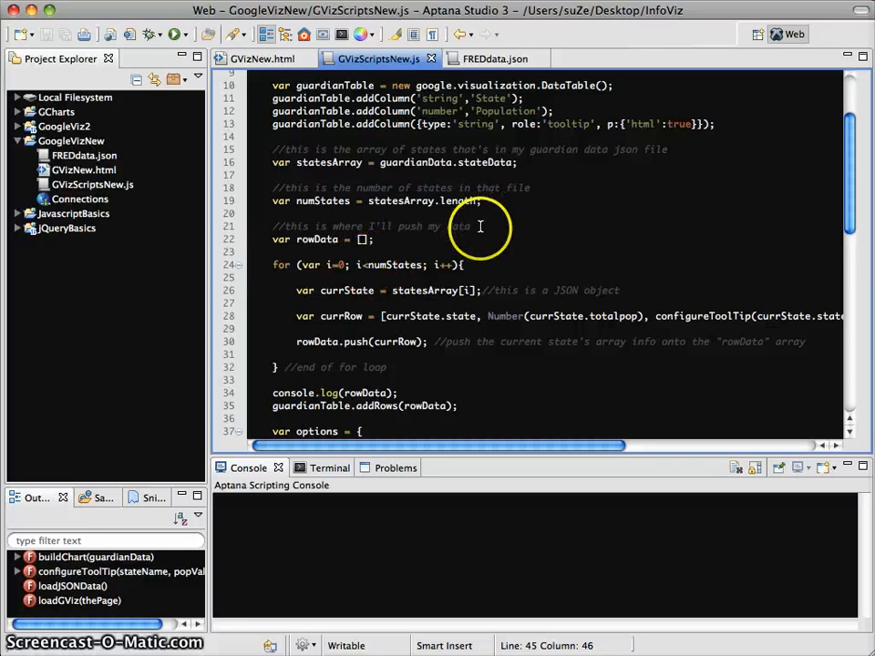
{"action": "mouse_move", "coordinate": [481, 226]}
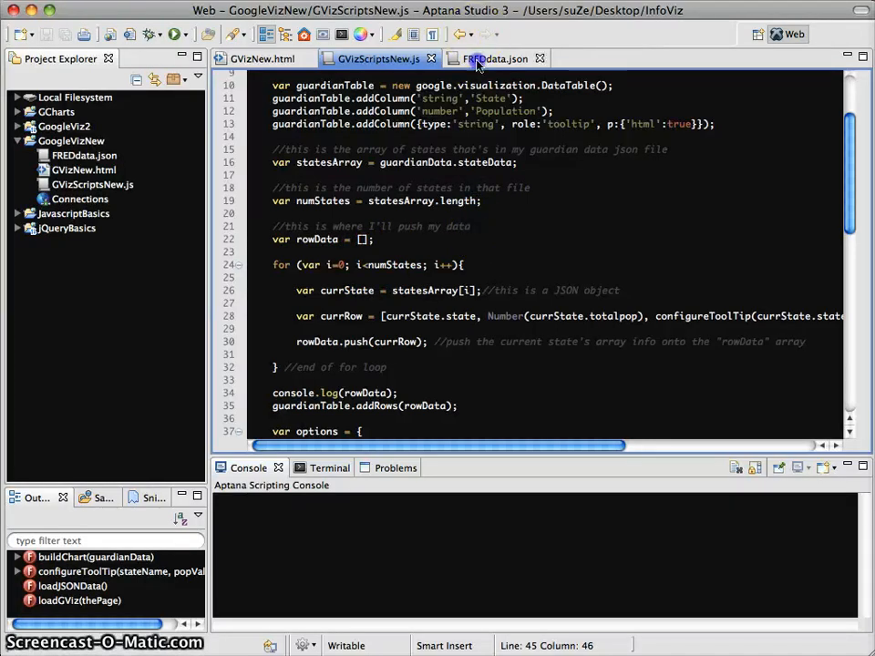
Check the FREDdata.json CPI data against the chart script's column definitions.
{"action": "left_click", "coordinate": [496, 58]}
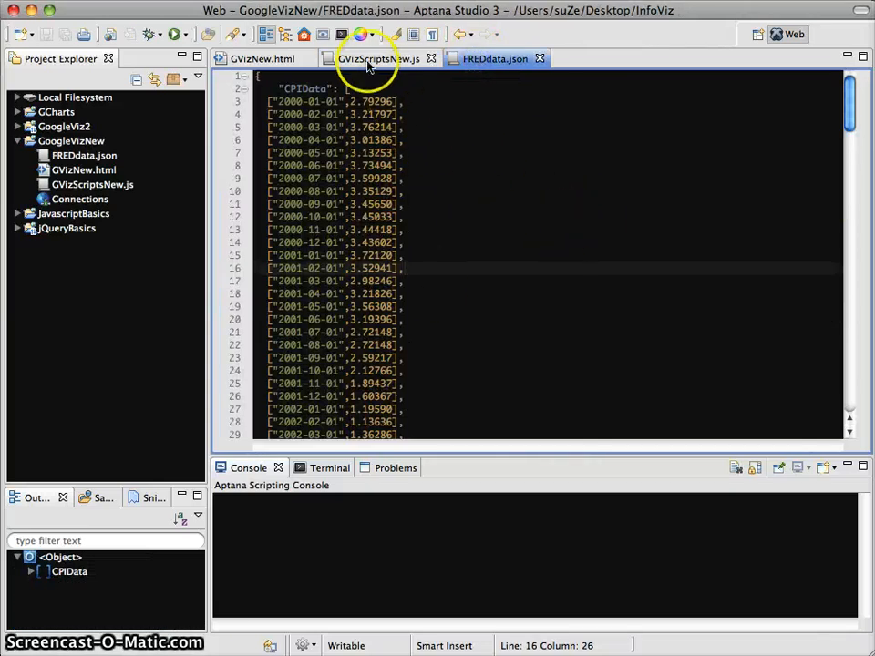
{"action": "left_click", "coordinate": [379, 58]}
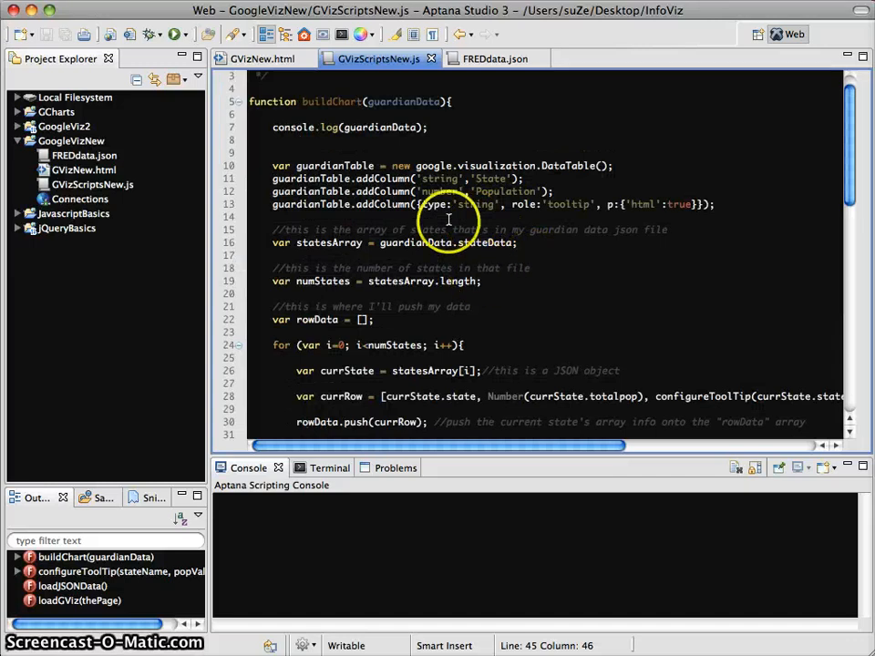
{"action": "left_click", "coordinate": [496, 58]}
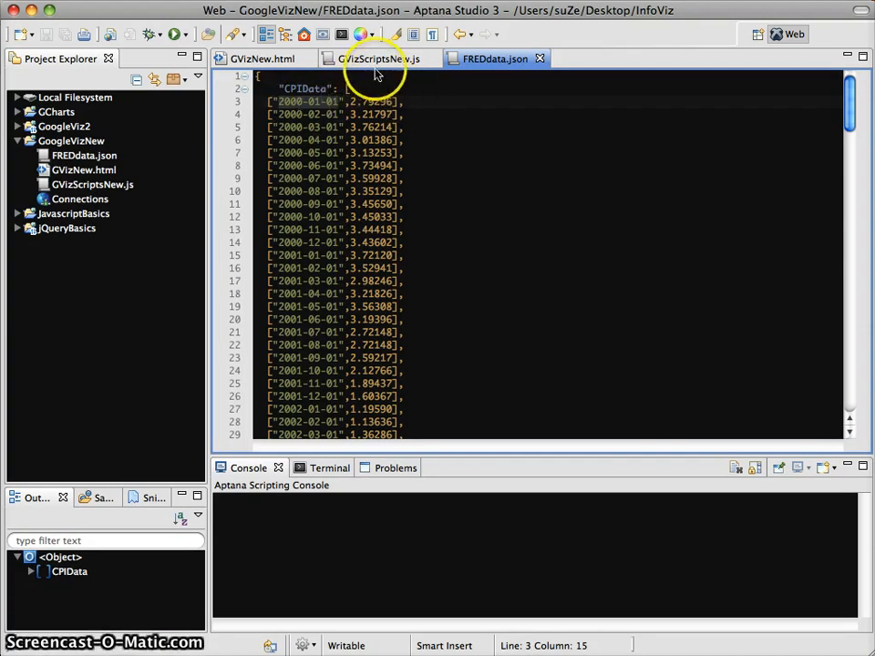
{"action": "left_click", "coordinate": [379, 59]}
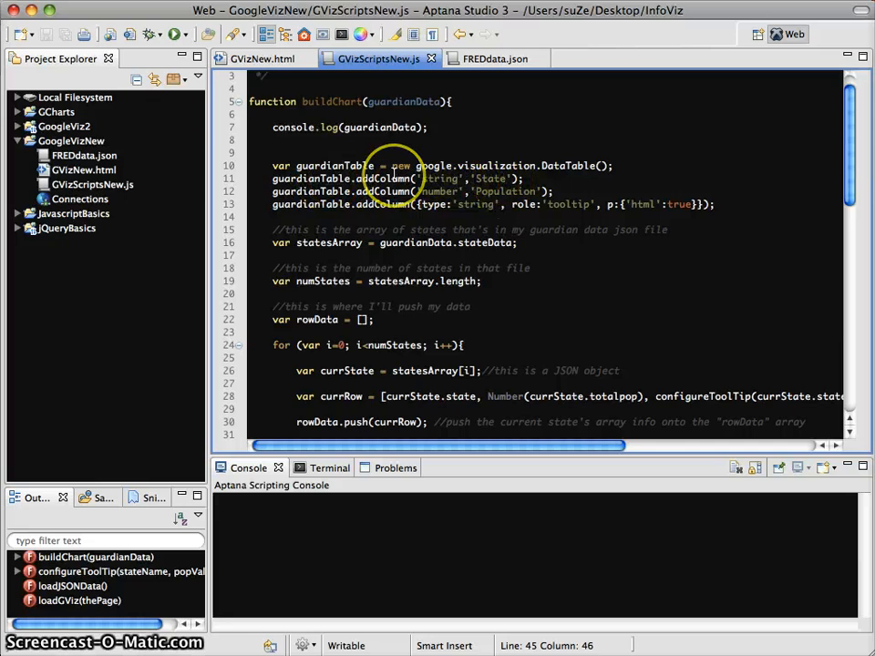
{"action": "mouse_move", "coordinate": [507, 179]}
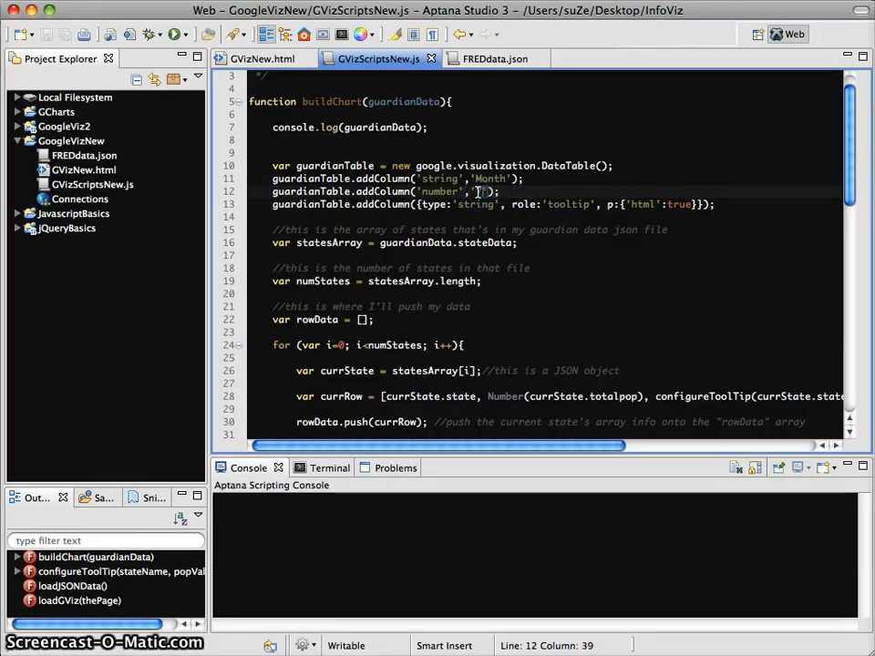
Relabel the numeric addColumn as 'YoY CPI Pct Chg' in GVizScriptsNew.js.
{"action": "type", "text": "CPI'"}
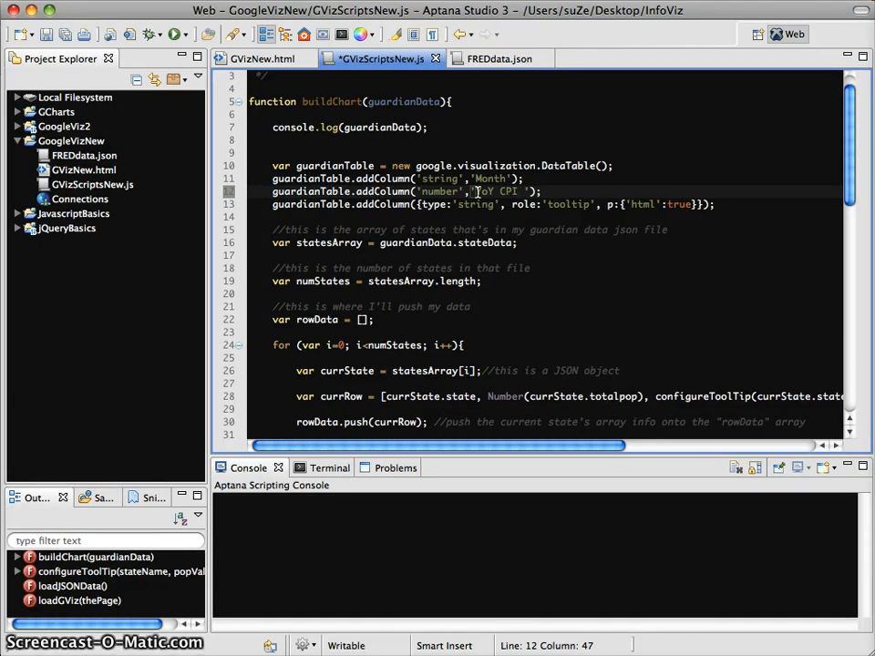
{"action": "type", "text": "Pct."}
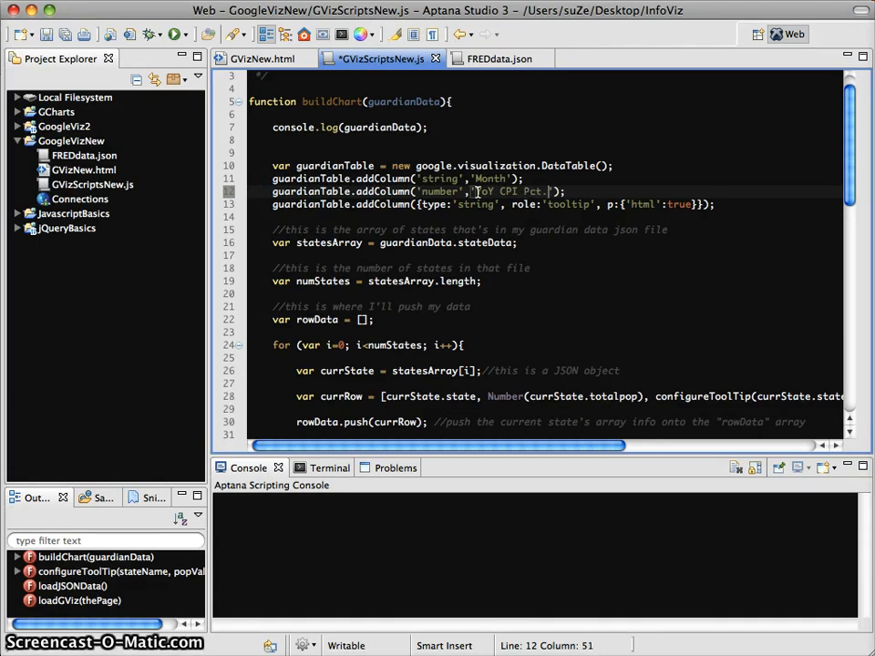
{"action": "type", "text": "Chg"}
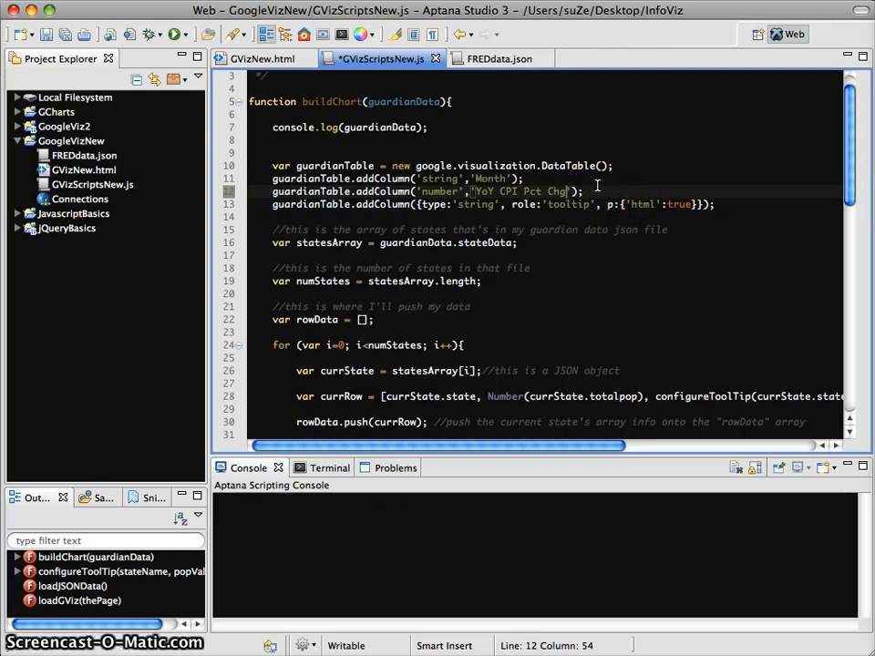
{"action": "scroll", "scroll_direction": "down", "scroll_amount": 3}
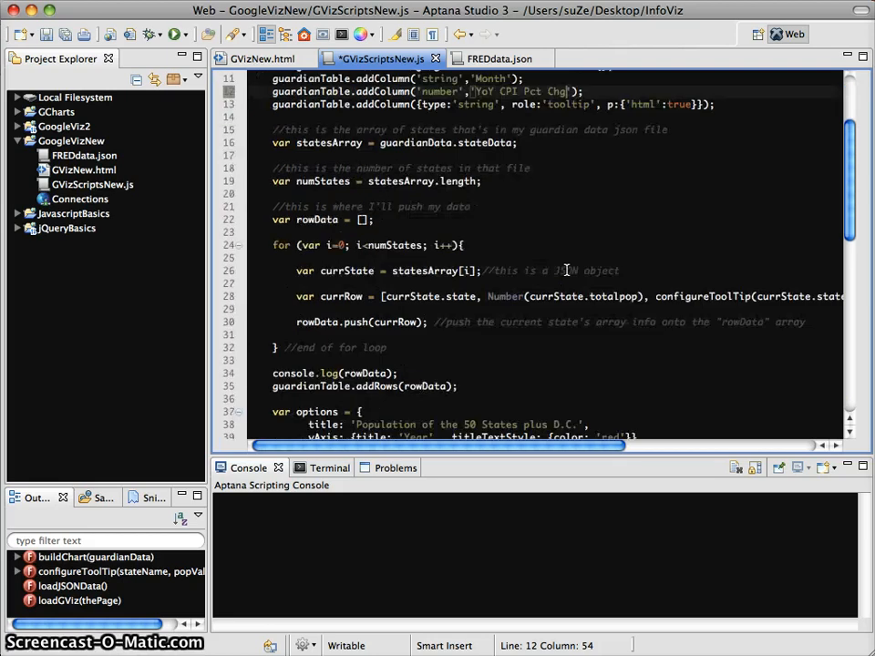
{"action": "scroll", "scroll_direction": "up", "scroll_amount": 3}
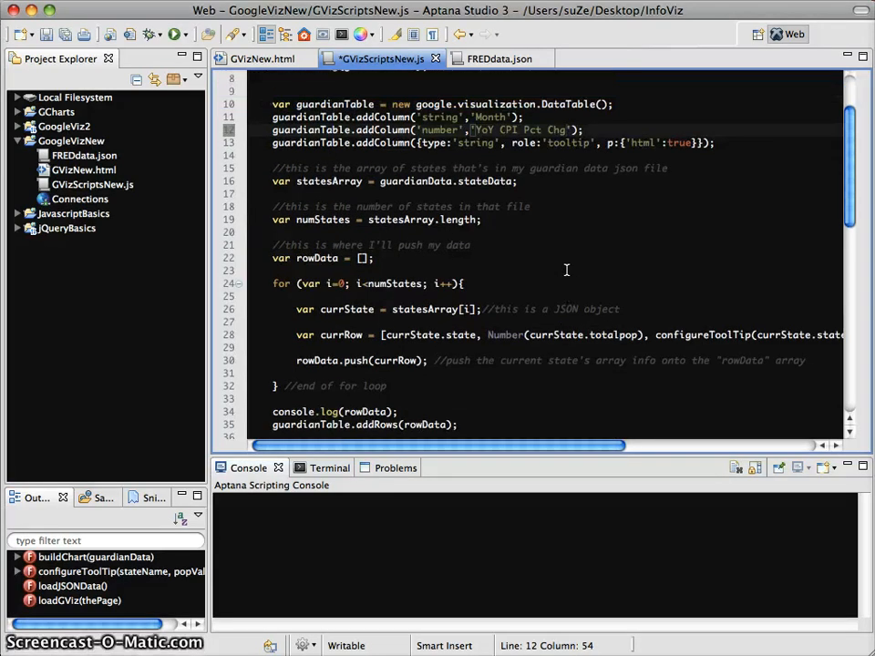
{"action": "scroll", "scroll_direction": "down", "scroll_amount": 3}
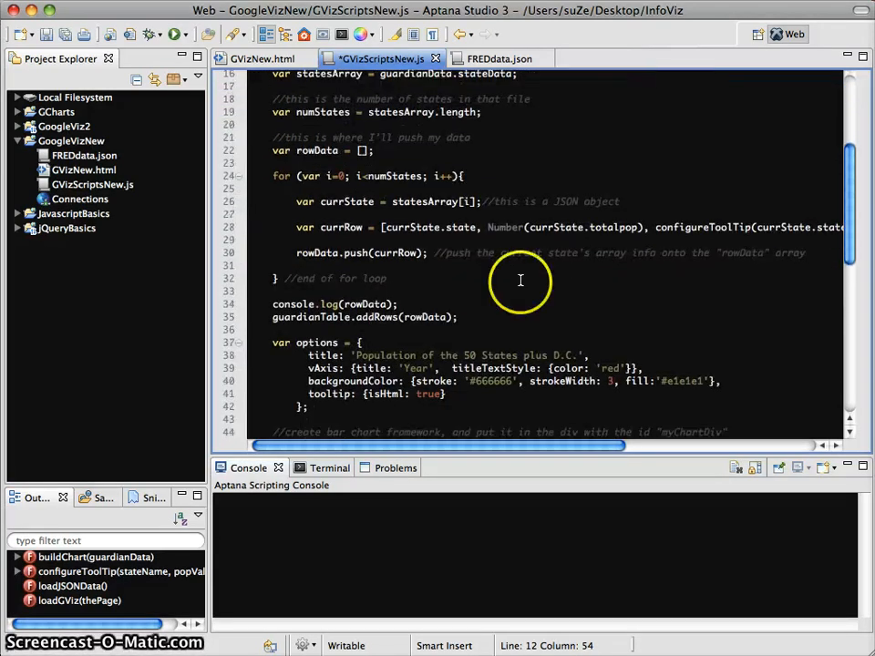
{"action": "scroll", "scroll_direction": "up", "scroll_amount": 3}
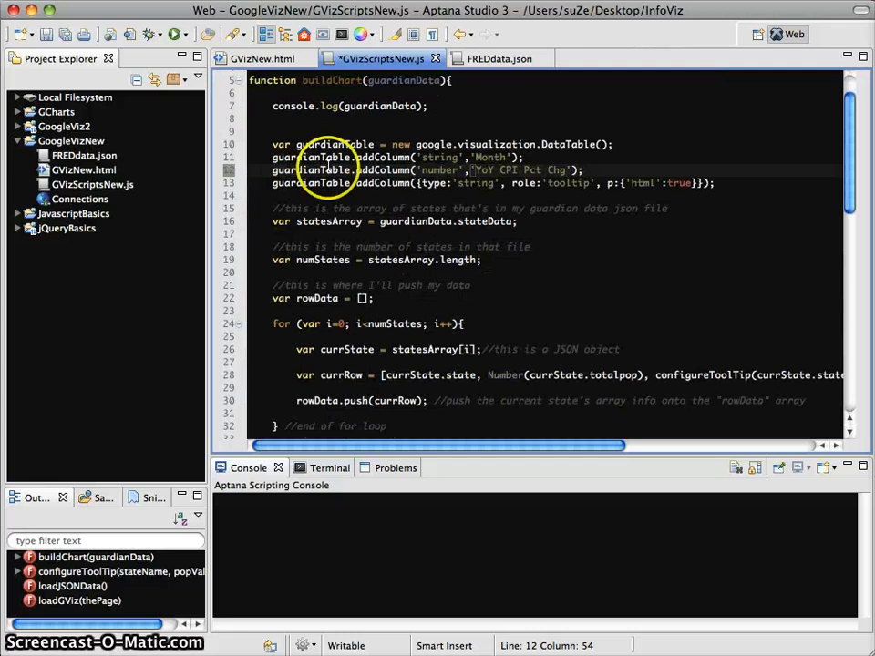
{"action": "scroll", "scroll_direction": "up", "scroll_amount": 3}
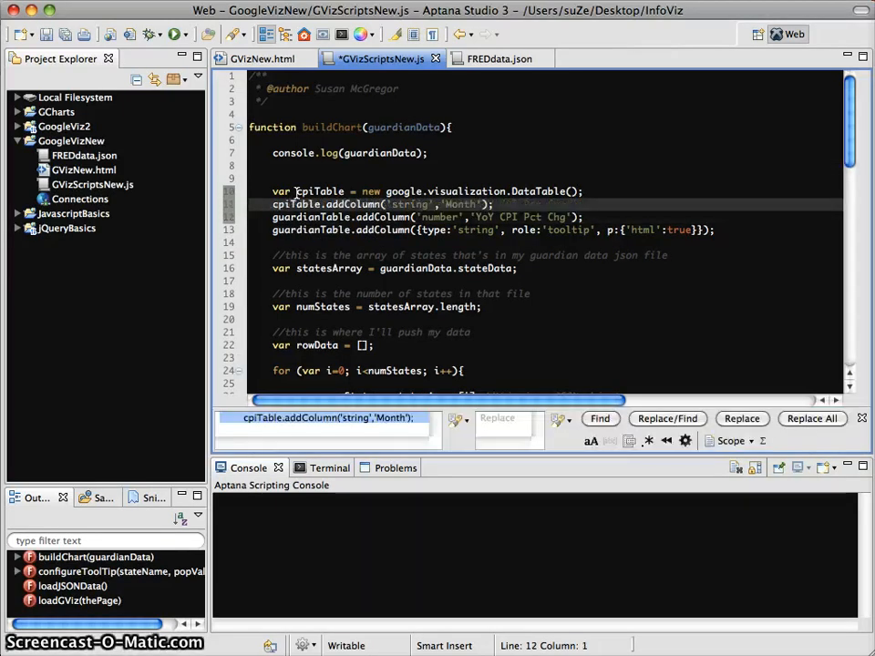
Find guardianTable and replace it with cpiTable in each addColumn line.
{"action": "type", "text": "guardianTable"}
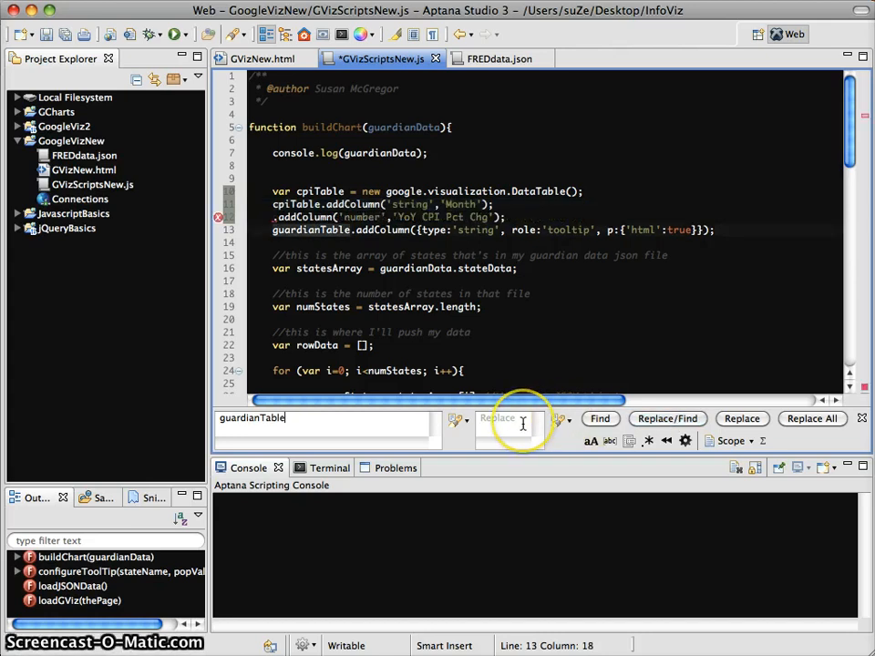
{"action": "left_click", "coordinate": [743, 418]}
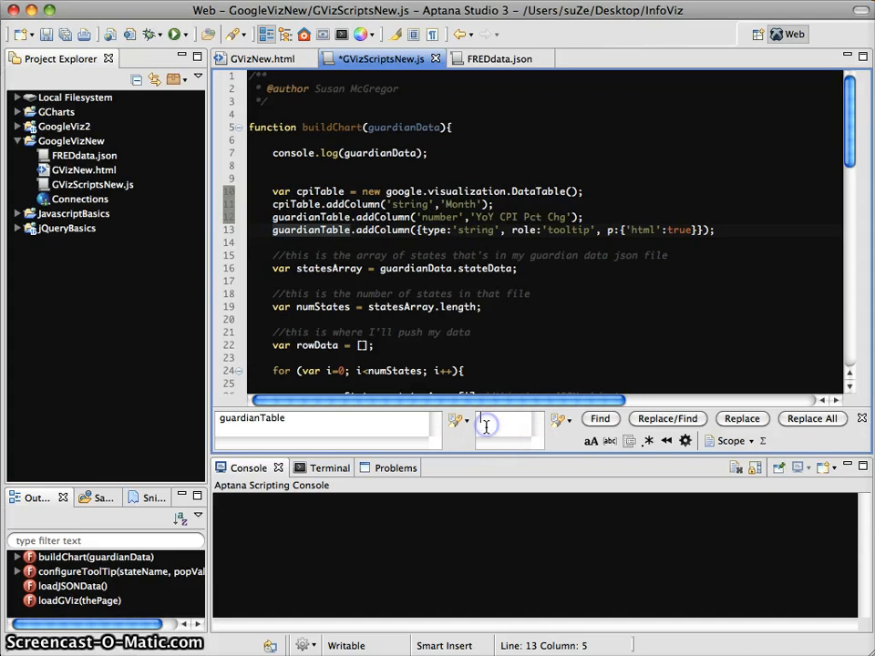
{"action": "type", "text": "cpiTable"}
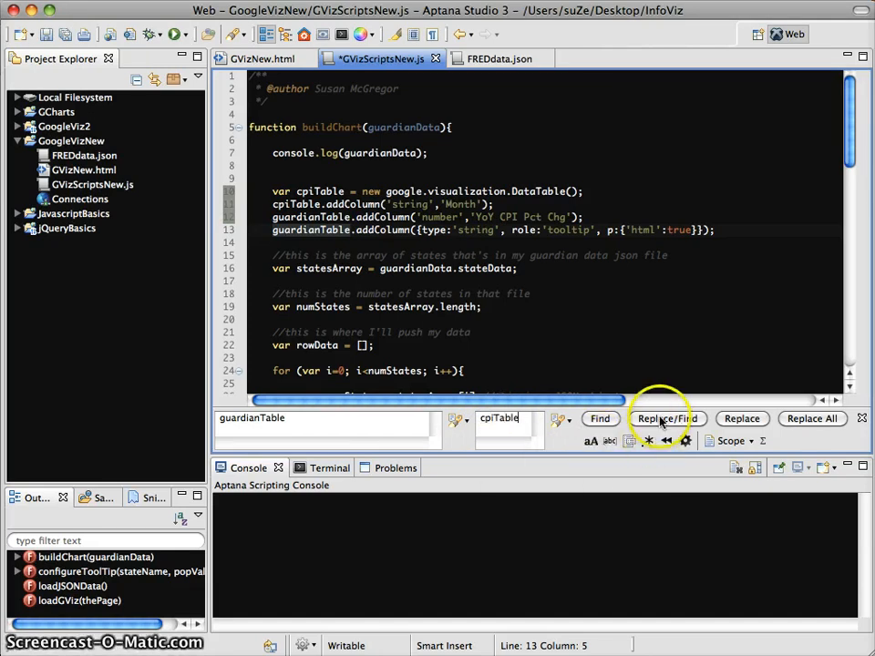
{"action": "left_click", "coordinate": [668, 418]}
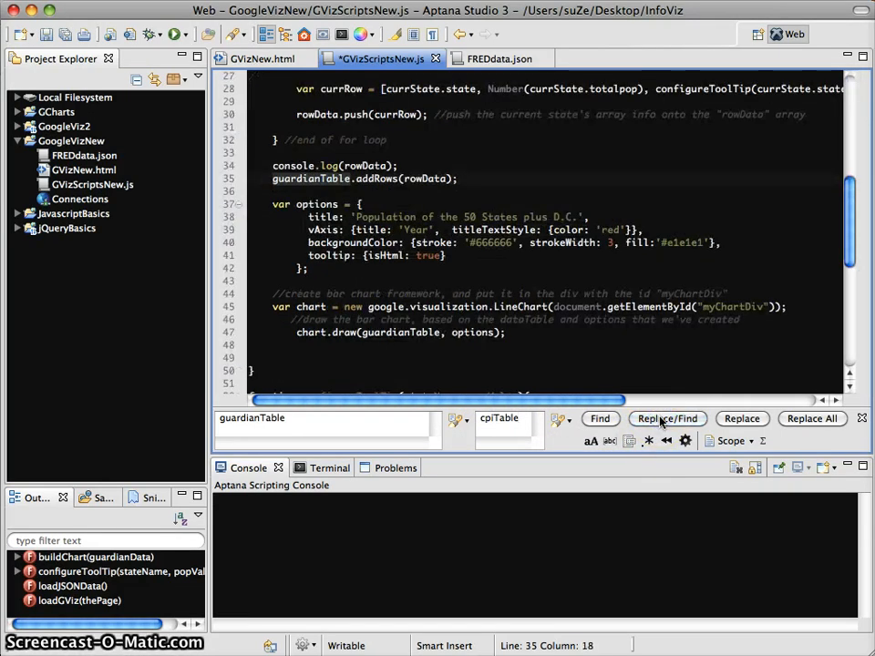
{"action": "left_click", "coordinate": [667, 418]}
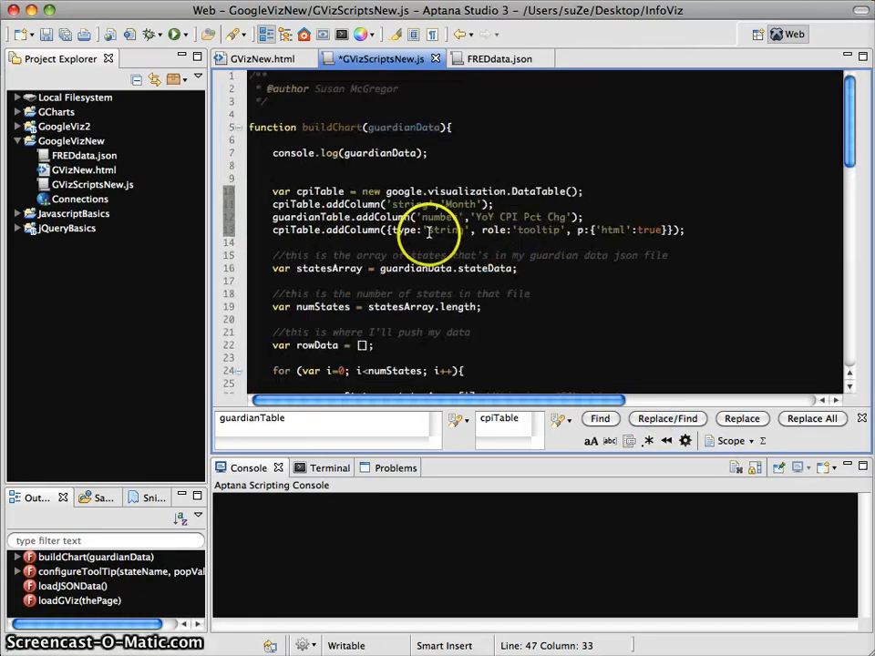
{"action": "left_click", "coordinate": [277, 223]}
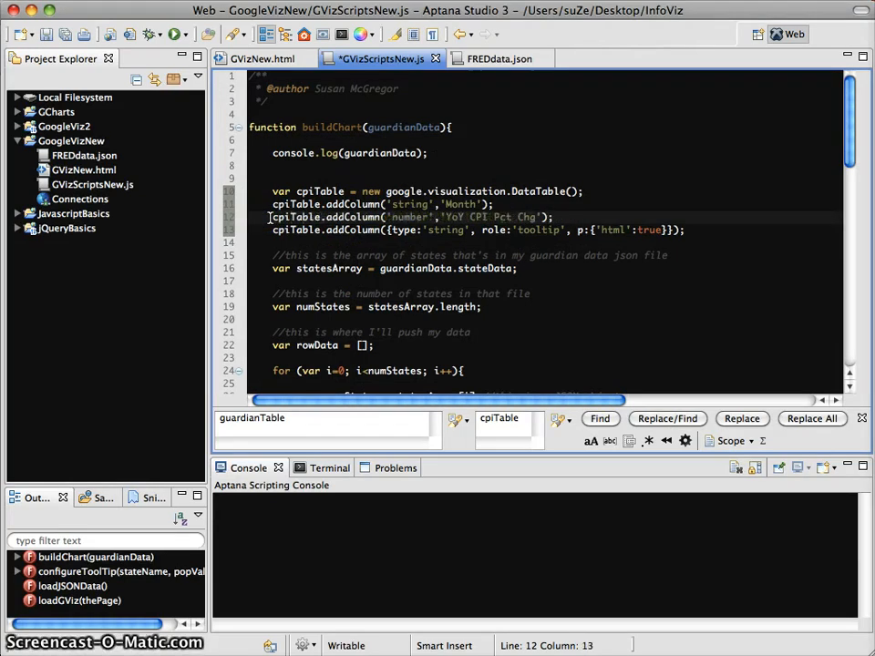
Scroll through the script around the tooltip addColumn line to be commented out.
{"action": "scroll", "scroll_direction": "down", "scroll_amount": 3}
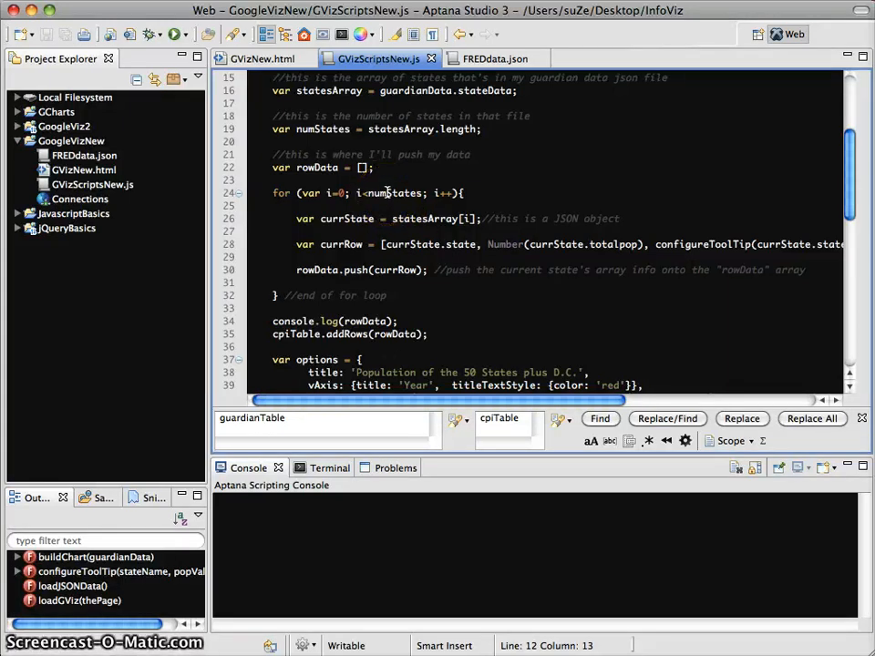
{"action": "scroll", "scroll_direction": "up", "scroll_amount": 3}
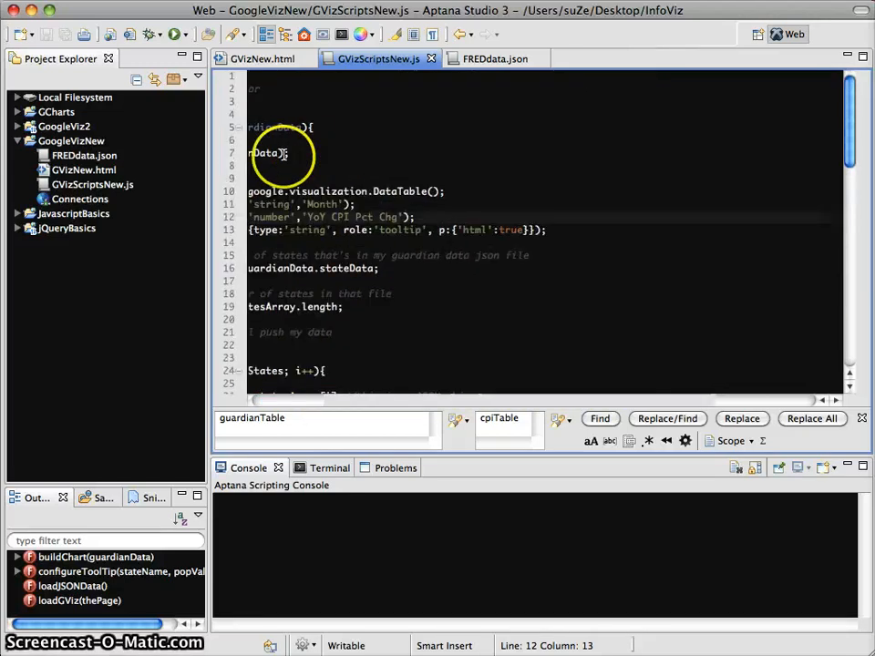
{"action": "scroll", "scroll_direction": "down", "scroll_amount": 3}
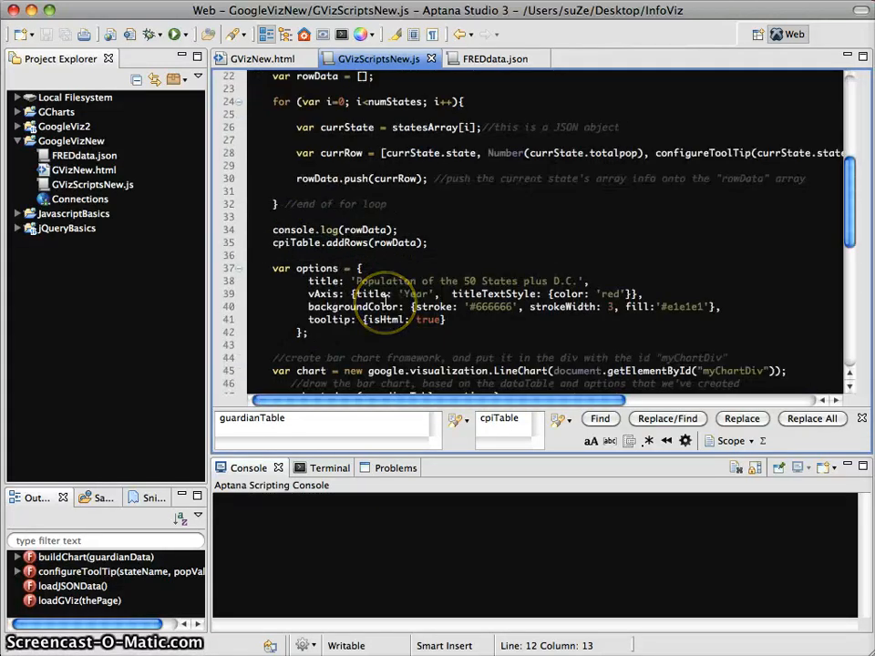
{"action": "scroll", "scroll_direction": "up", "scroll_amount": 3}
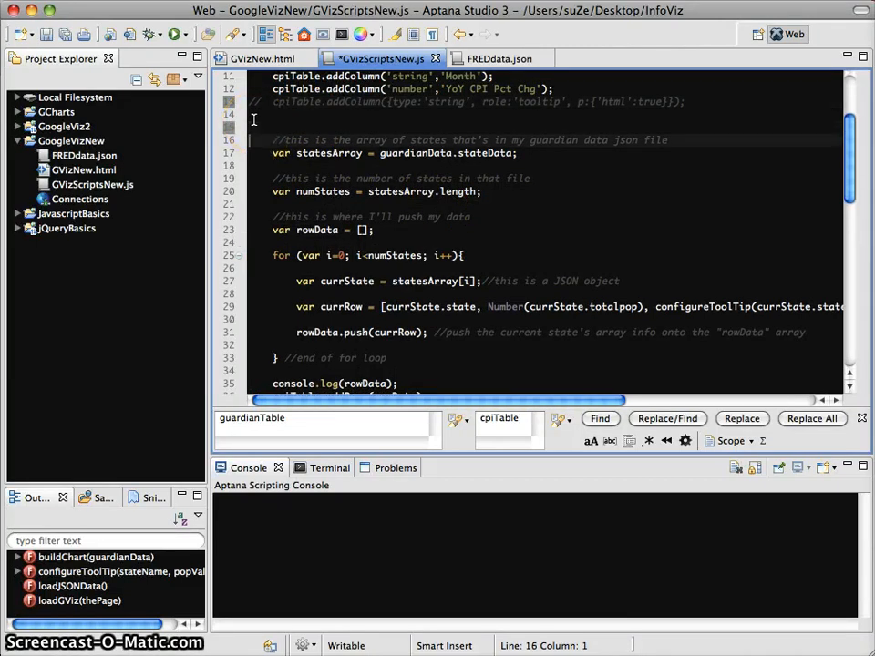
Block-comment the old statesArray loop from the statesArray line through console.log(rowData).
{"action": "left_click", "coordinate": [261, 124]}
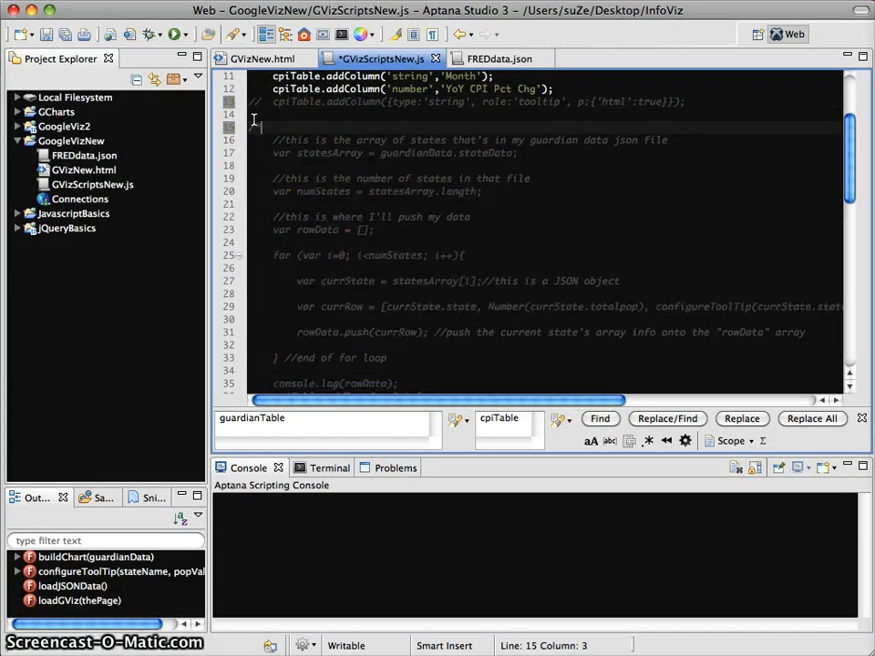
{"action": "scroll", "scroll_direction": "down", "scroll_amount": 3}
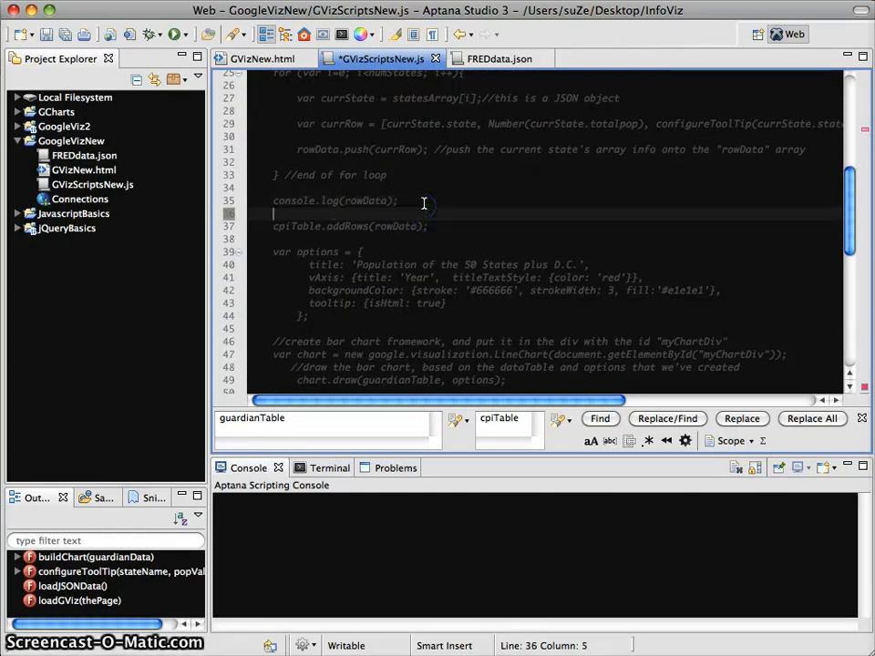
{"action": "type", "text": "/"}
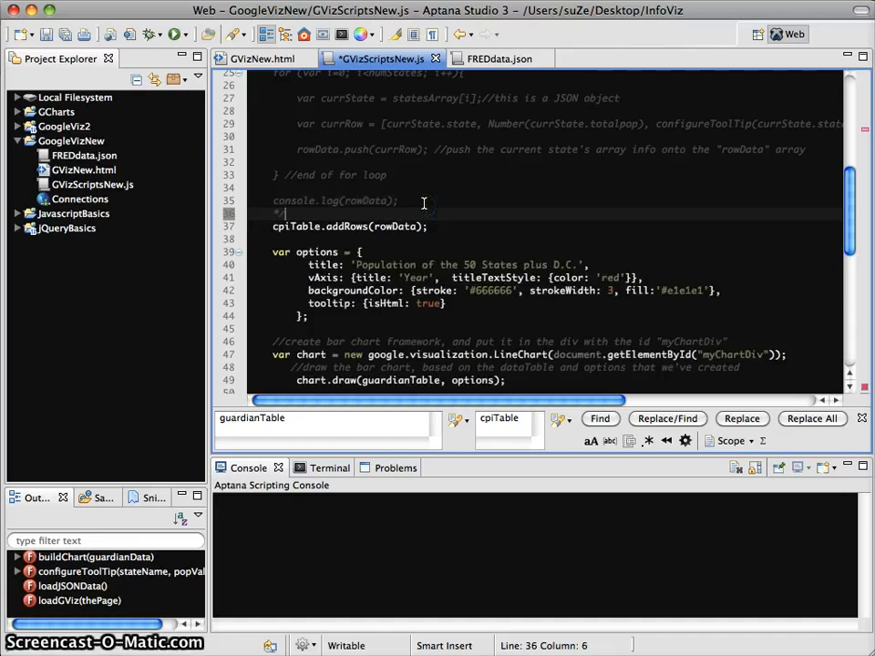
{"action": "scroll", "scroll_direction": "up", "scroll_amount": 3}
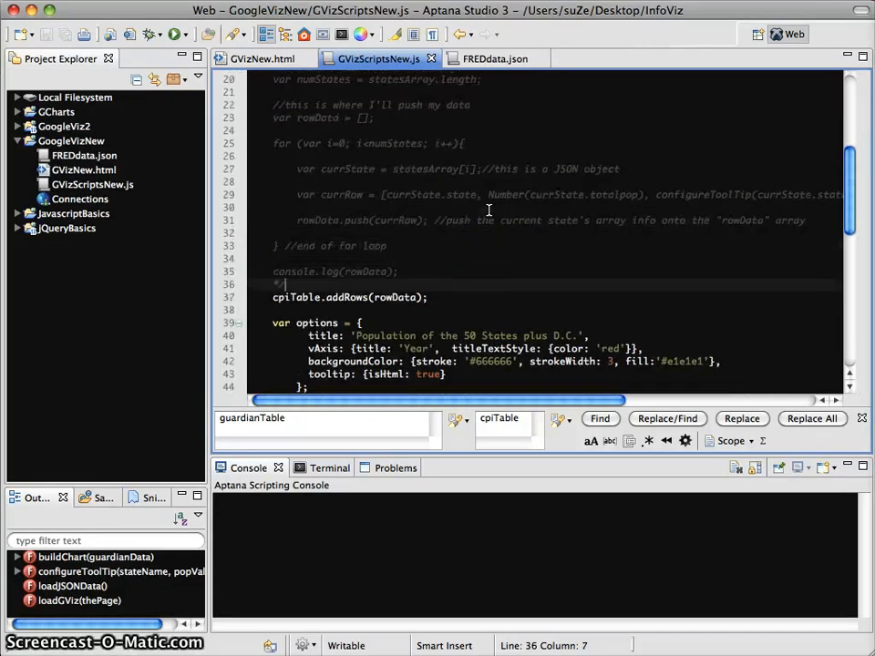
{"action": "scroll", "scroll_direction": "up", "scroll_amount": 3}
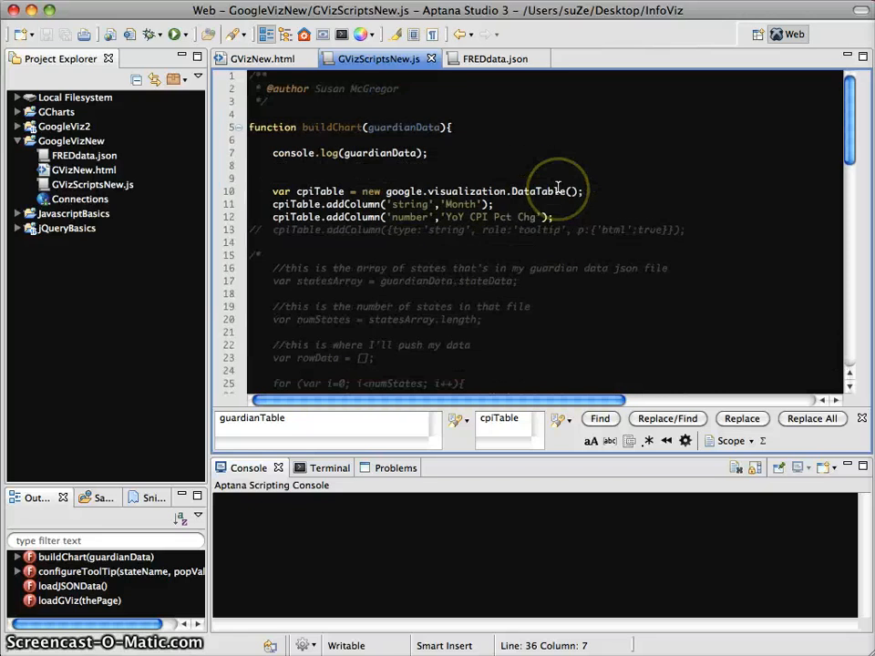
{"action": "mouse_move", "coordinate": [591, 219]}
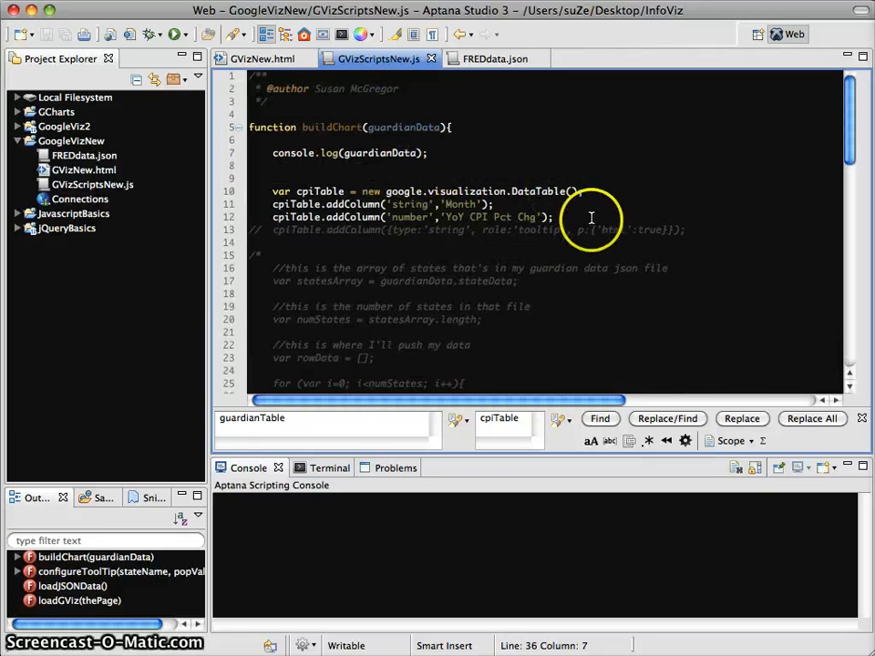
{"action": "scroll", "scroll_direction": "down", "scroll_amount": 3}
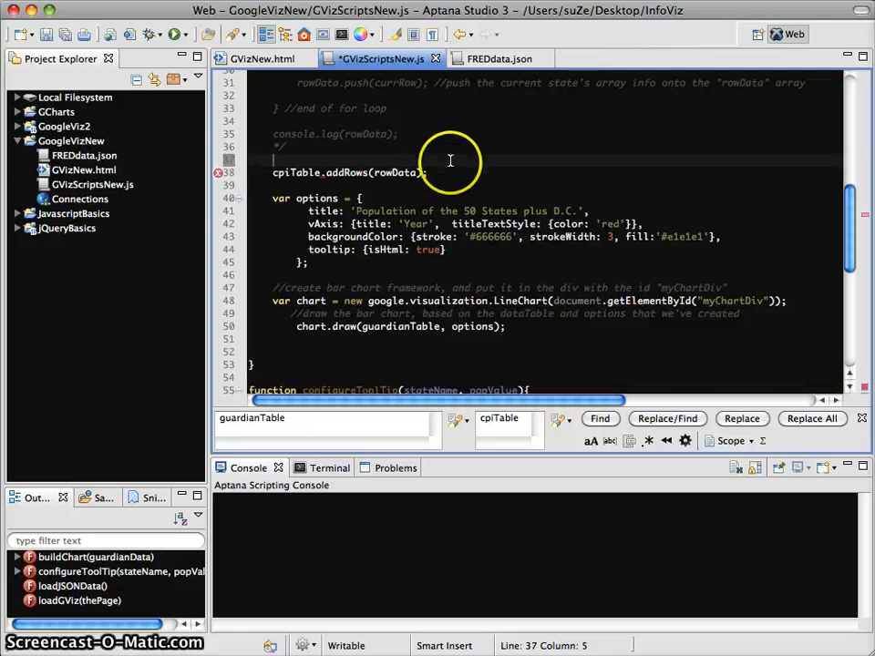
{"action": "scroll", "scroll_direction": "up", "scroll_amount": 3}
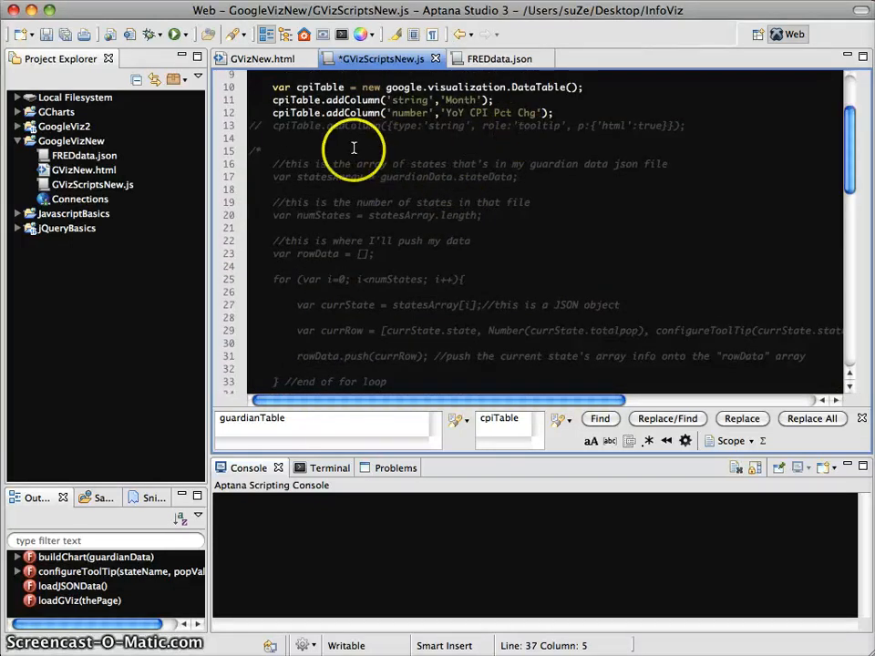
{"action": "mouse_move", "coordinate": [693, 122]}
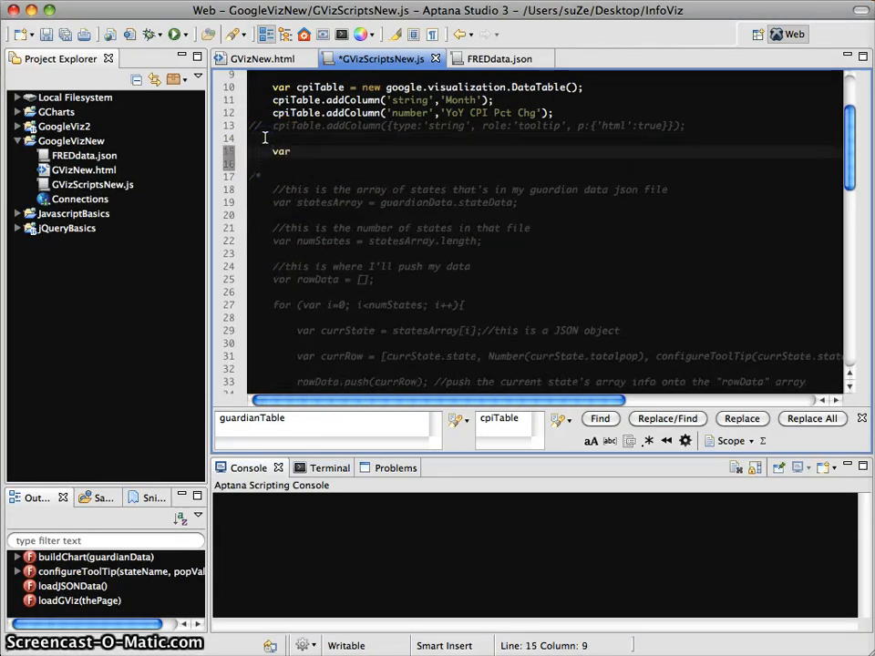
Declare var rowData = CPIData.CPIData; after confirming the CPIData key in the JSON file.
{"action": "type", "text": "rowData ="}
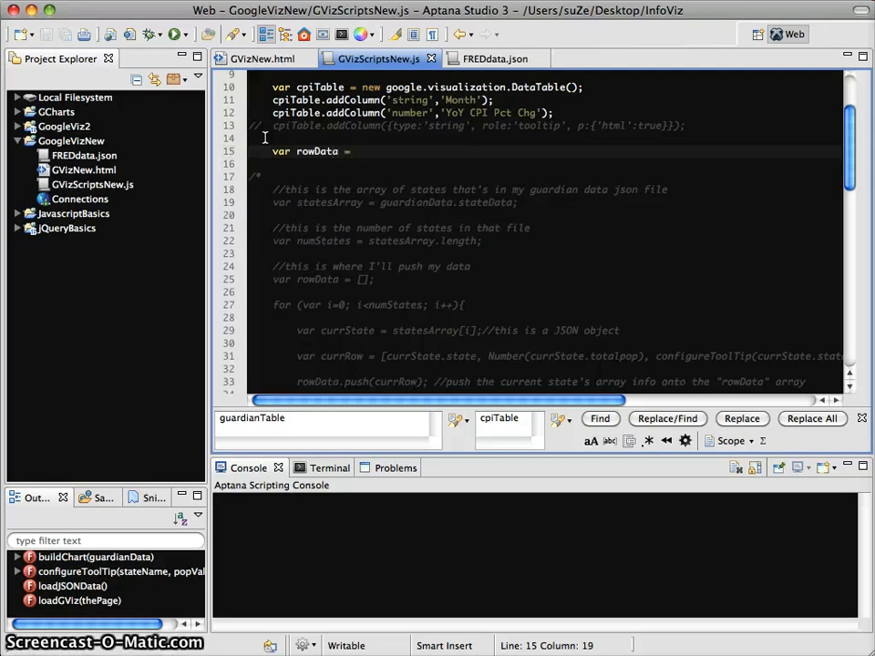
{"action": "scroll", "scroll_direction": "up", "scroll_amount": 3}
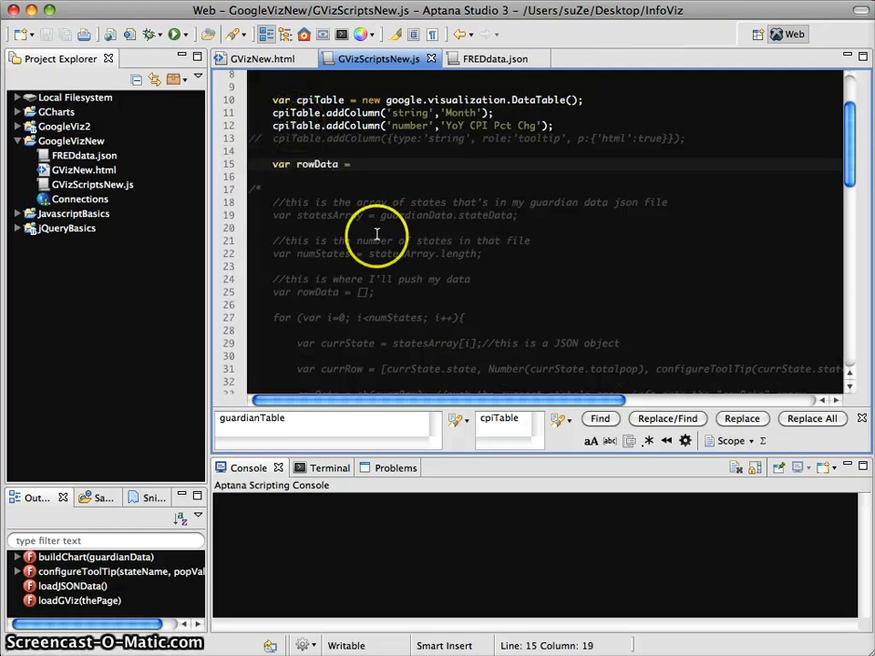
{"action": "scroll", "scroll_direction": "up", "scroll_amount": 3}
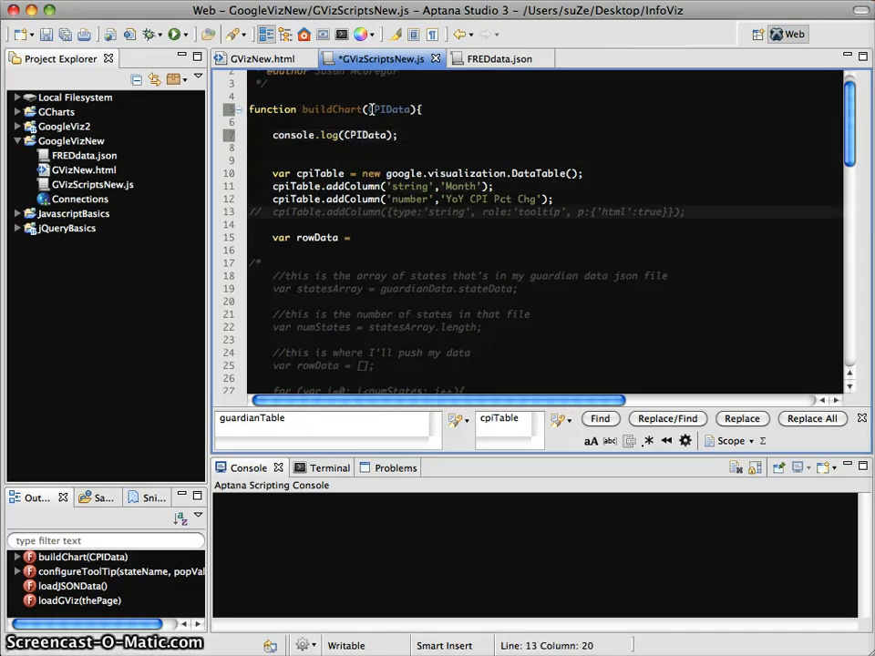
{"action": "left_click", "coordinate": [350, 237]}
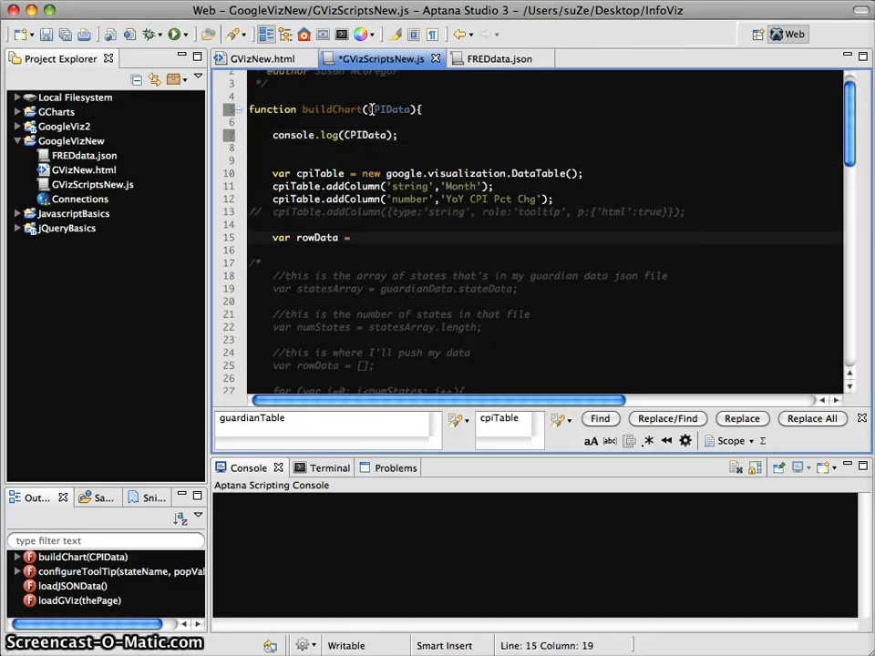
{"action": "type", "text": "CPI"}
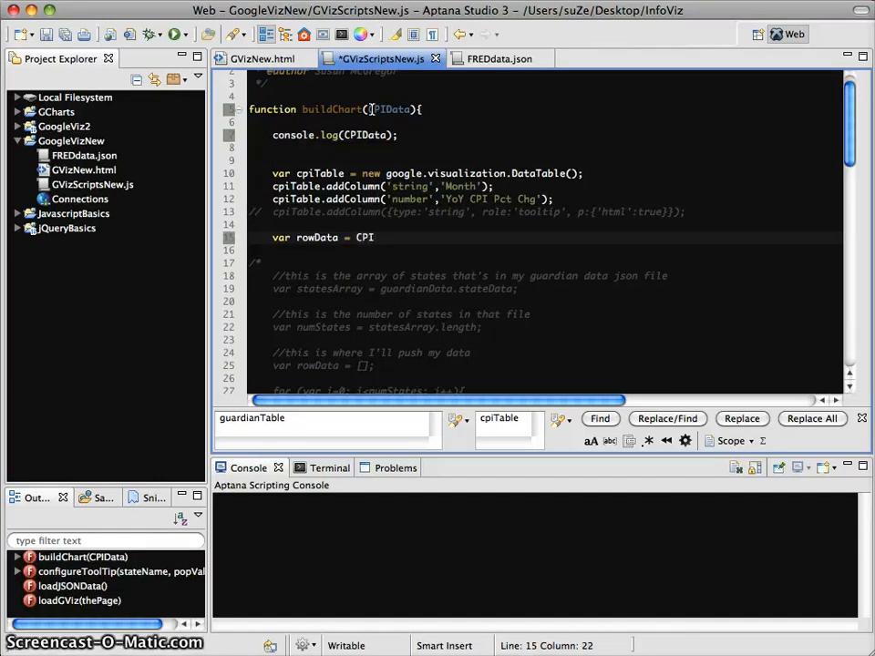
{"action": "type", "text": "Data."}
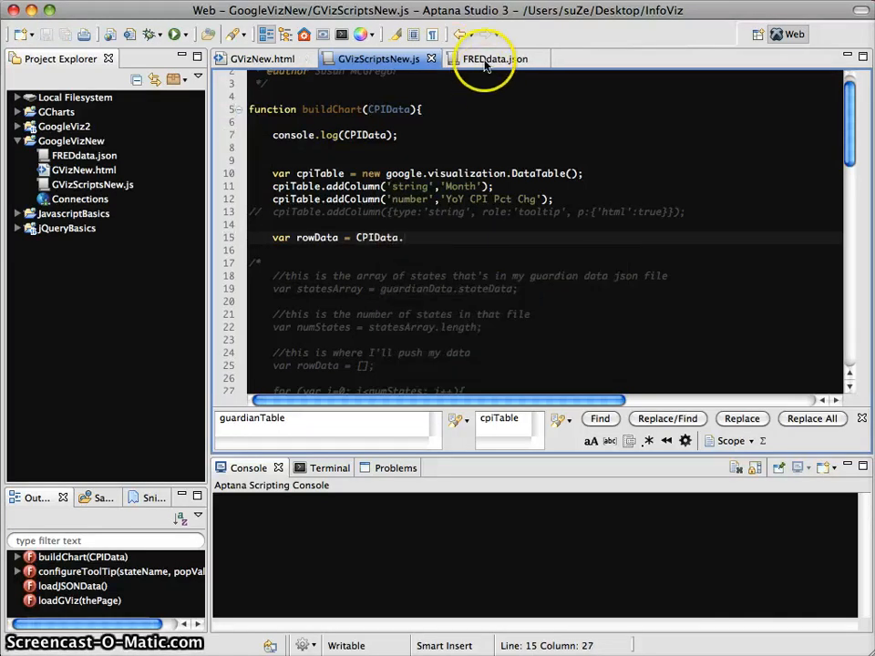
{"action": "left_click", "coordinate": [494, 58]}
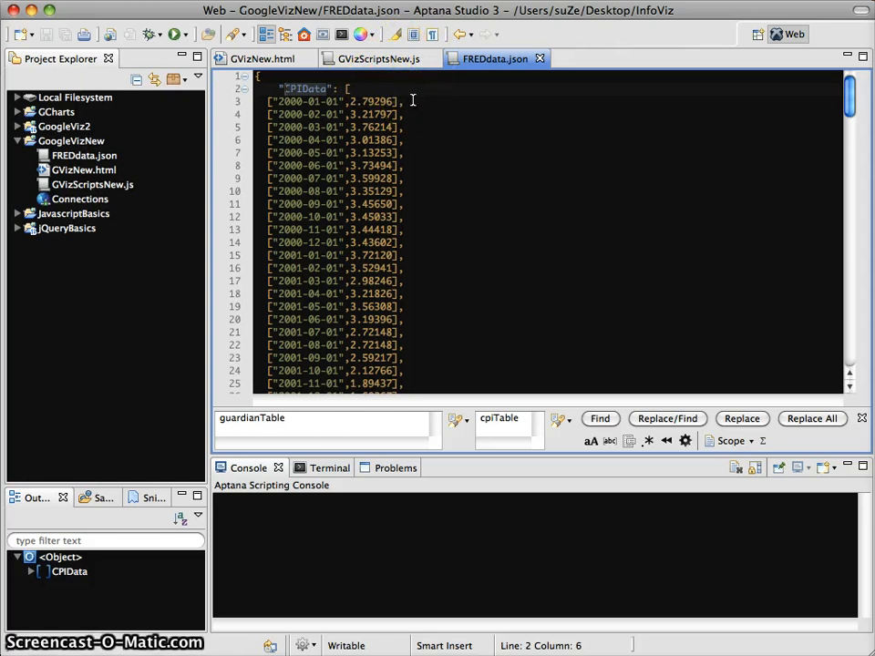
{"action": "left_click", "coordinate": [374, 58]}
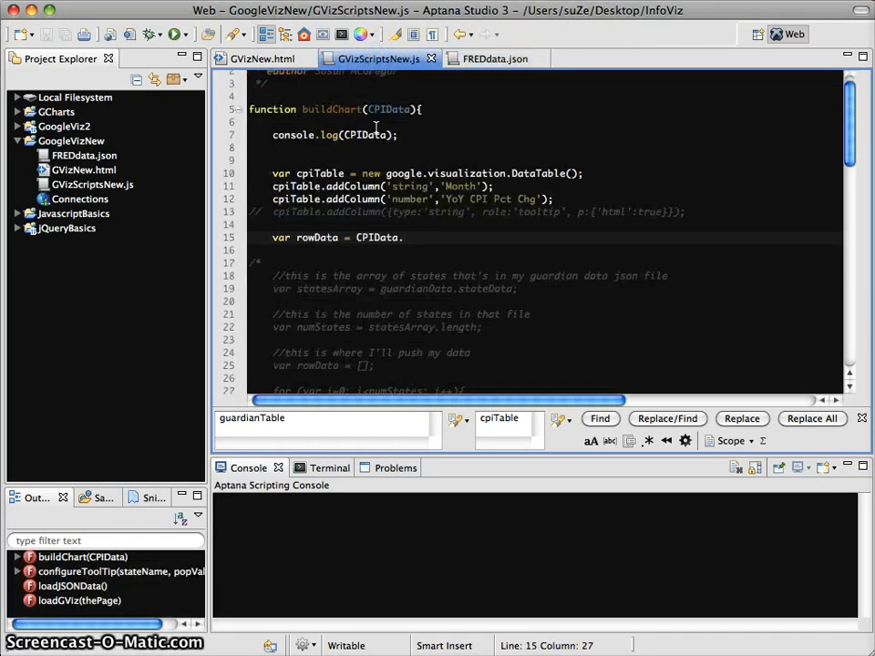
{"action": "type", "text": "CPIData;"}
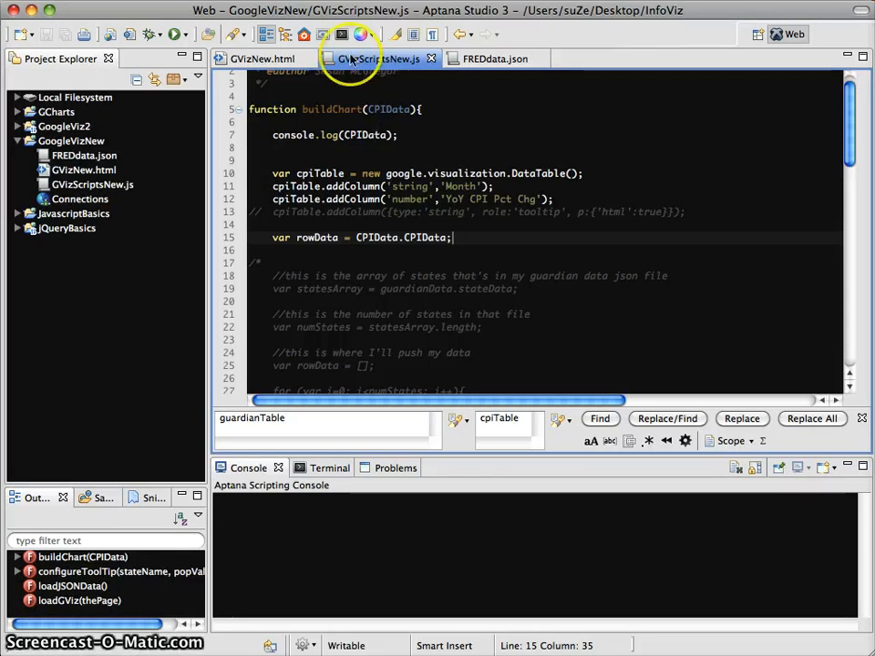
{"action": "left_click", "coordinate": [496, 59]}
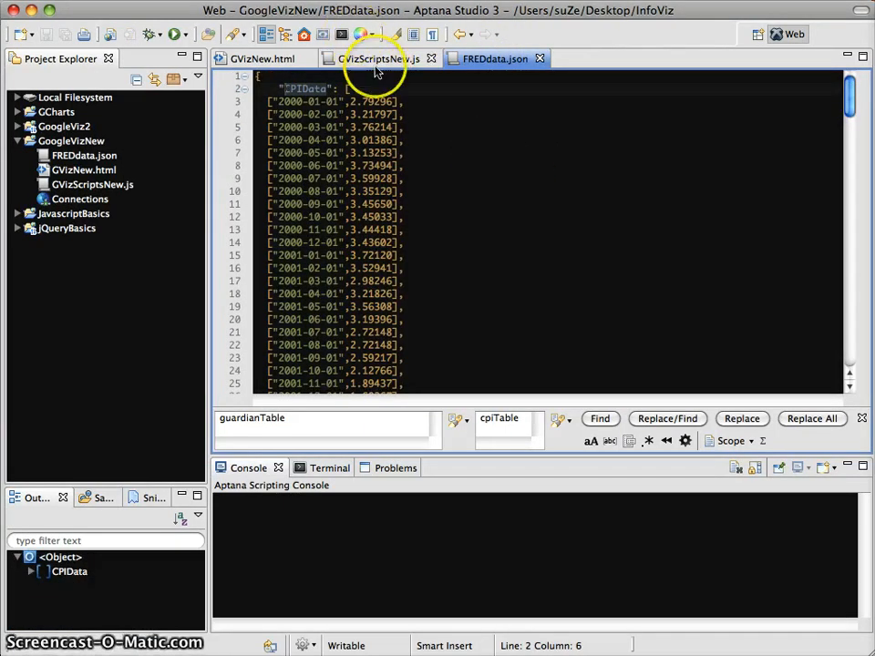
{"action": "left_click", "coordinate": [376, 58]}
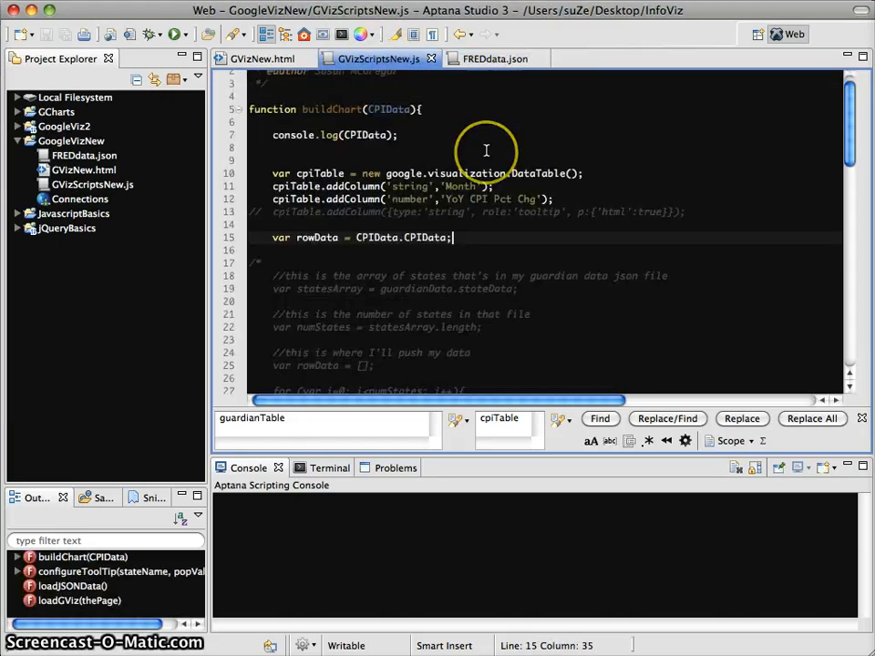
{"action": "scroll", "scroll_direction": "down", "scroll_amount": 3}
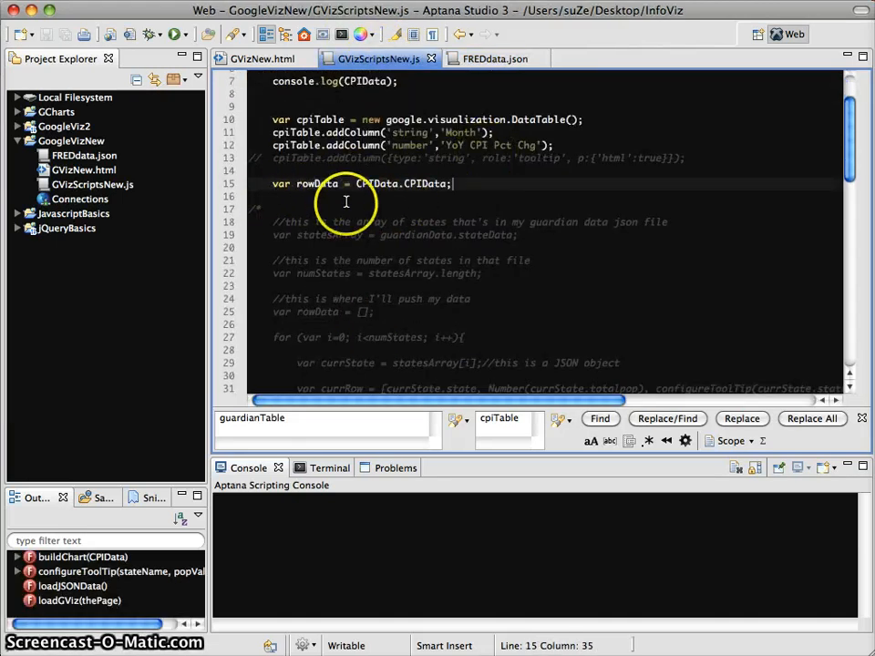
Point the chart.draw call at cpiTable instead of guardianTable.
{"action": "scroll", "scroll_direction": "down", "scroll_amount": 3}
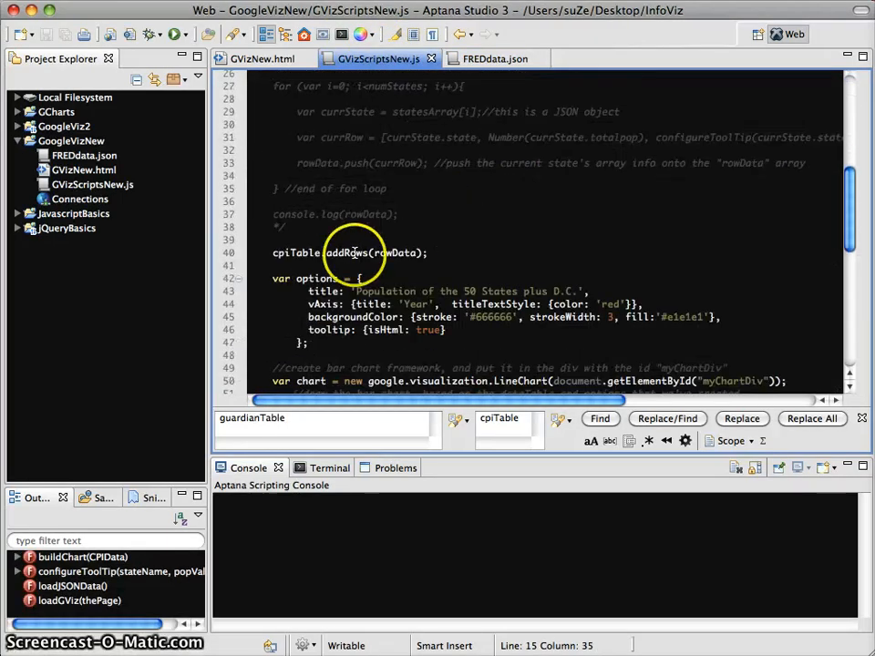
{"action": "mouse_move", "coordinate": [527, 257]}
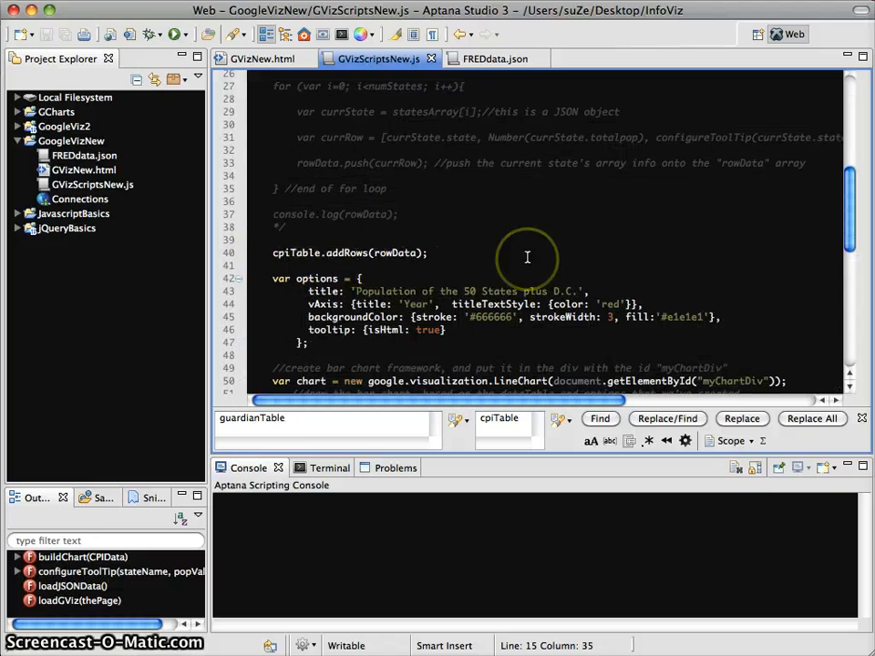
{"action": "scroll", "scroll_direction": "down", "scroll_amount": 3}
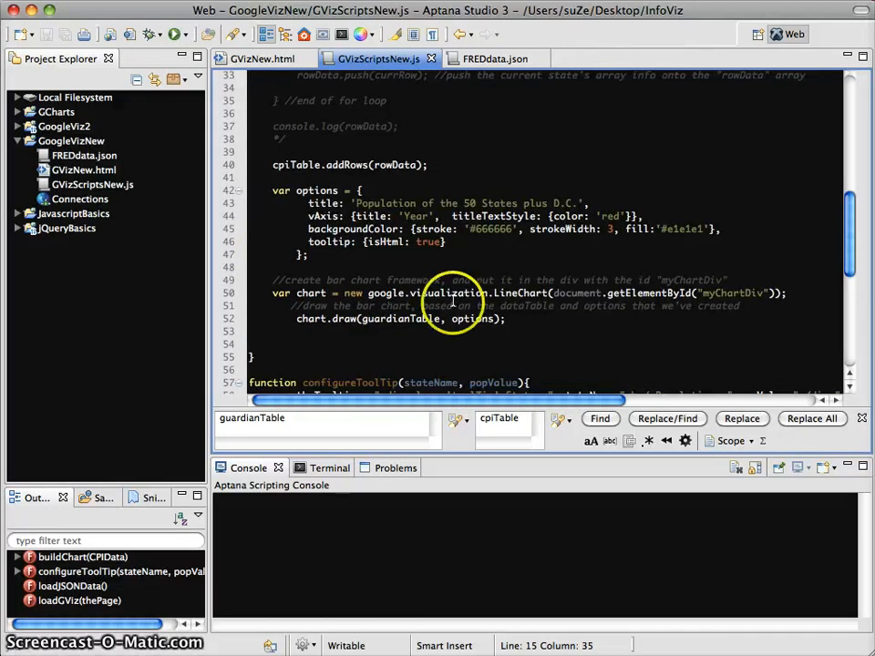
{"action": "left_click", "coordinate": [366, 320]}
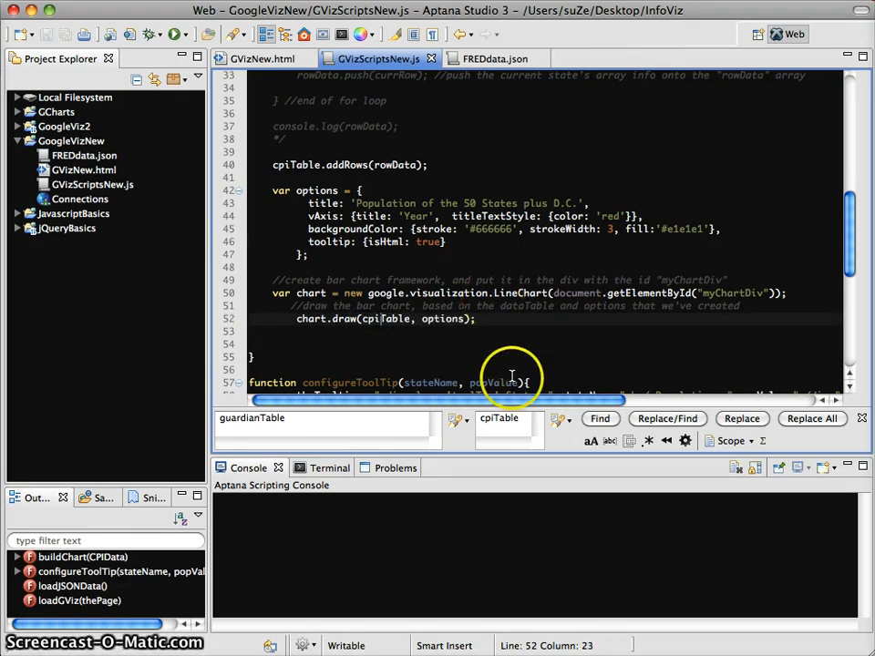
{"action": "mouse_move", "coordinate": [420, 319]}
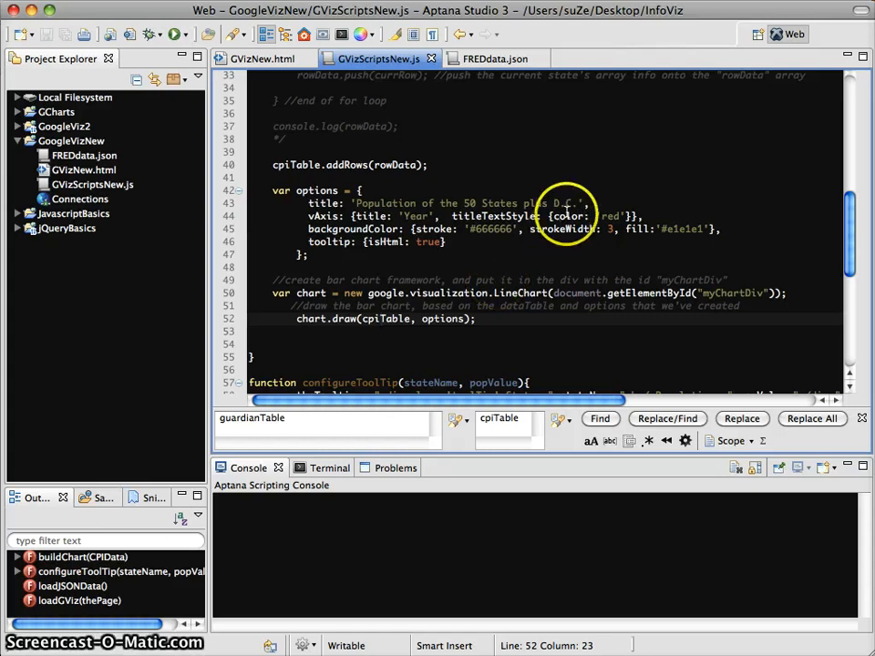
Overwrite the population title string with 'CPI Data Year ove Year' in the options object.
{"action": "left_click", "coordinate": [373, 202]}
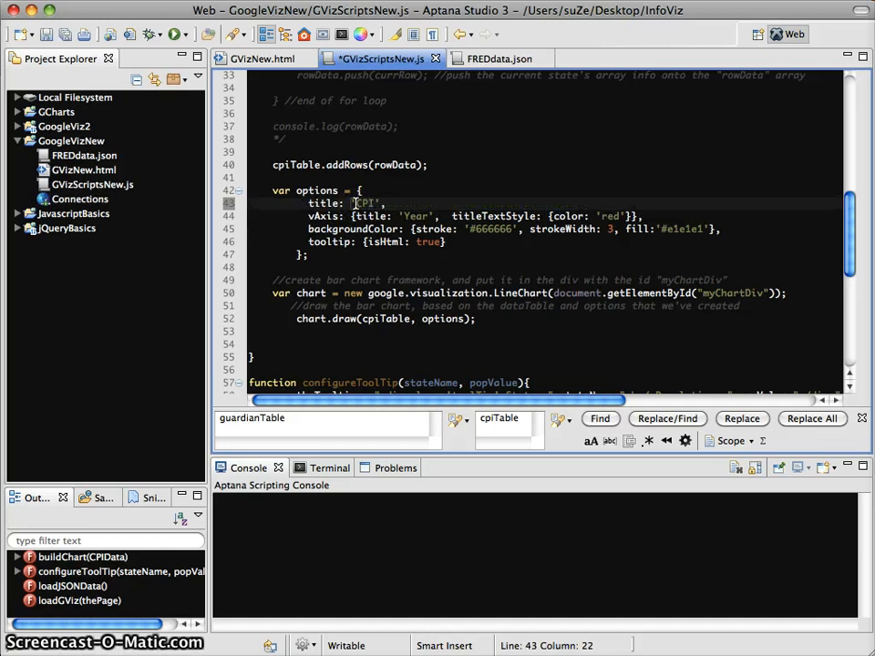
{"action": "type", "text": "Data"}
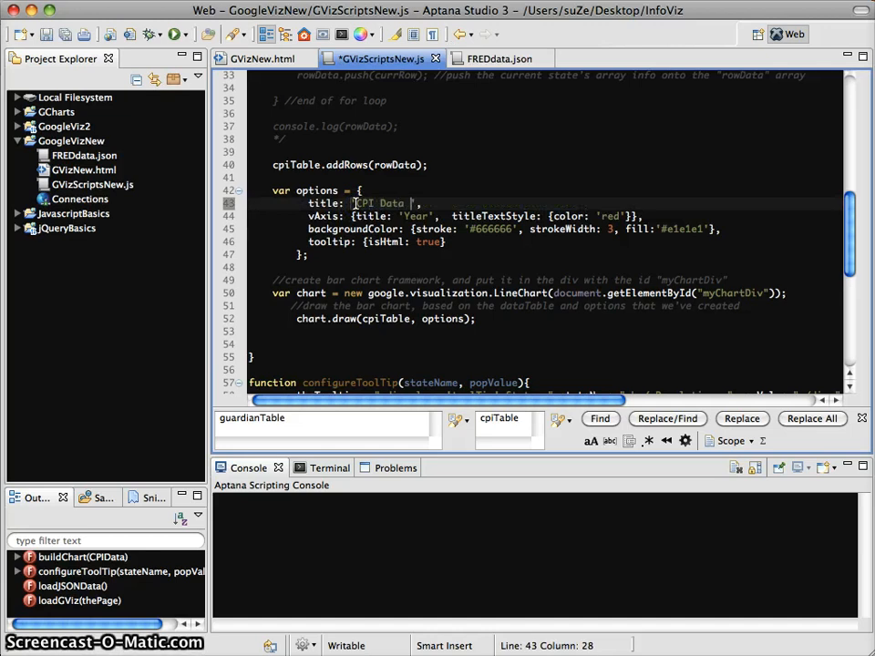
{"action": "type", "text": "Year of"}
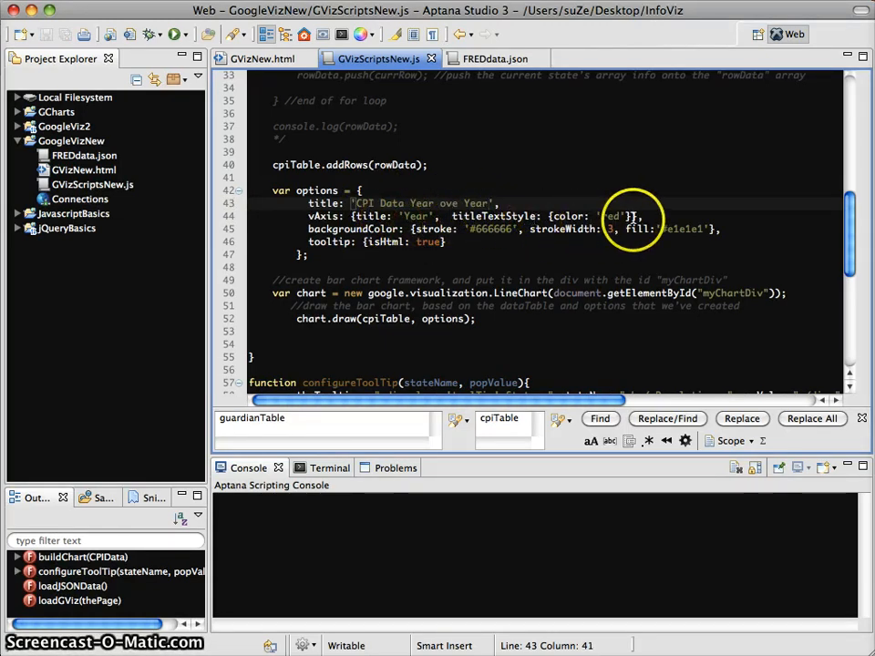
{"action": "left_click", "coordinate": [441, 216]}
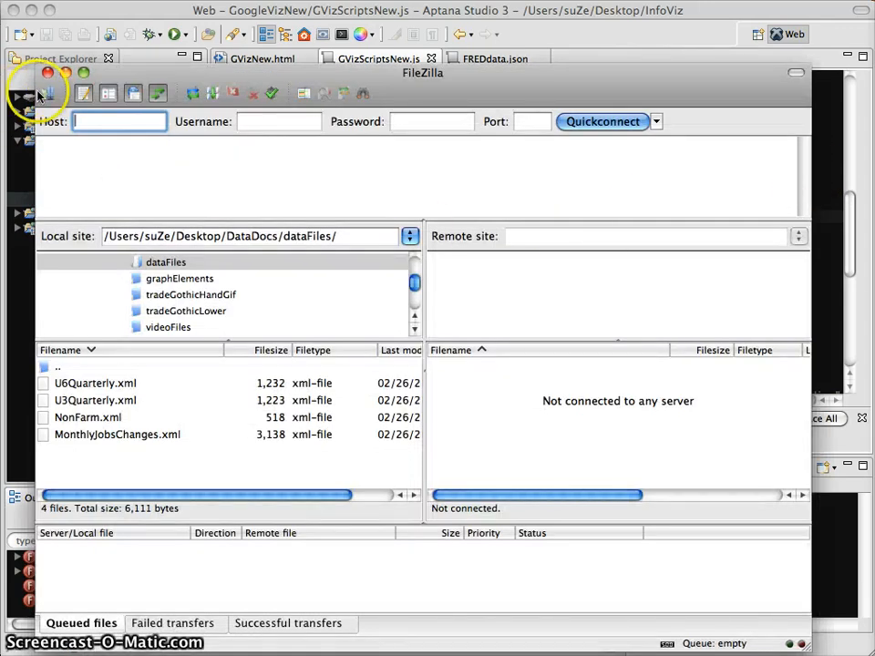
Connect to the saved Columbia site and navigate into public_html/Spring2013.
{"action": "left_click", "coordinate": [47, 92]}
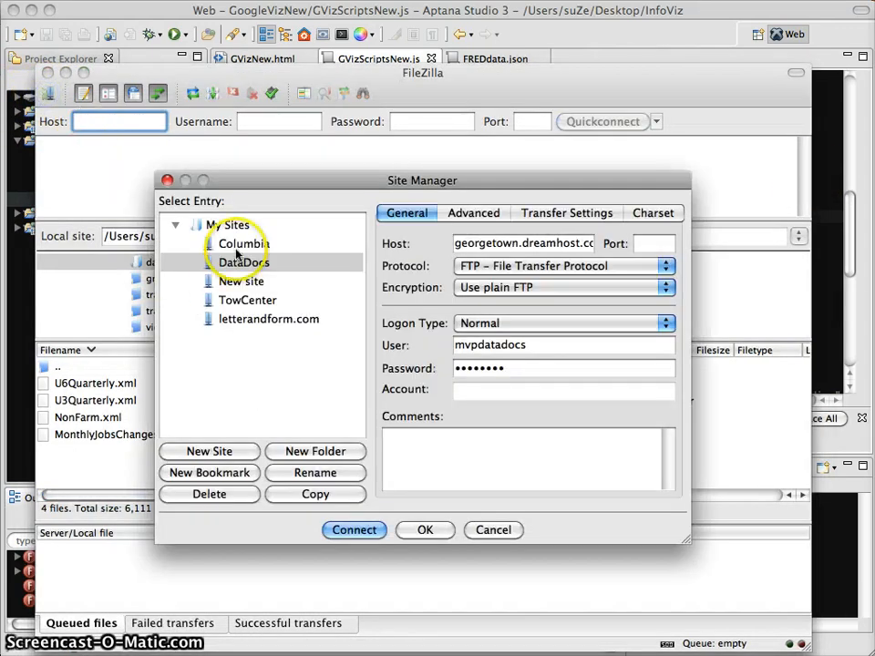
{"action": "left_click", "coordinate": [354, 528]}
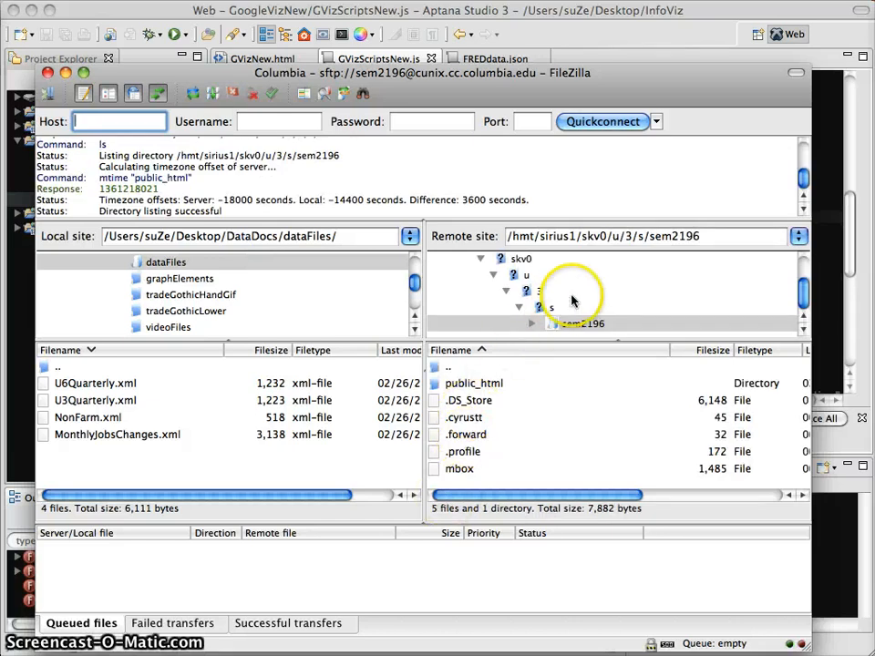
{"action": "double_click", "coordinate": [474, 383]}
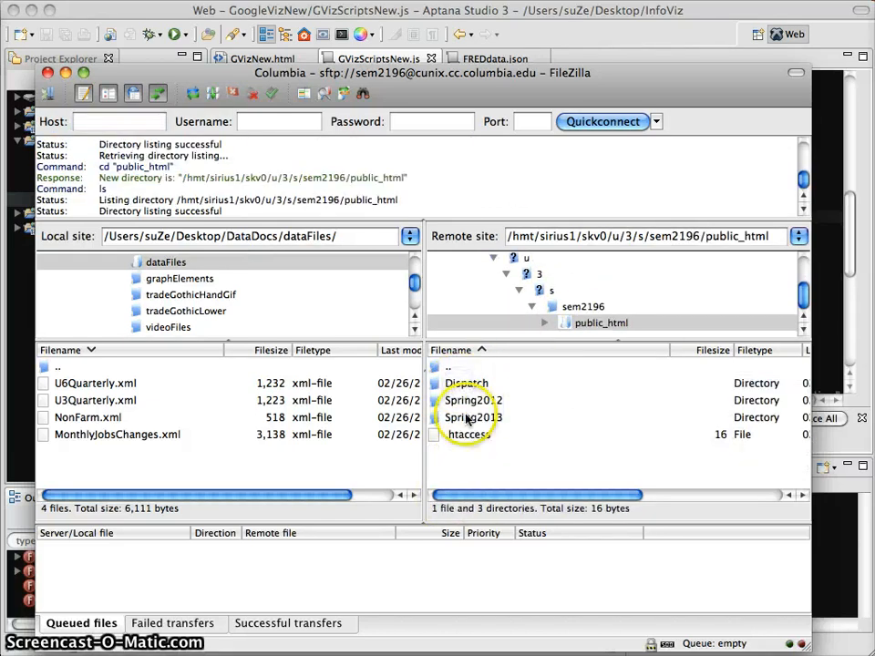
{"action": "double_click", "coordinate": [474, 417]}
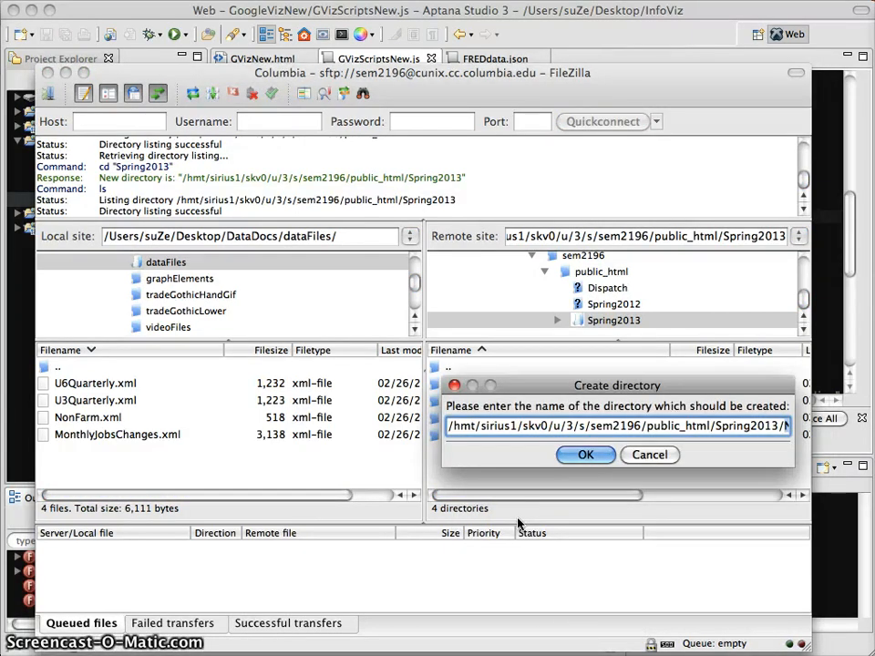
Create a new remote directory named LineCharts inside Spring2013.
{"action": "type", "text": "OLine"}
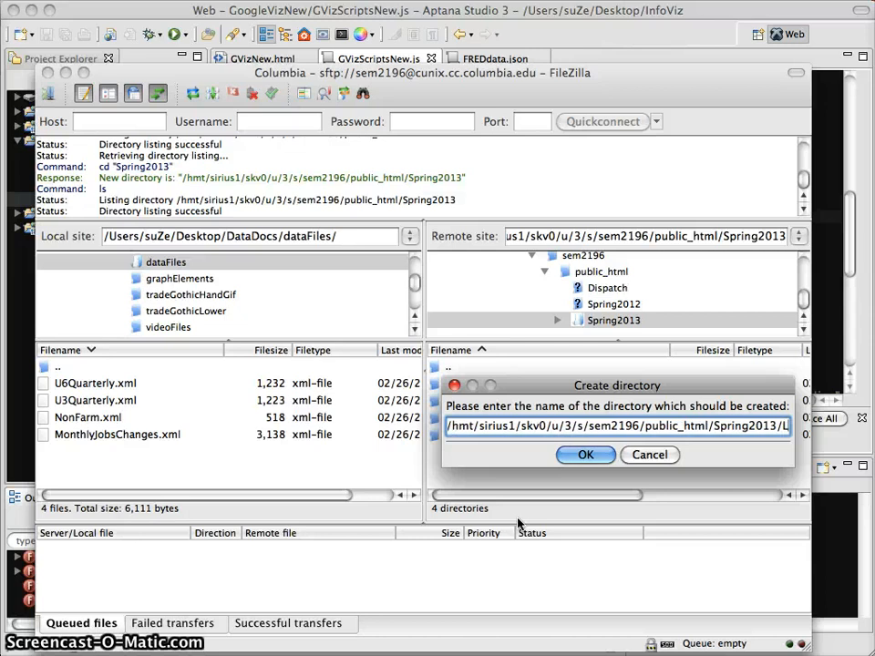
{"action": "type", "text": "LineCharts"}
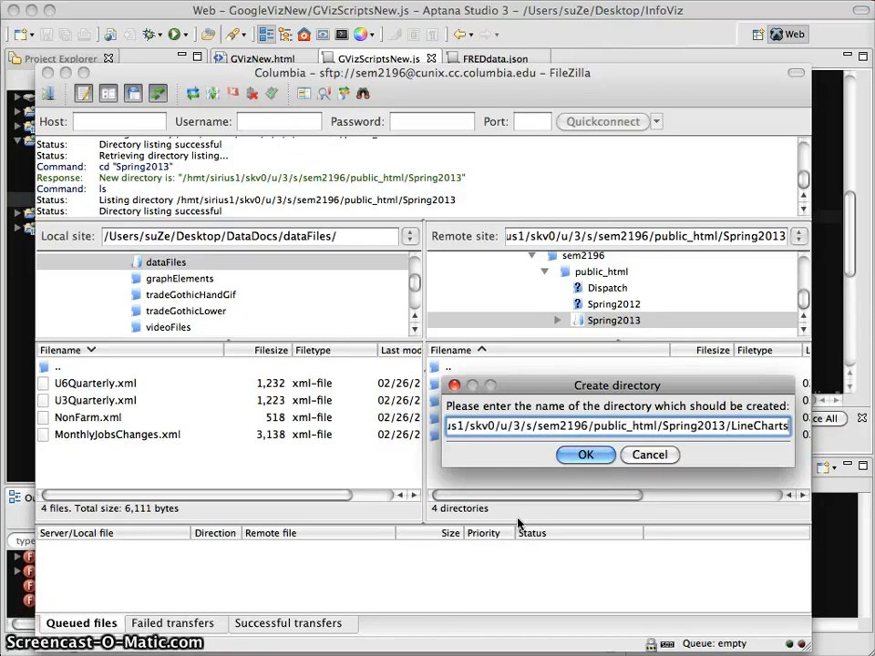
{"action": "left_click", "coordinate": [585, 456]}
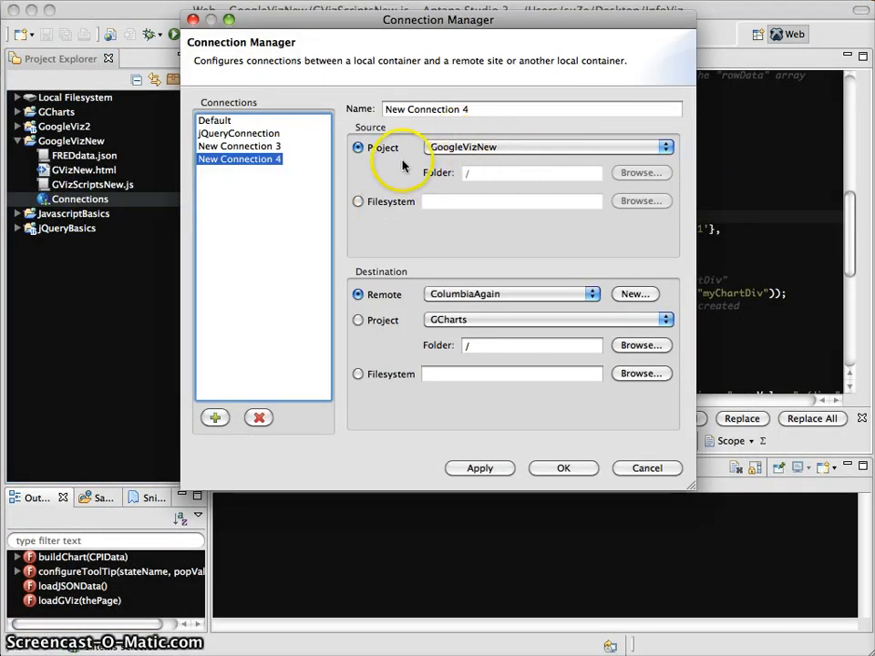
{"action": "mouse_move", "coordinate": [623, 301]}
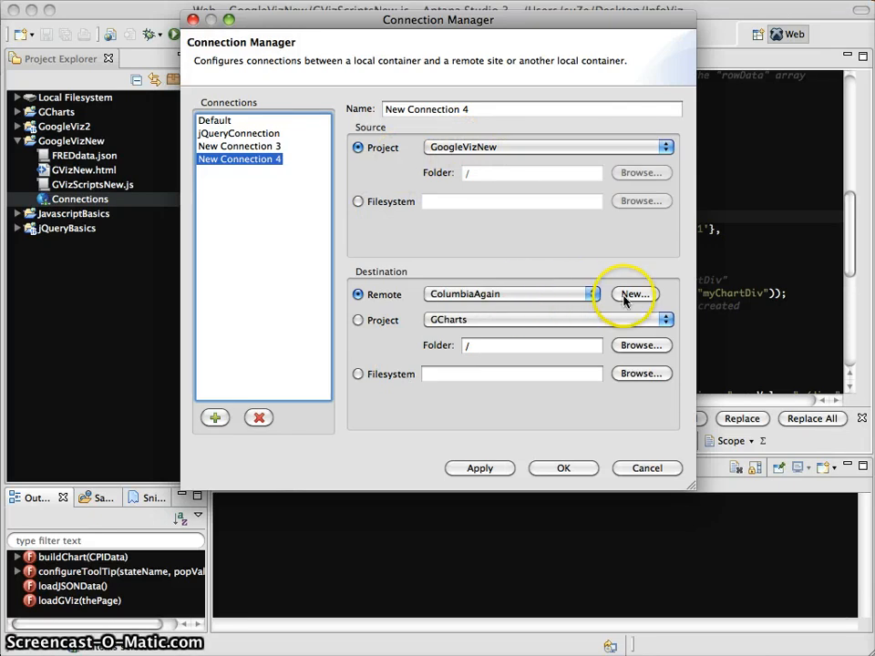
Define a new SFTP site ColumbiaMore with host cunix.cc.columbia.edu.
{"action": "left_click", "coordinate": [635, 294]}
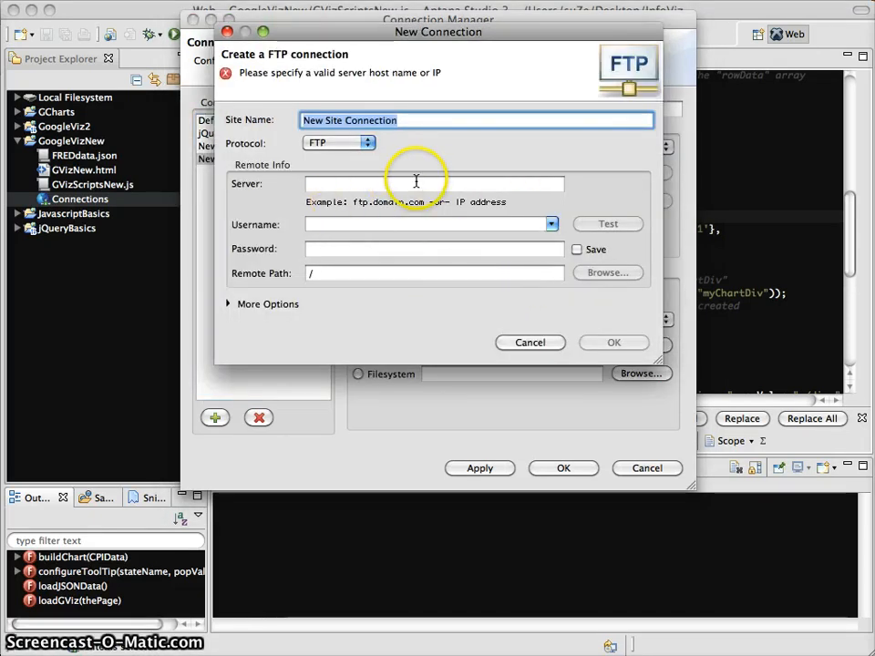
{"action": "type", "text": "Colu"}
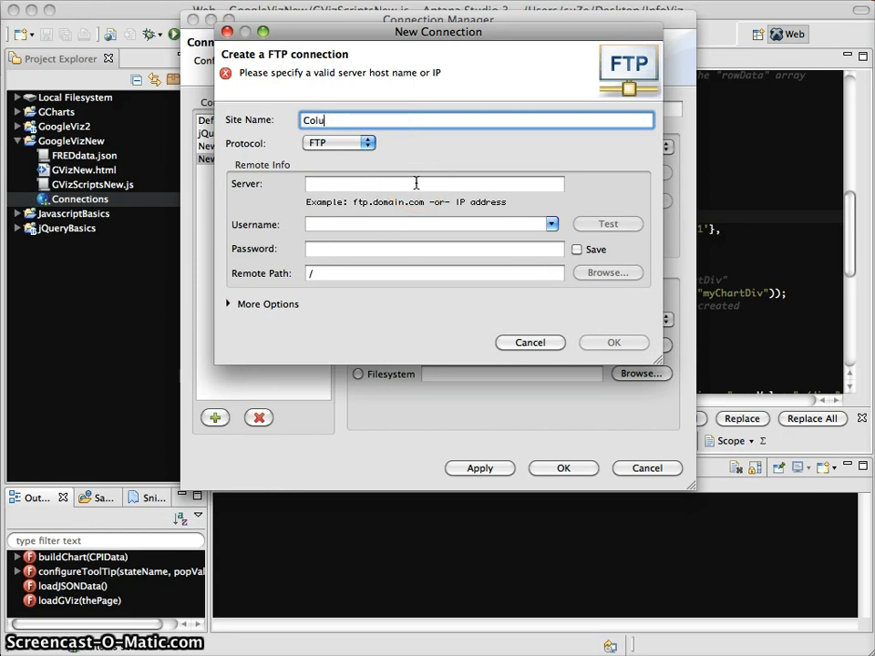
{"action": "type", "text": "mbiaM"}
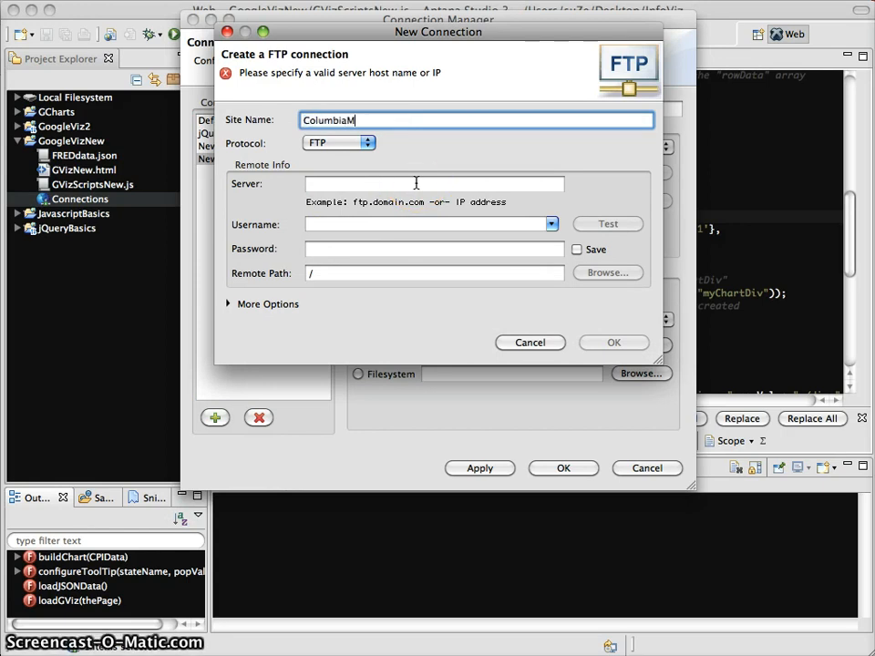
{"action": "left_click", "coordinate": [368, 142]}
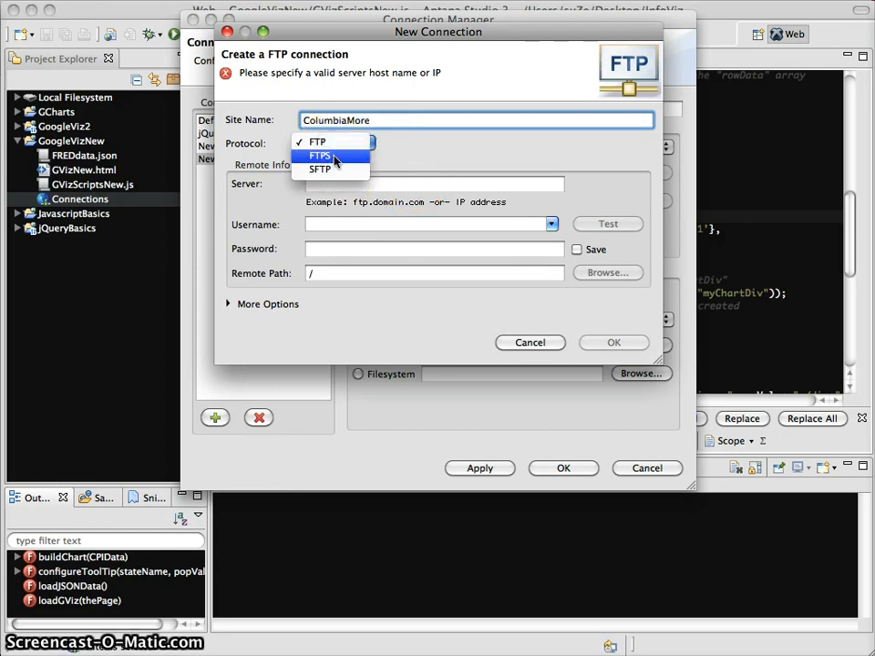
{"action": "left_click", "coordinate": [319, 168]}
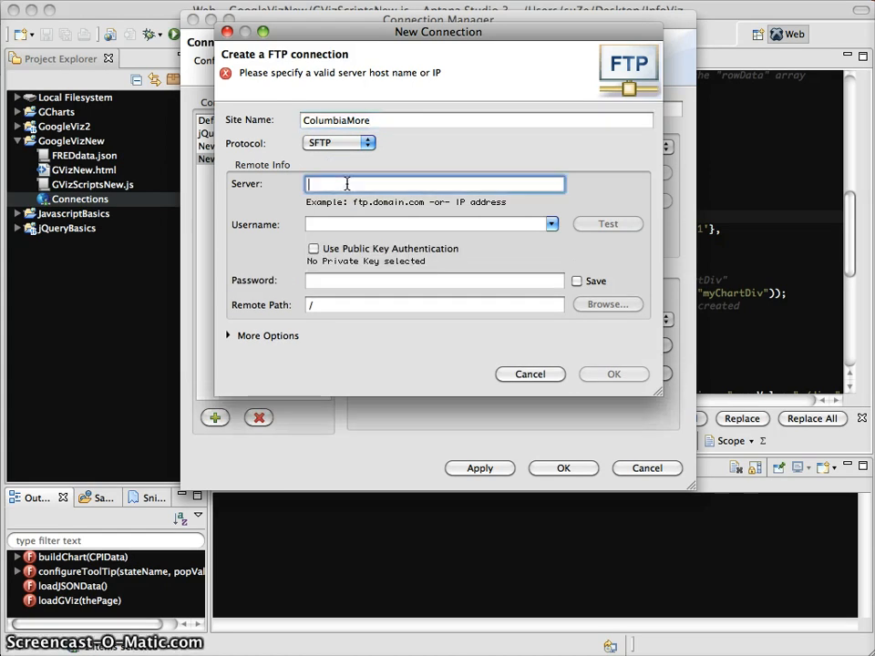
{"action": "type", "text": "cunix.c"}
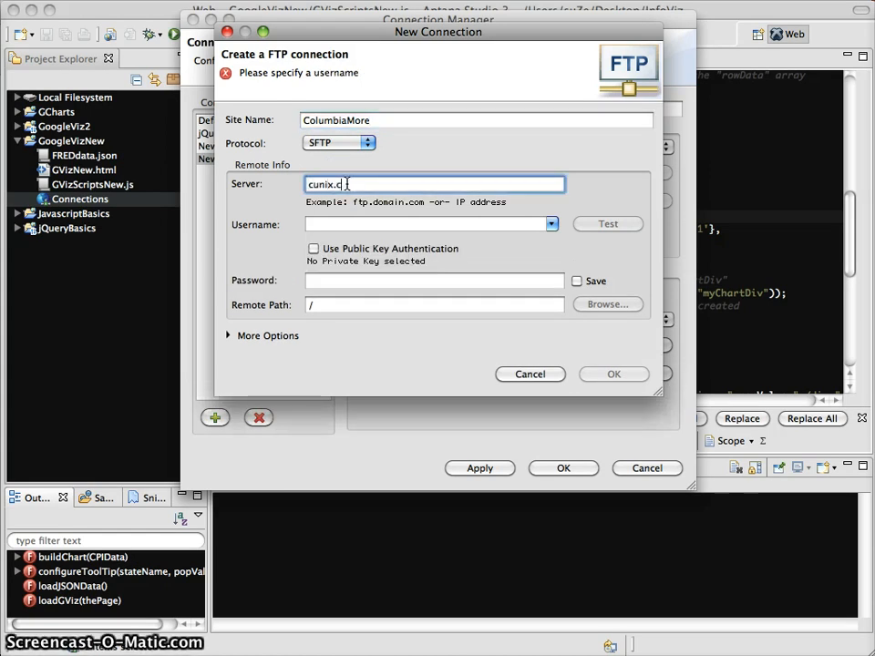
{"action": "type", "text": "c.columbia"}
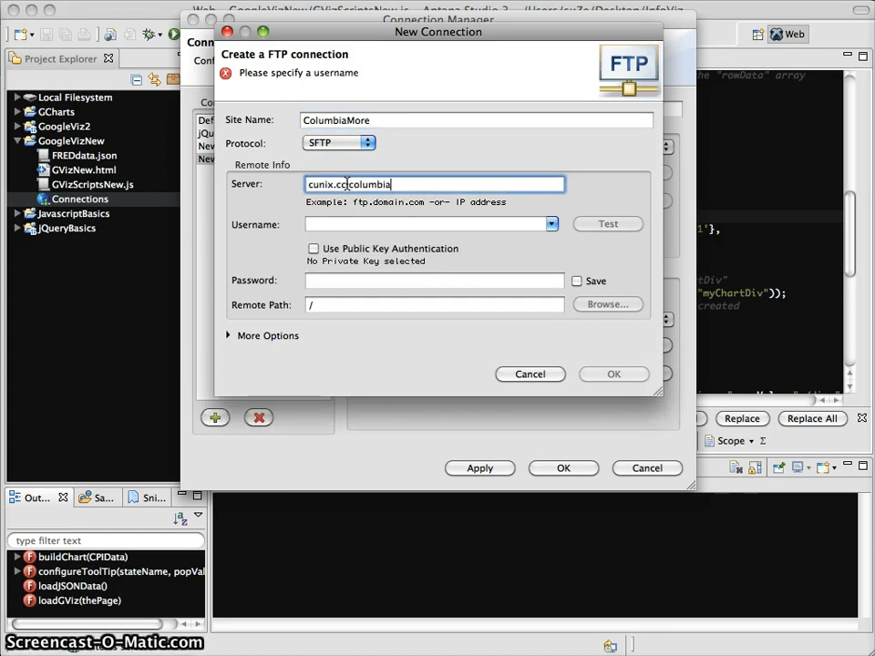
Enter user sem2196, the password and remote path /hmt/sirius1/skv0/u/3/s/sem2196/public_html/Spring, then save the connection.
{"action": "type", "text": "sem"}
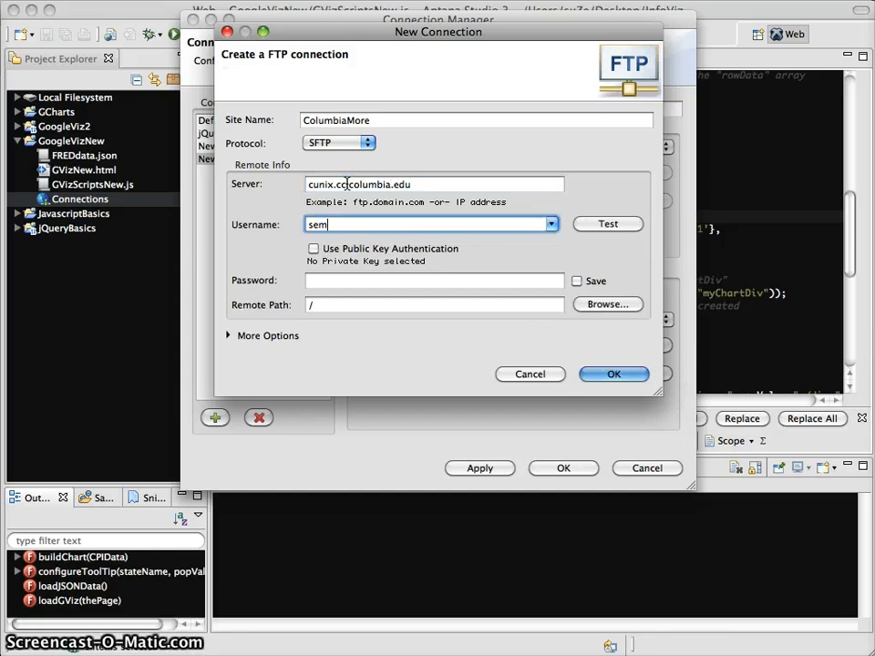
{"action": "type", "text": "2196"}
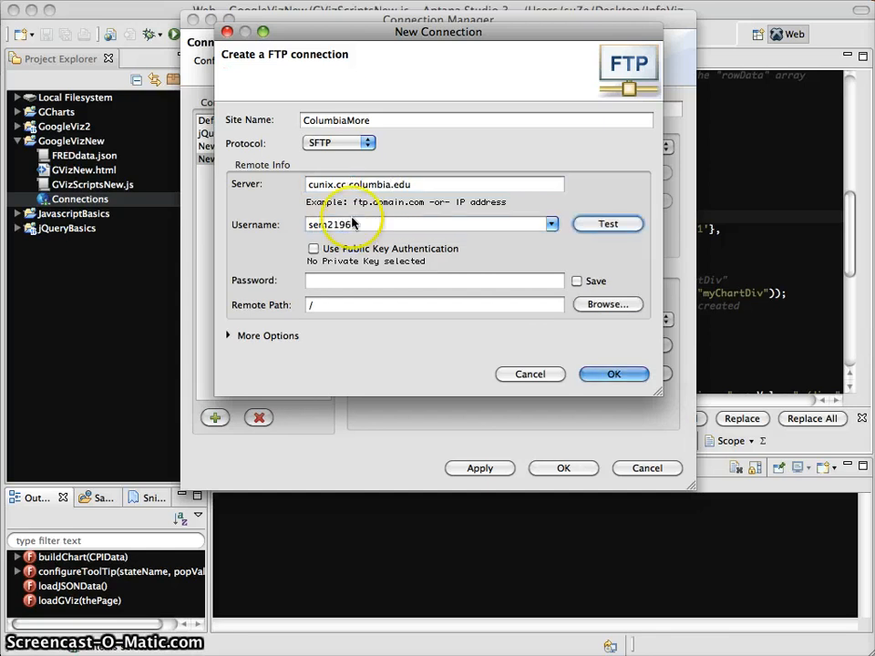
{"action": "type", "text": "••"}
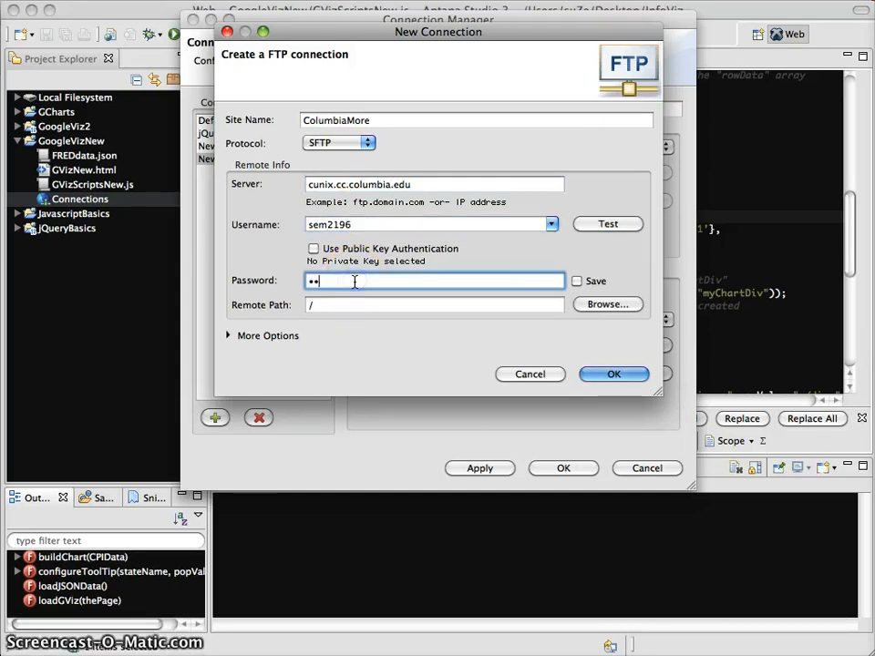
{"action": "type", "text": "password"}
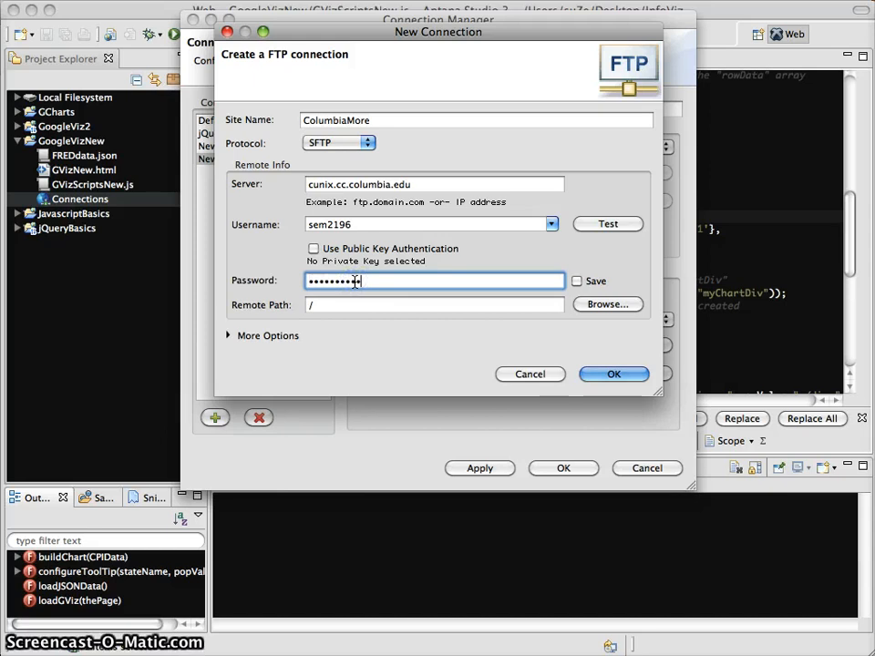
{"action": "type", "text": "/hmt/sirius1/skv0/u/3/s/sem2196/public_html/Spring"}
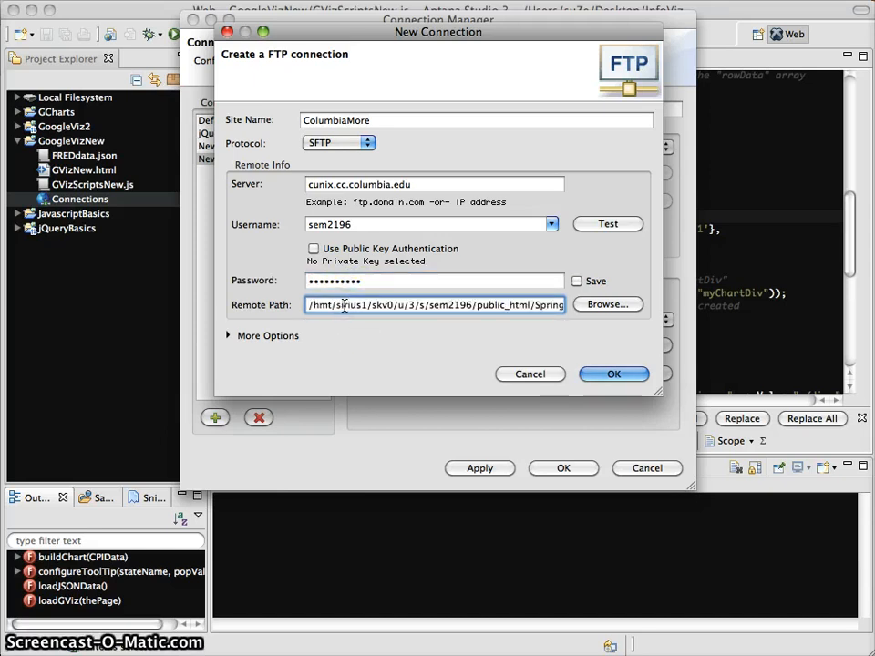
{"action": "left_click", "coordinate": [613, 373]}
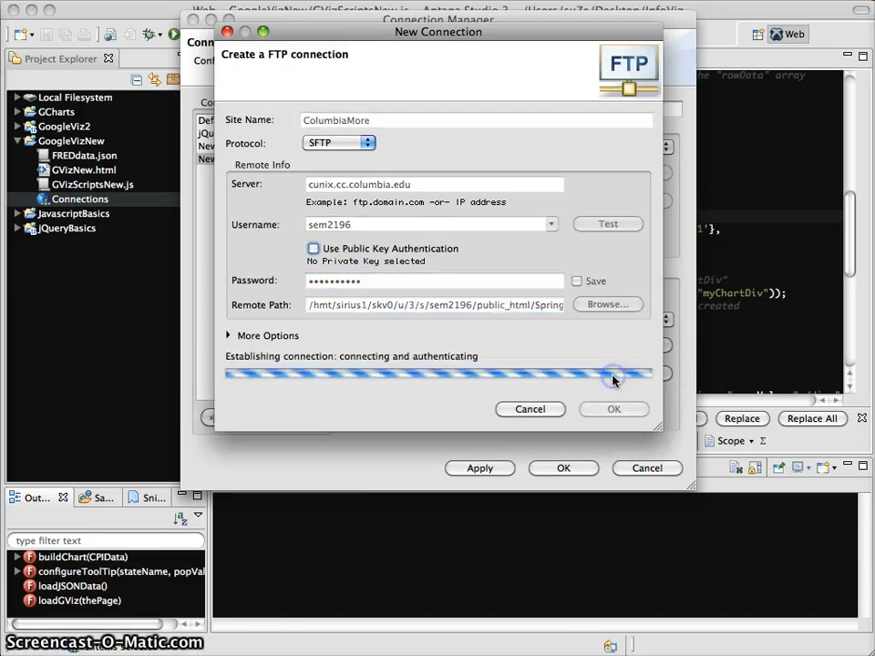
{"action": "left_click", "coordinate": [613, 409]}
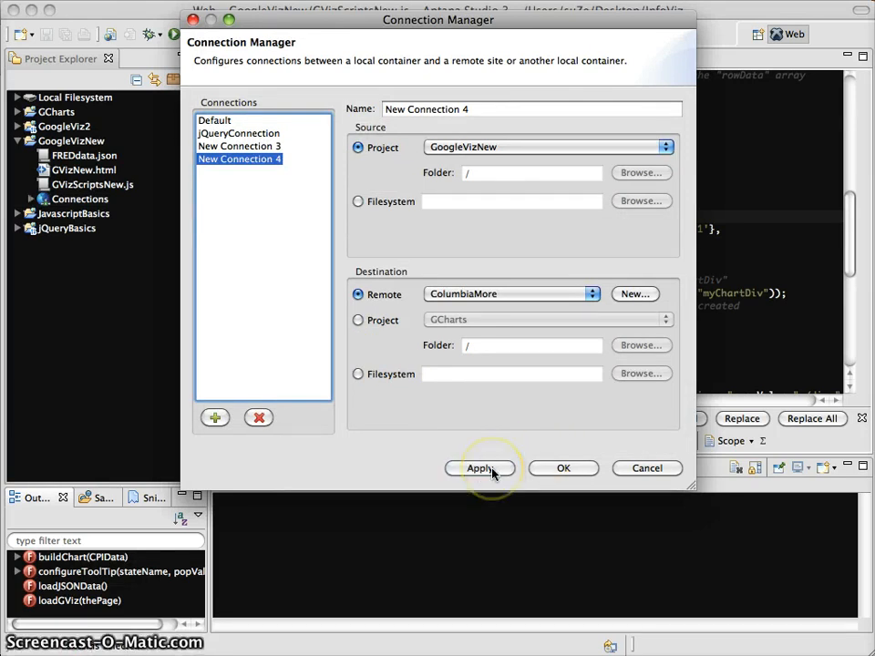
{"action": "mouse_move", "coordinate": [563, 478]}
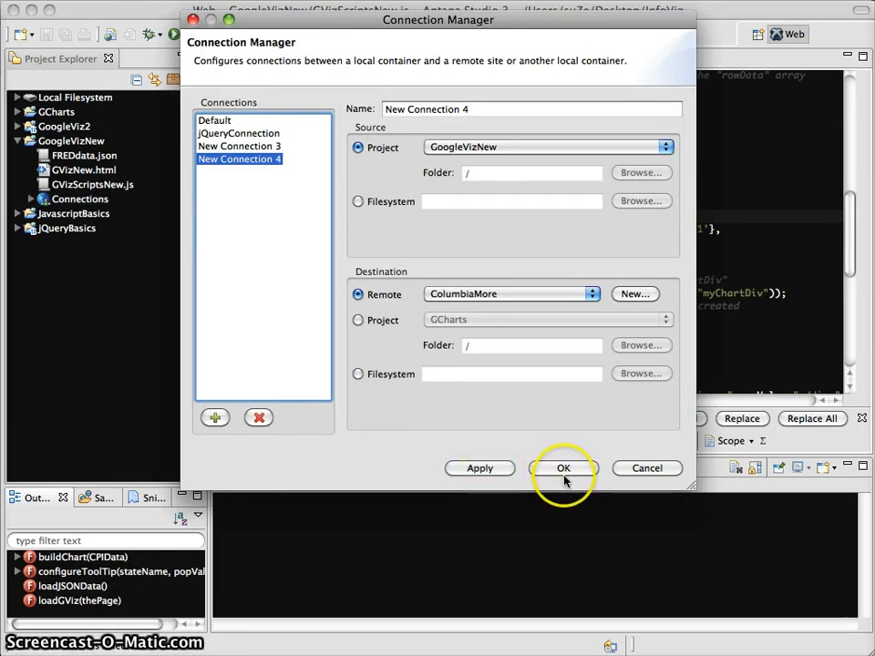
{"action": "left_click", "coordinate": [563, 467]}
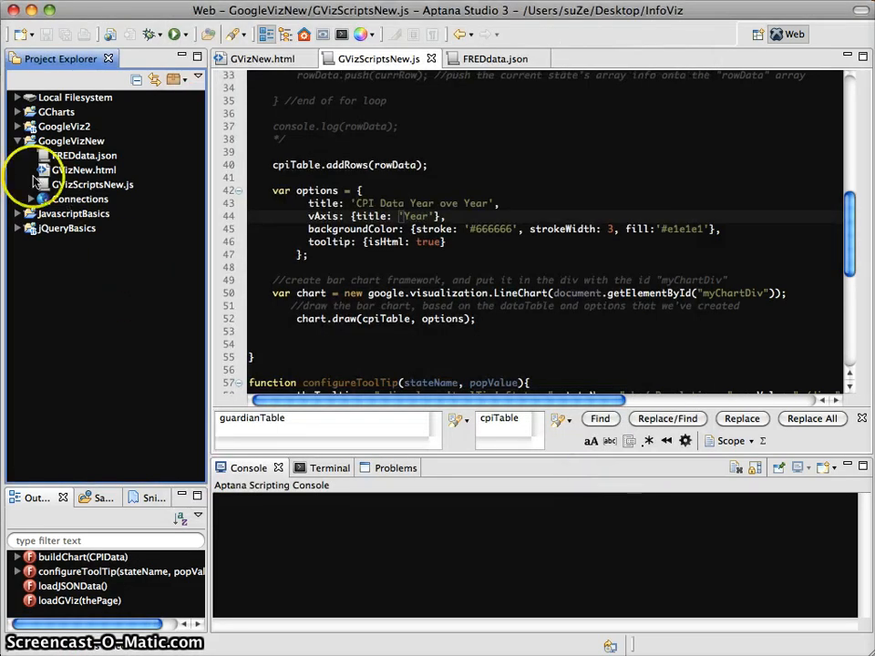
Expand ColumbiaMore's remote folders, then delete the connection and confirm.
{"action": "left_click", "coordinate": [29, 198]}
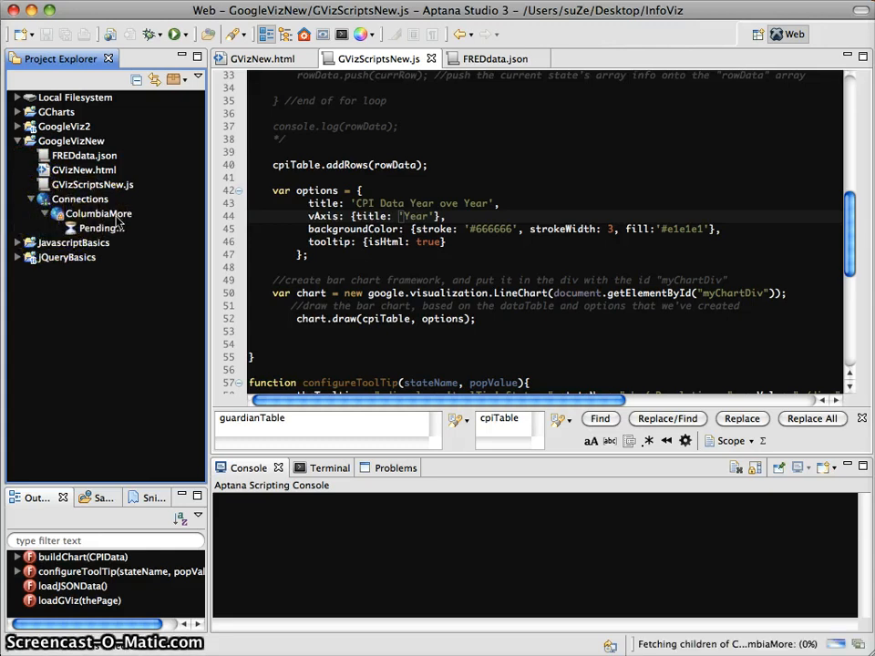
{"action": "left_click", "coordinate": [99, 214]}
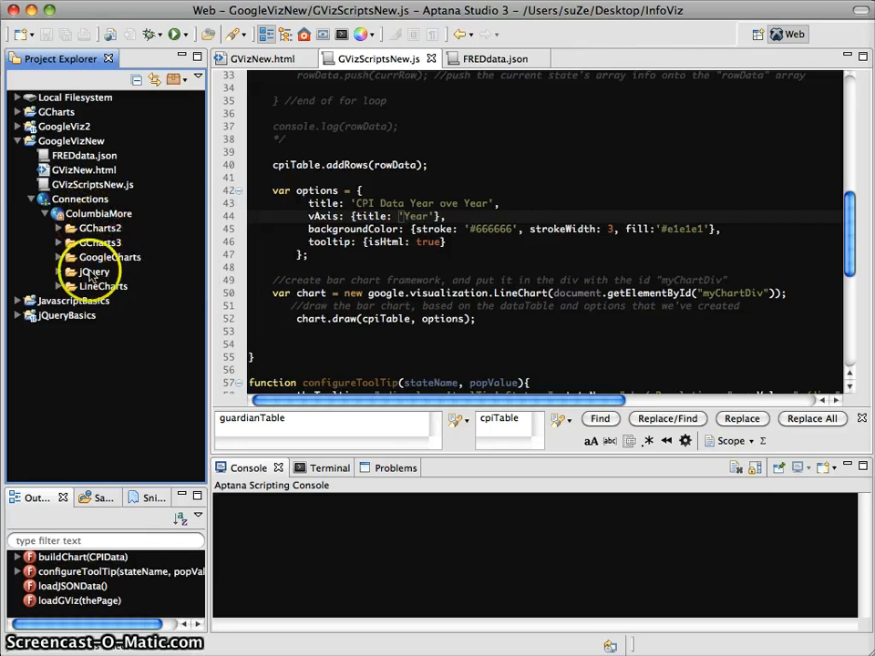
{"action": "mouse_move", "coordinate": [90, 292]}
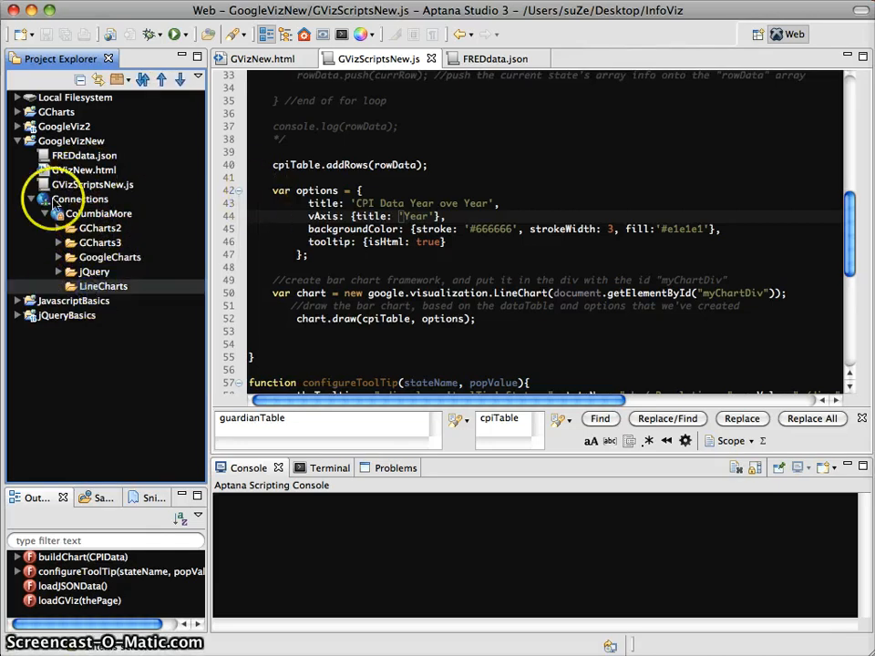
{"action": "right_click", "coordinate": [80, 199]}
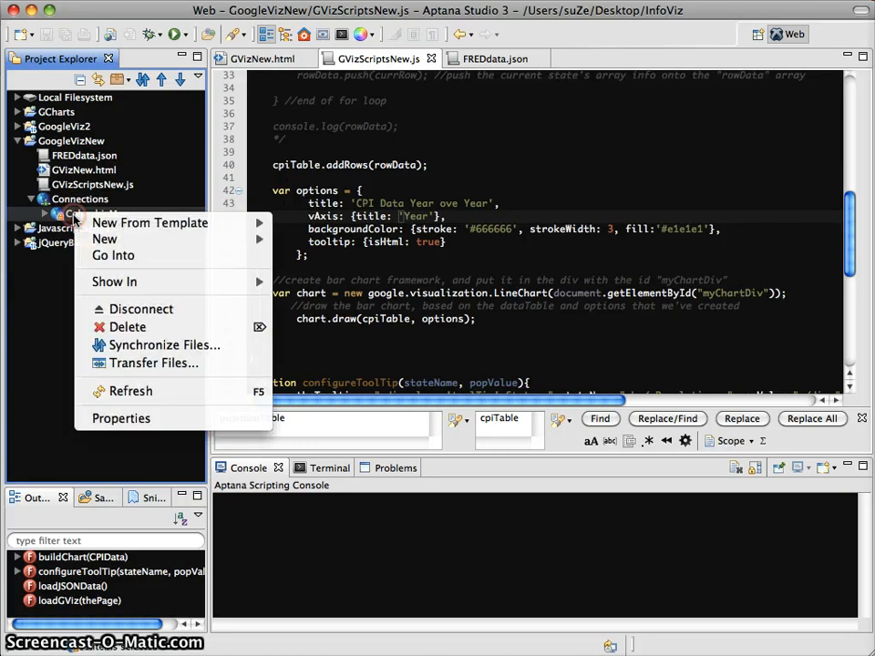
{"action": "left_click", "coordinate": [128, 326]}
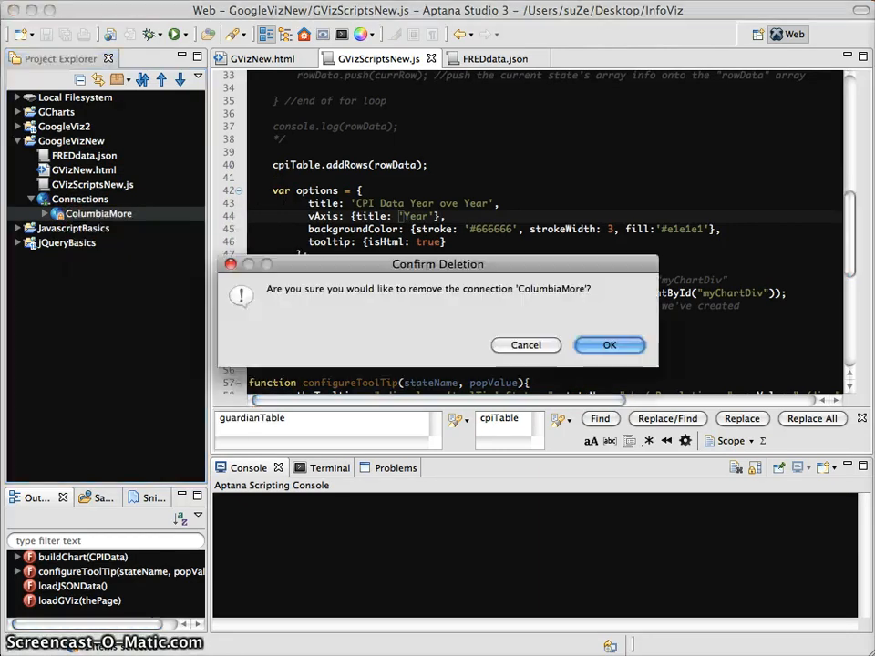
{"action": "left_click", "coordinate": [609, 344]}
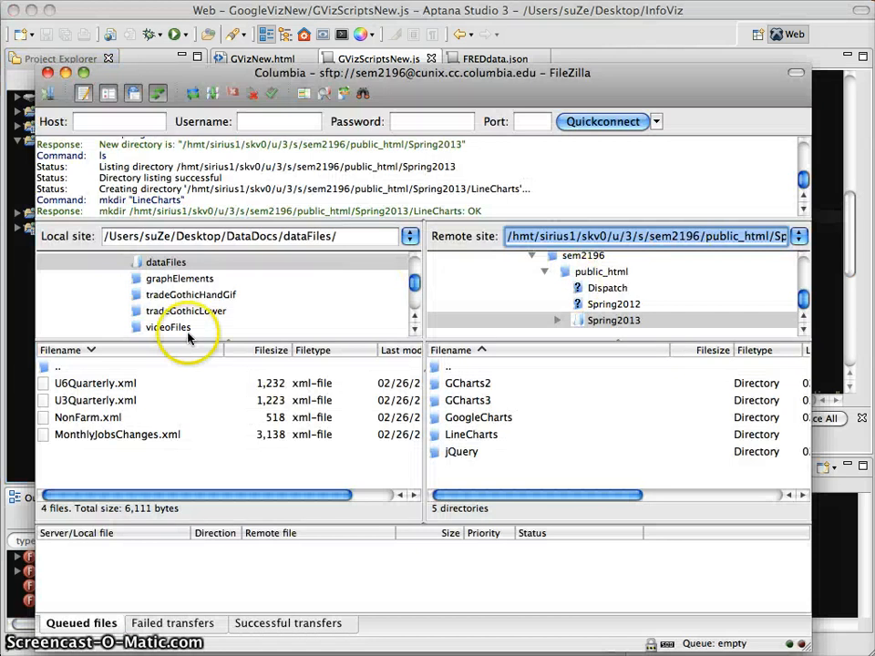
Open Desktop/InfoViz/GoogleVizNew locally and the LineCharts folder on the server for transfer.
{"action": "left_click", "coordinate": [247, 237]}
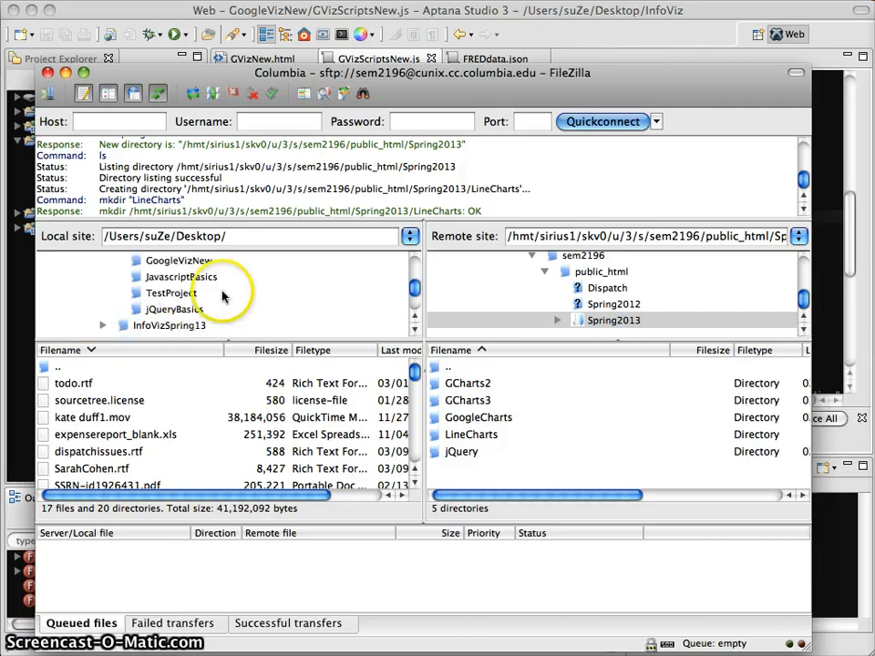
{"action": "double_click", "coordinate": [179, 261]}
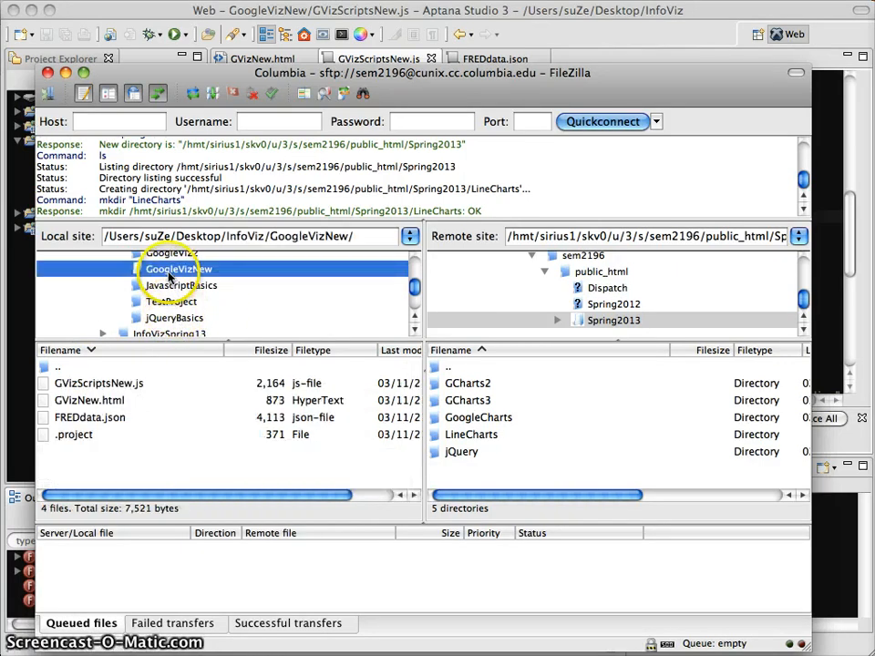
{"action": "mouse_move", "coordinate": [467, 443]}
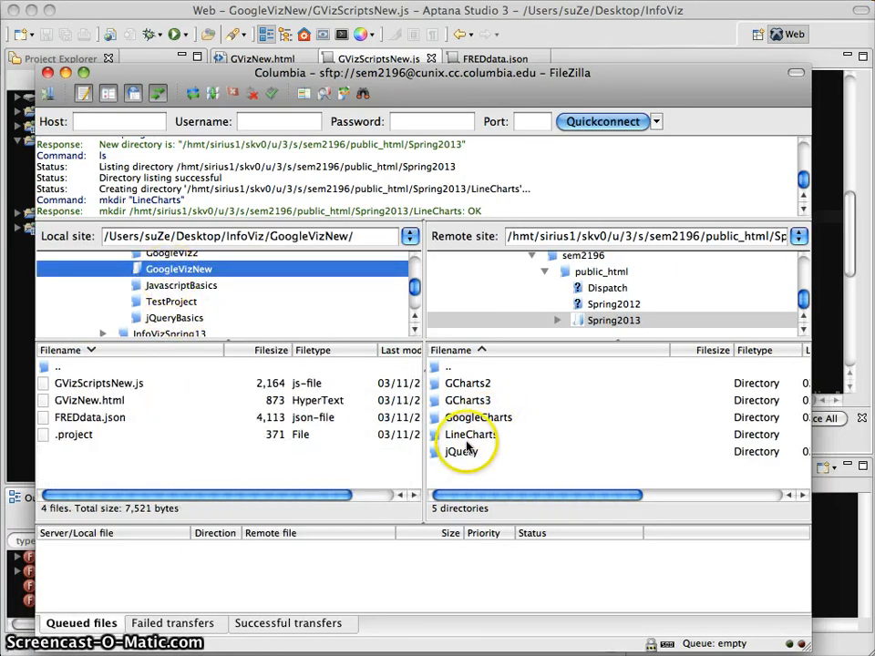
{"action": "double_click", "coordinate": [468, 434]}
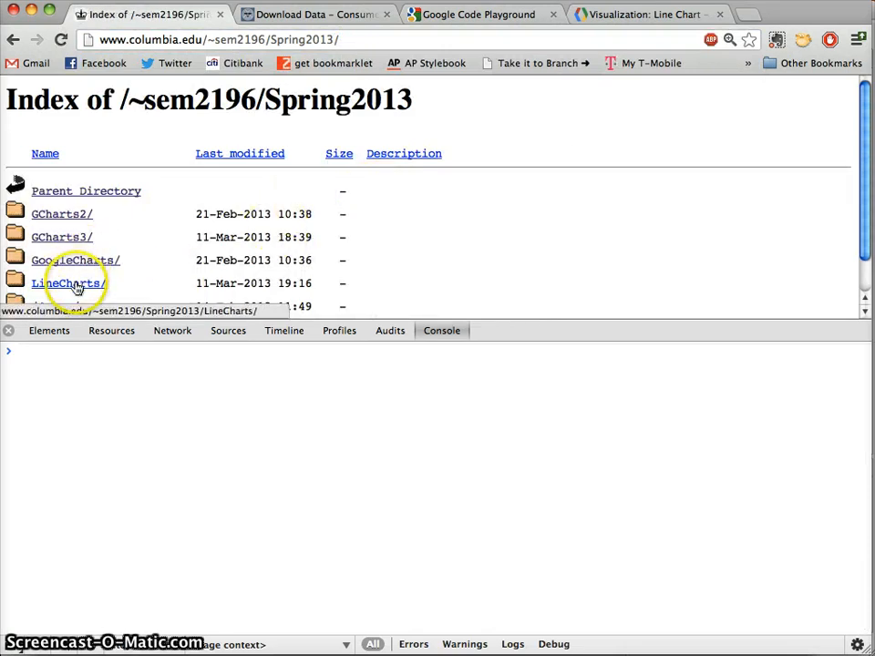
Load GVizNew.html from the LineCharts web folder and inspect the CPI line chart.
{"action": "left_click", "coordinate": [70, 283]}
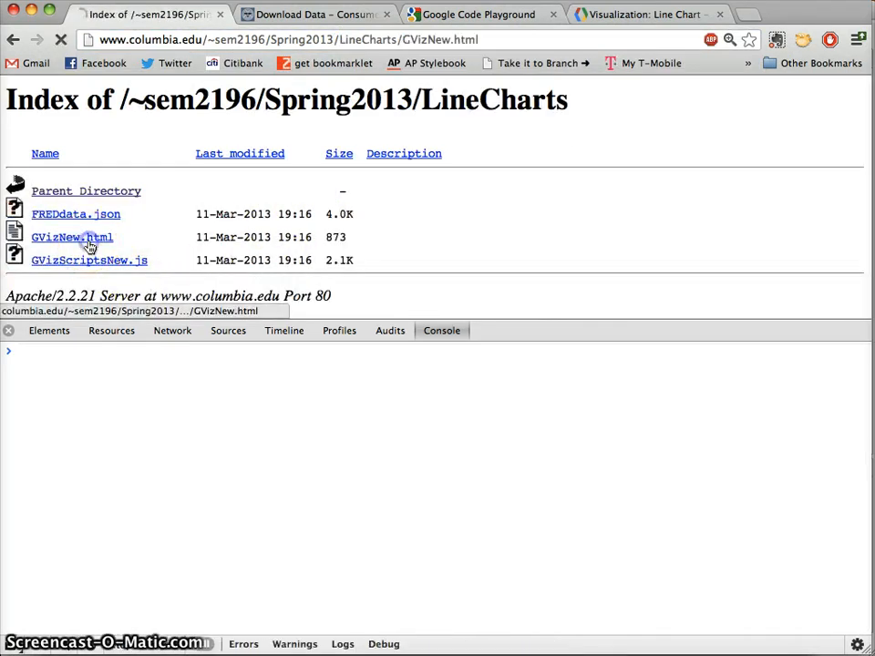
{"action": "left_click", "coordinate": [73, 237]}
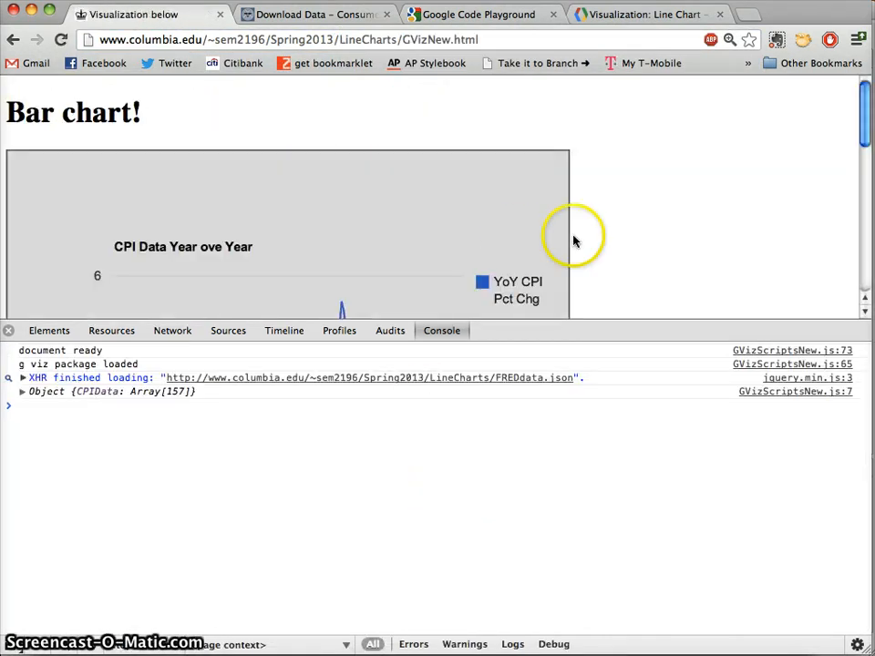
{"action": "mouse_move", "coordinate": [45, 332]}
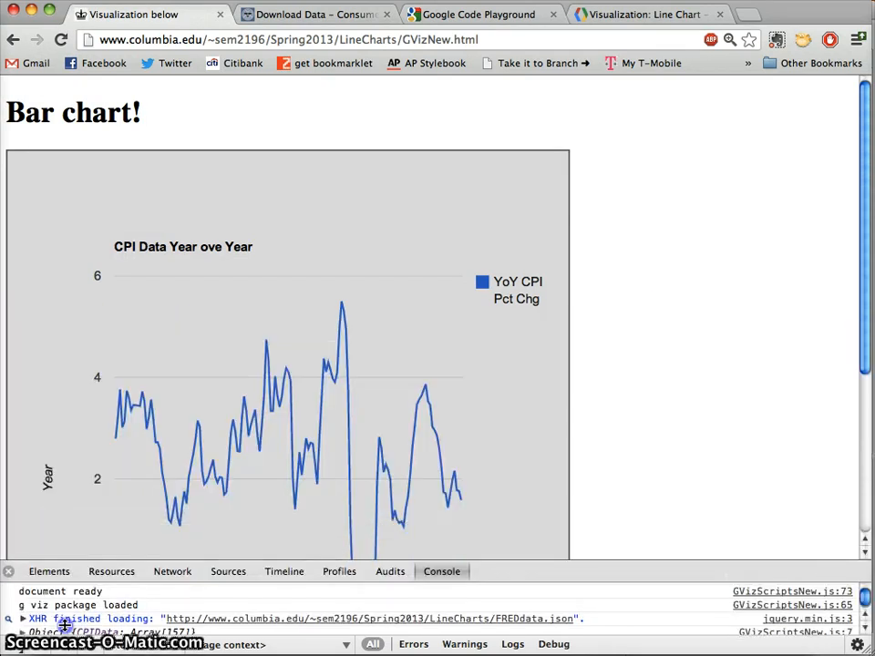
{"action": "scroll", "scroll_direction": "down", "scroll_amount": 3}
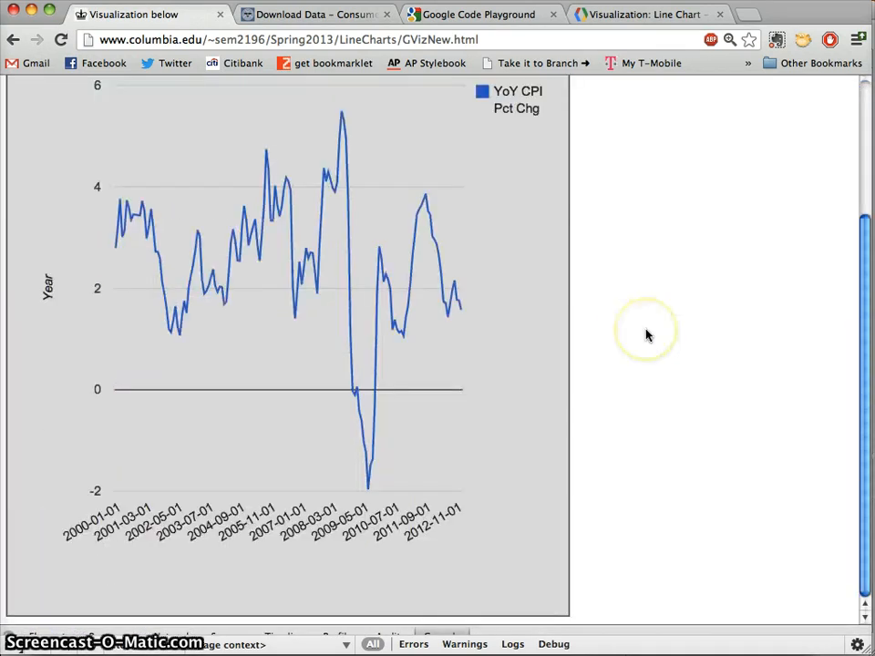
{"action": "mouse_move", "coordinate": [310, 456]}
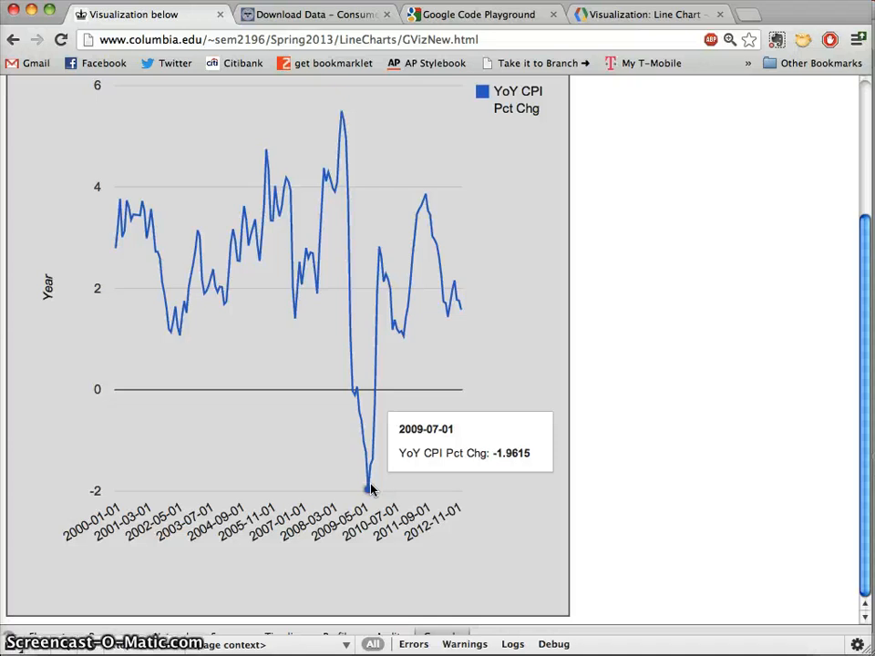
{"action": "mouse_move", "coordinate": [500, 471]}
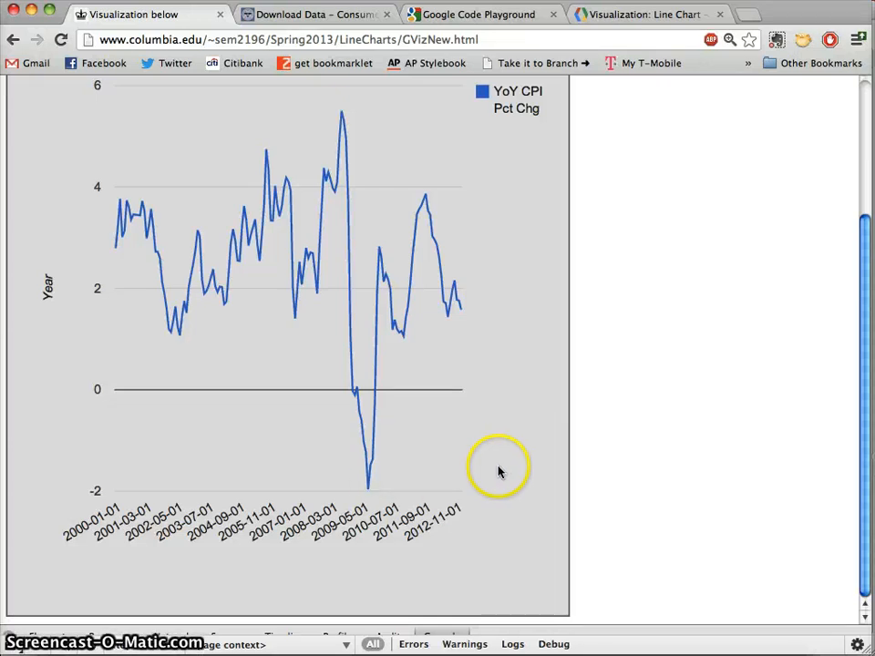
{"action": "scroll", "scroll_direction": "up", "scroll_amount": 3}
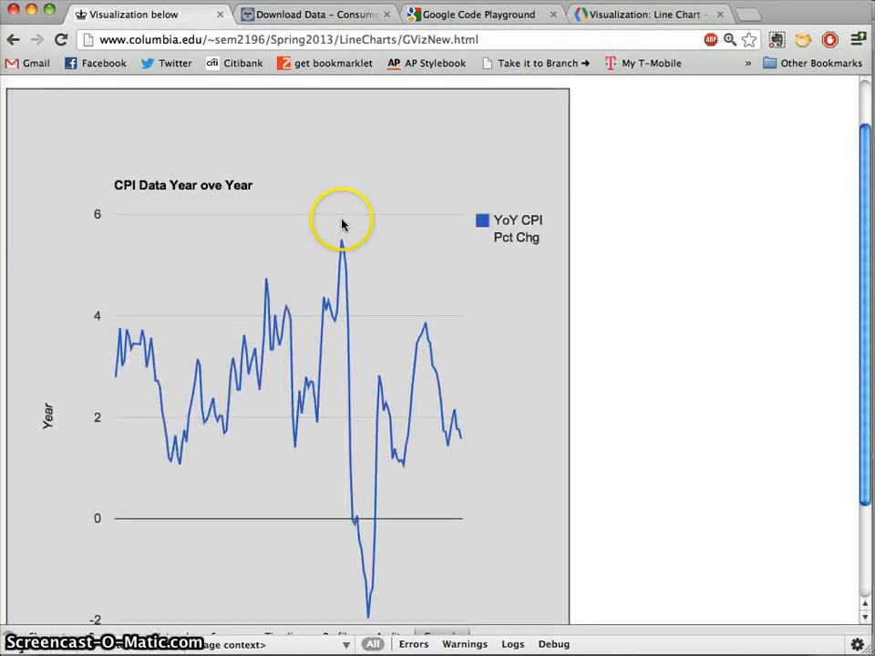
{"action": "mouse_move", "coordinate": [343, 244]}
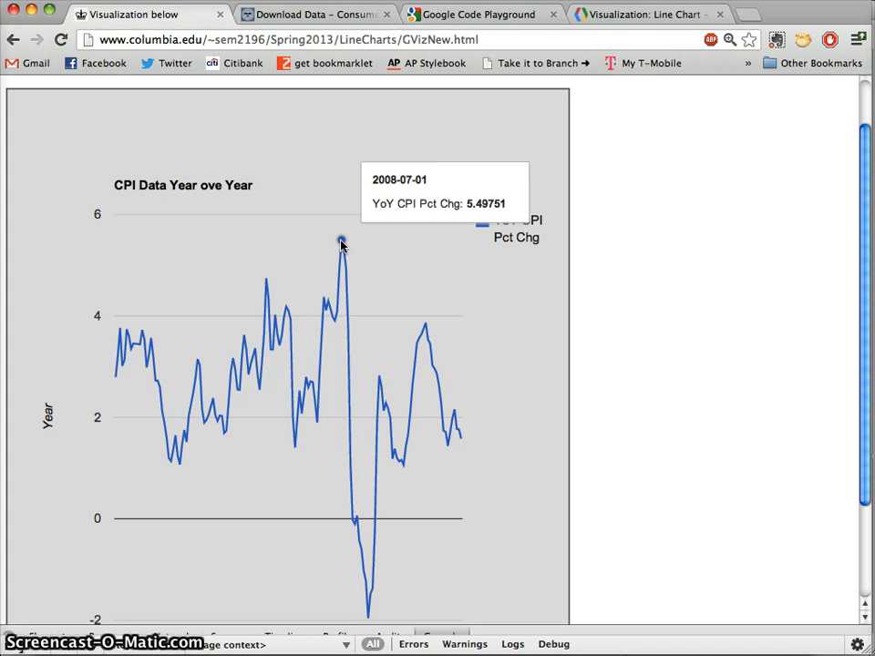
{"action": "mouse_move", "coordinate": [342, 244]}
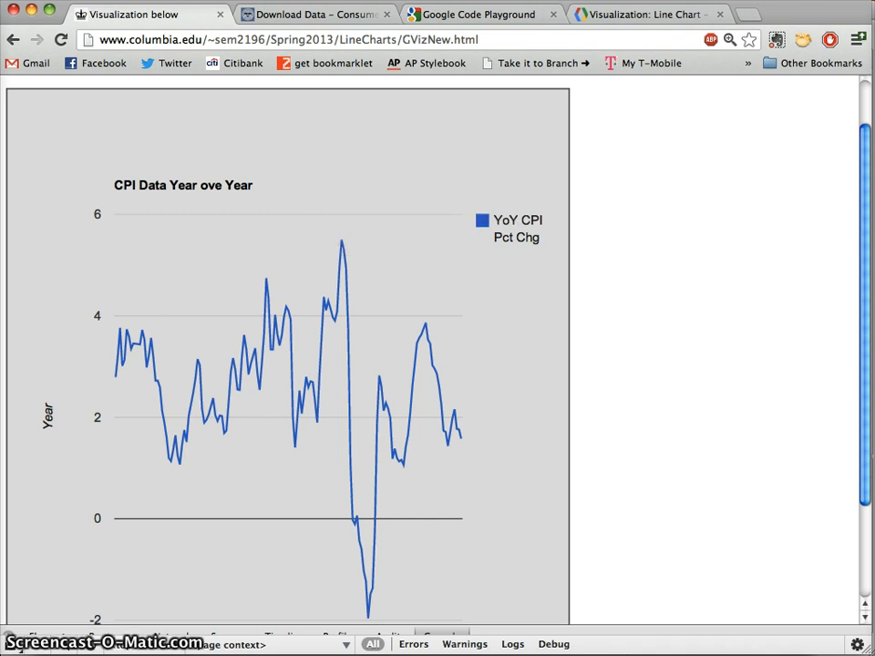